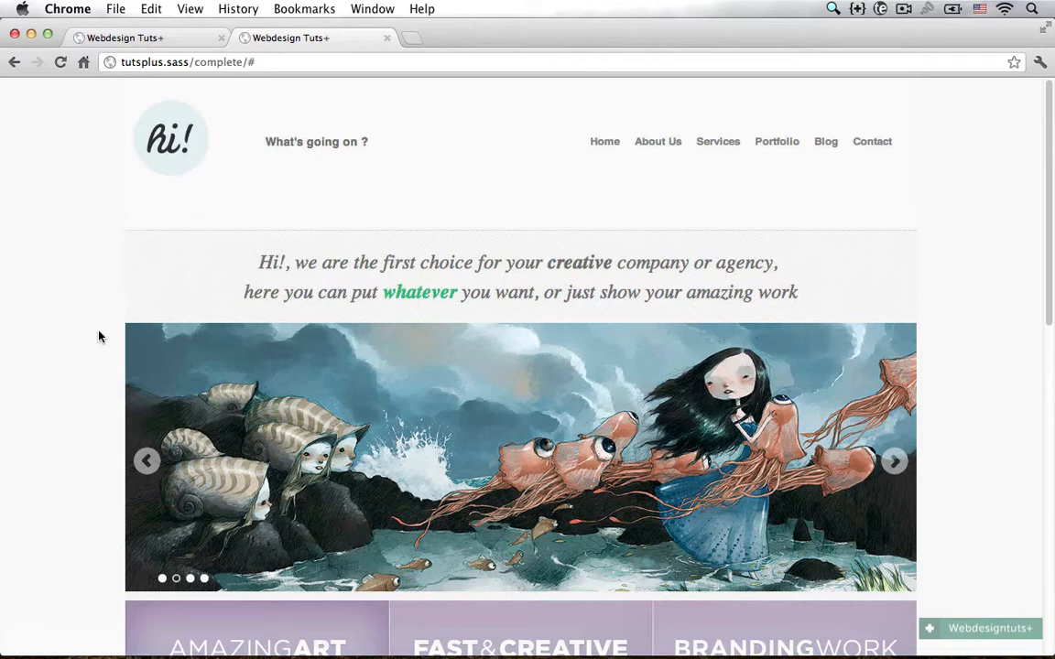
- Scroll the finished template page in Chrome down to its footer
scroll("down", 3)
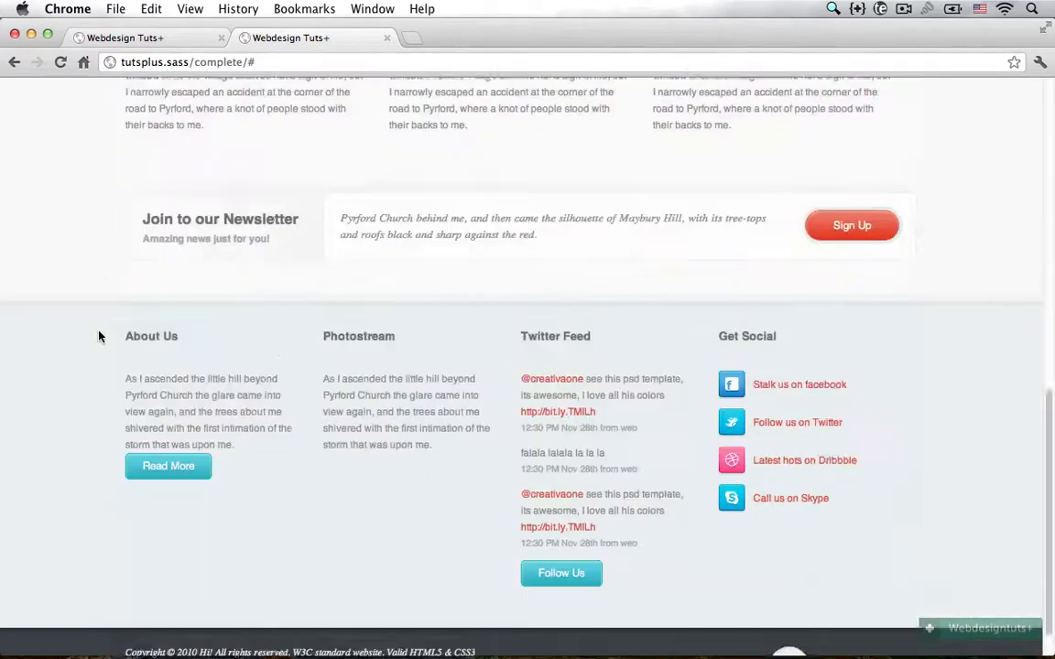
scroll("down", 3)
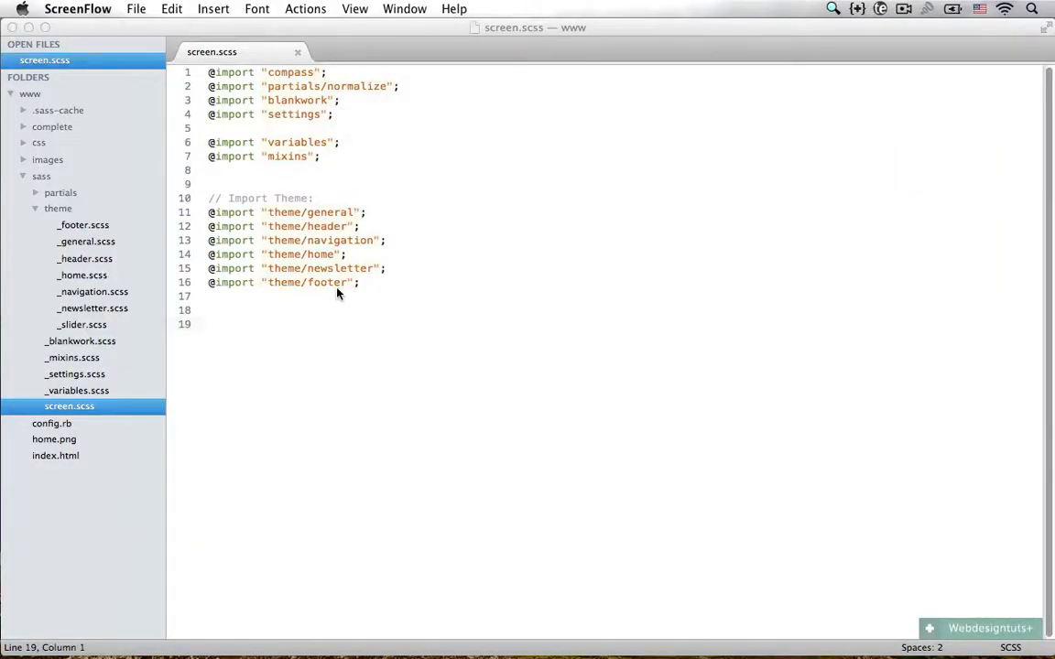
- Open _footer.scss, add empty aside and footer blocks, then browse _home.scss
double_click(326, 282)
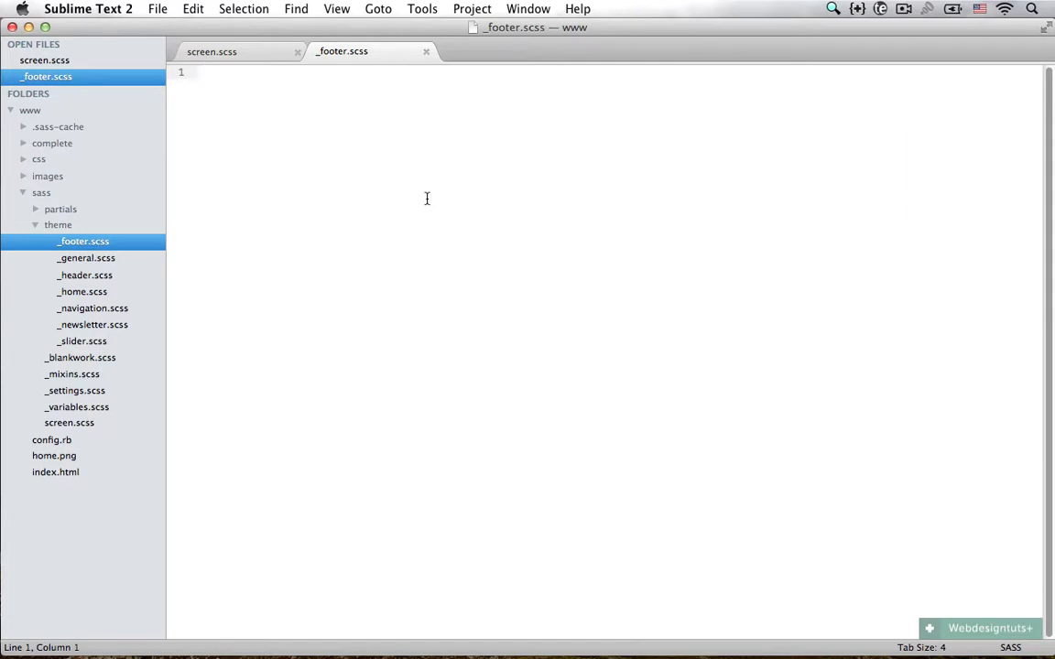
type("aside {")
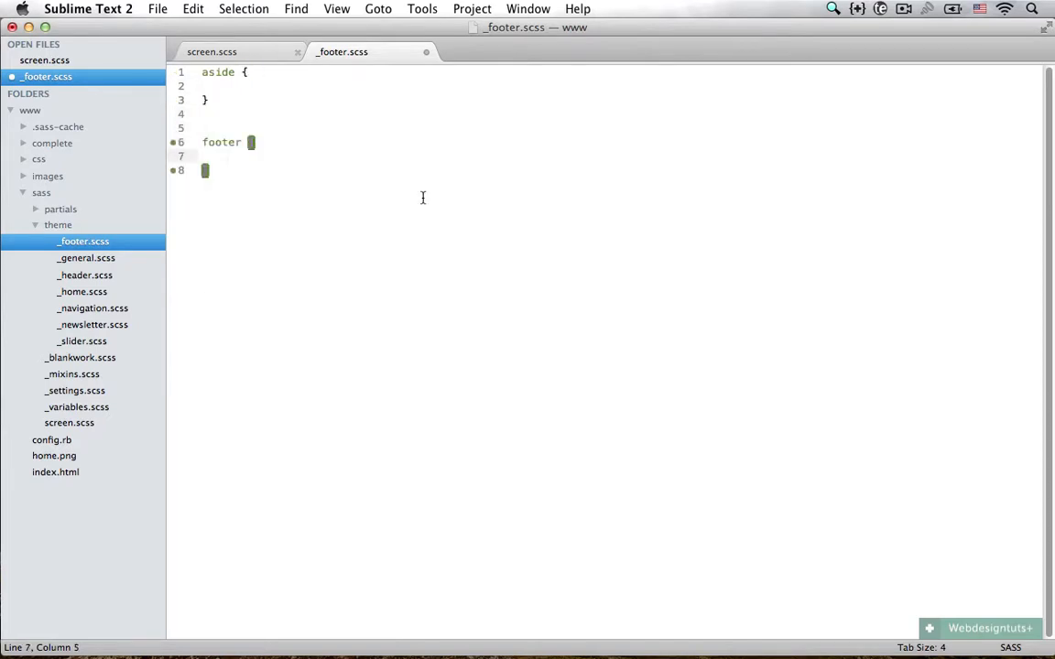
mouse_move(548, 391)
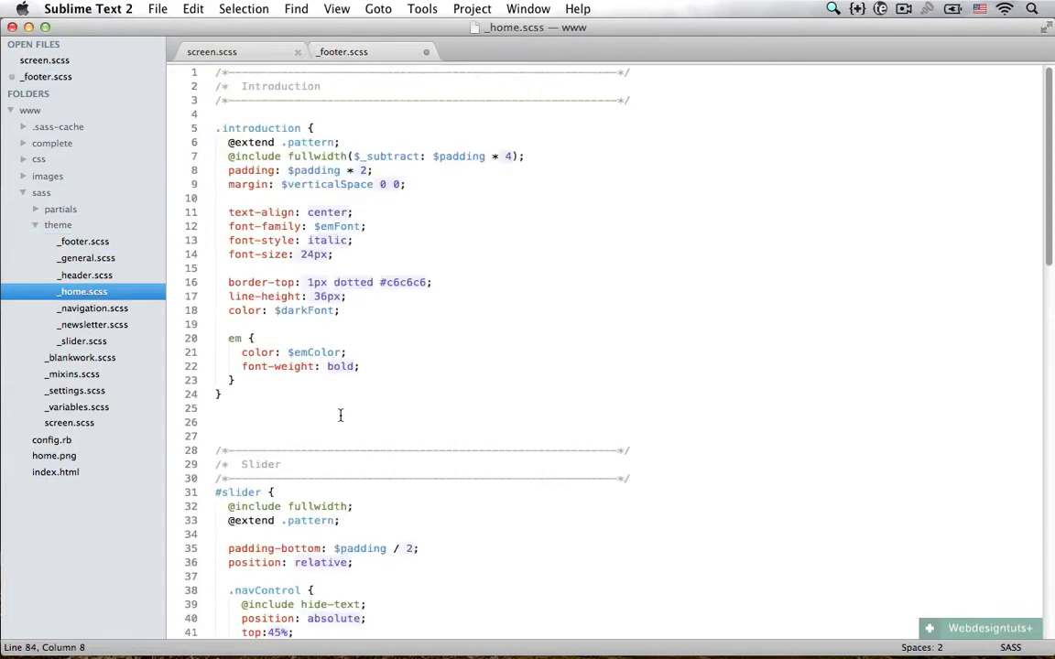
scroll("down", 3)
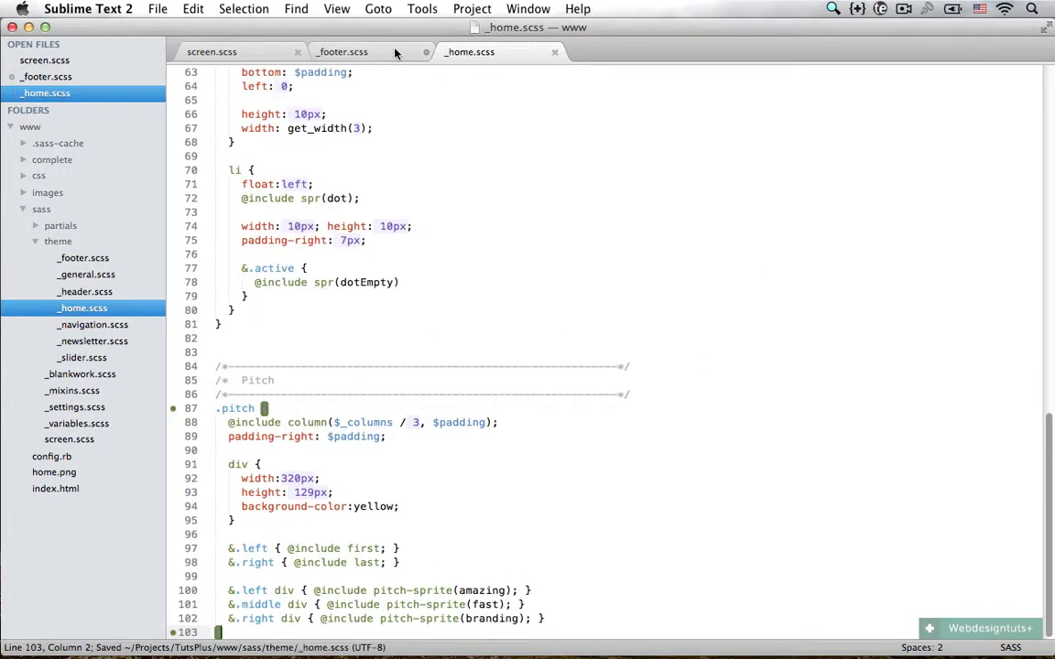
- Return to _footer.scss to give the aside background, border, spacing and column rules
left_click(341, 52)
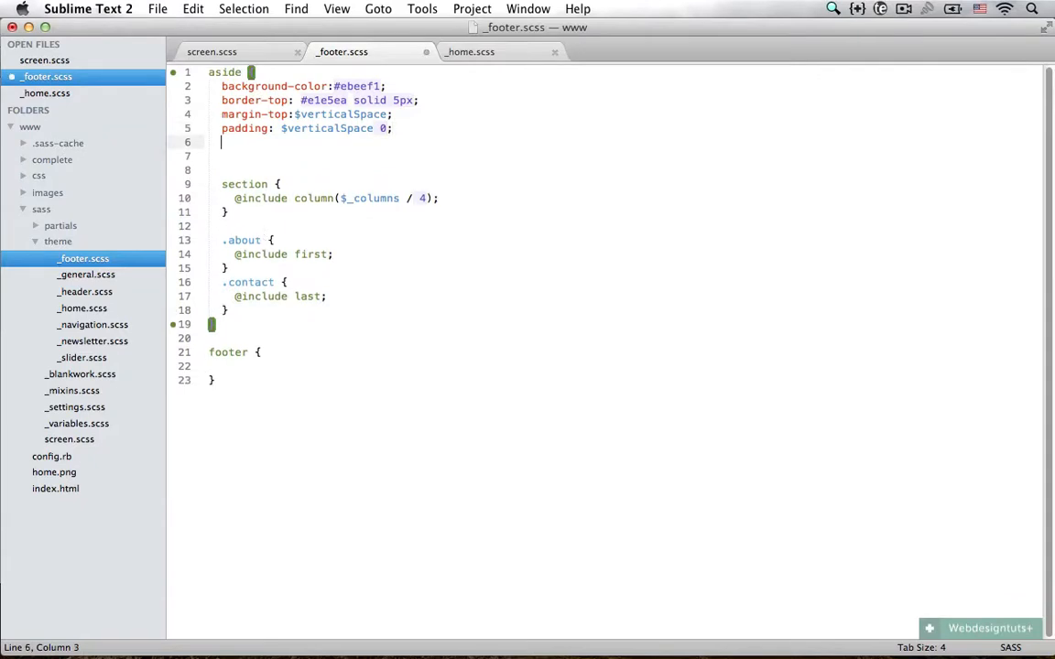
- Add an aside &:before that extends .pattern, with block display and $padding height
type("&:before {")
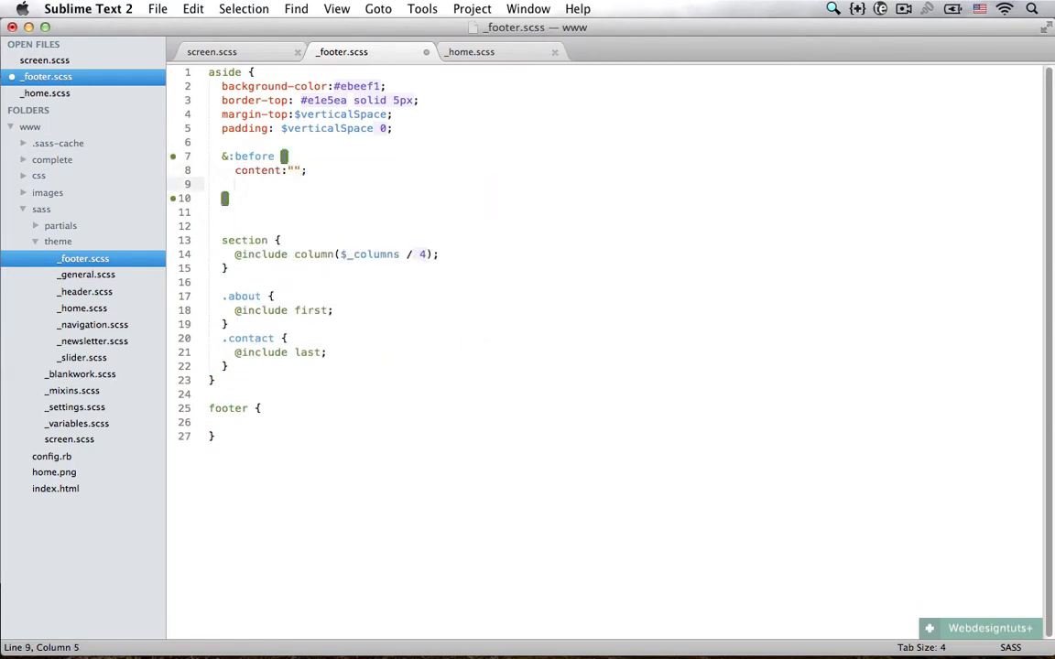
type("@extend .pattern;")
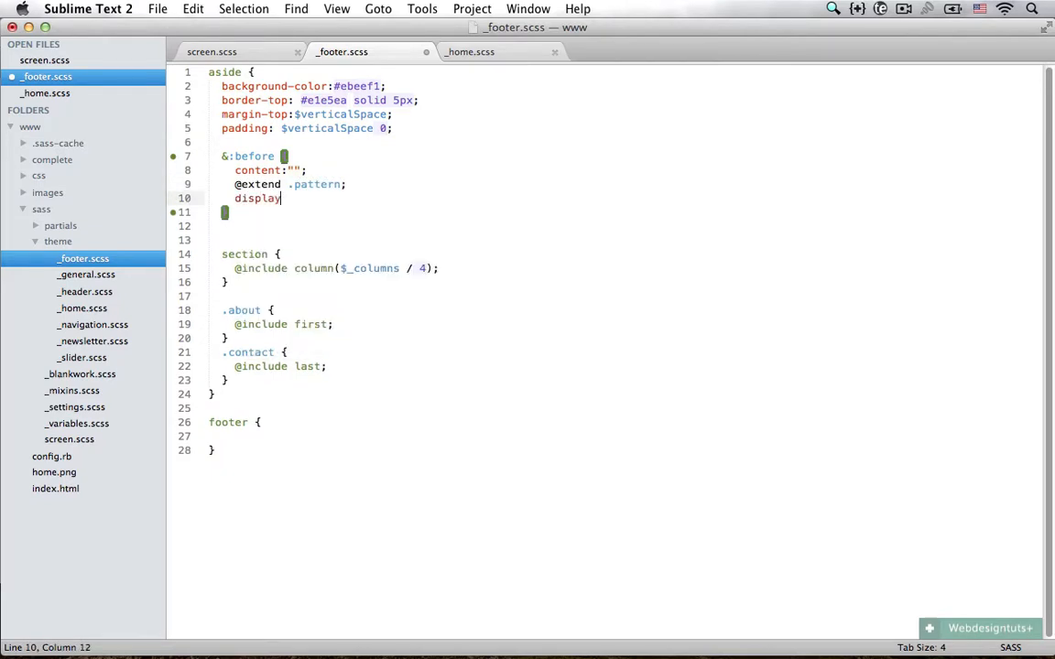
type(":block;")
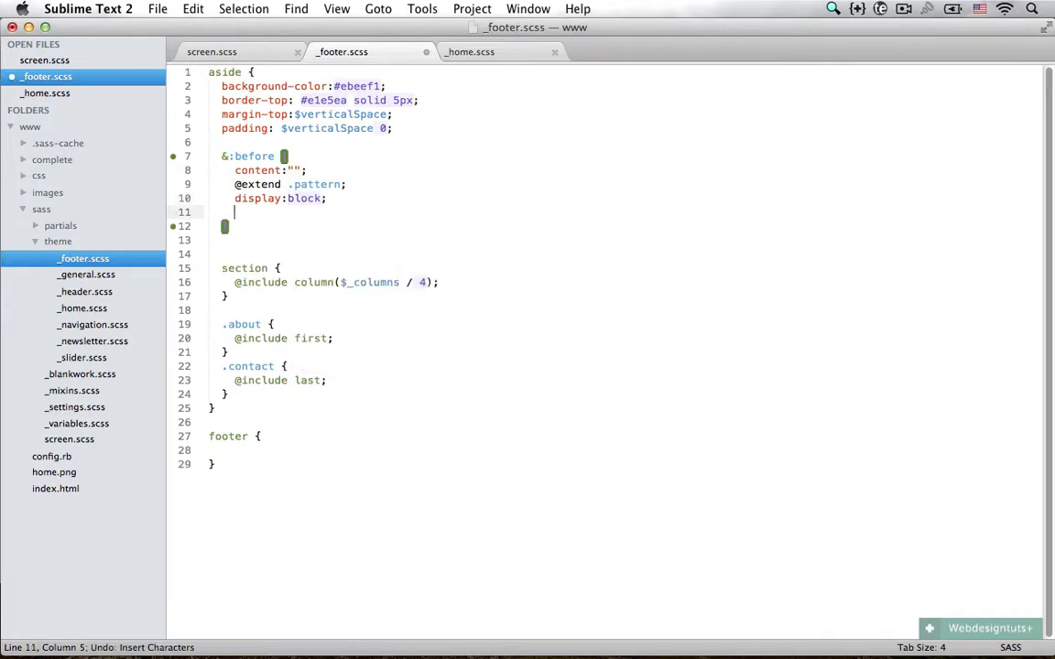
type("height:")
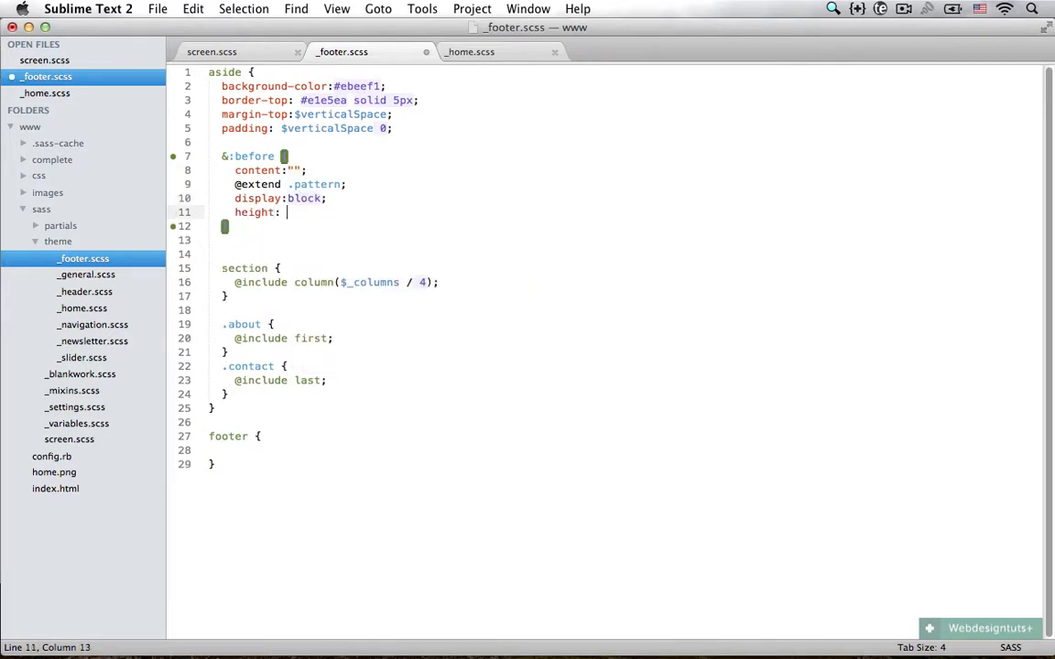
type("$padding;")
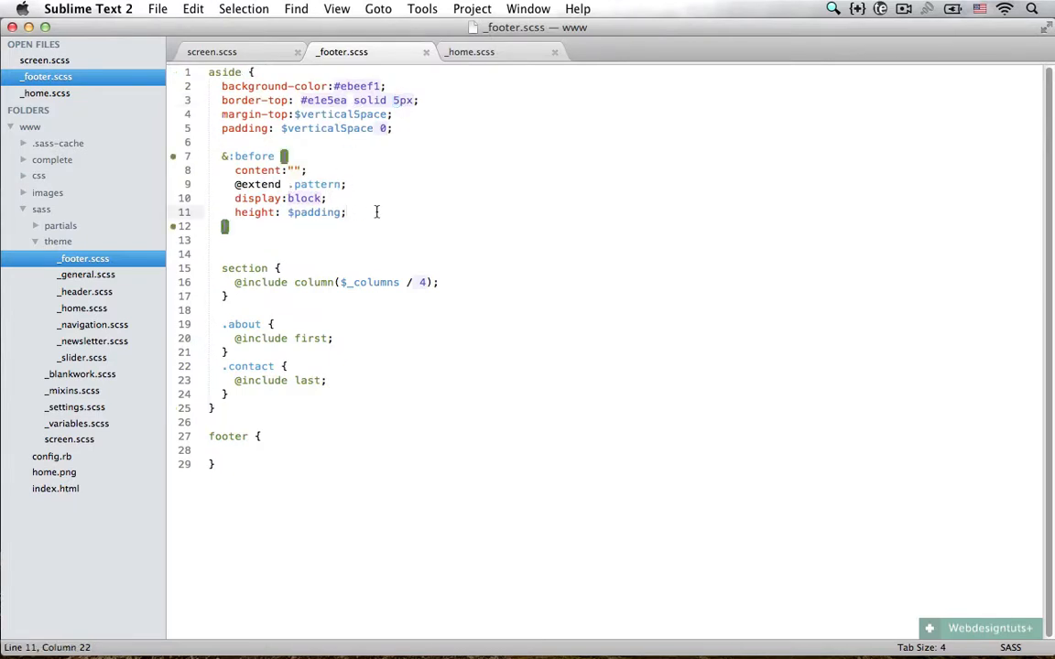
- Give the :before element margin-top: -($padding + $verticalSpace + 5px)
type("margin-")
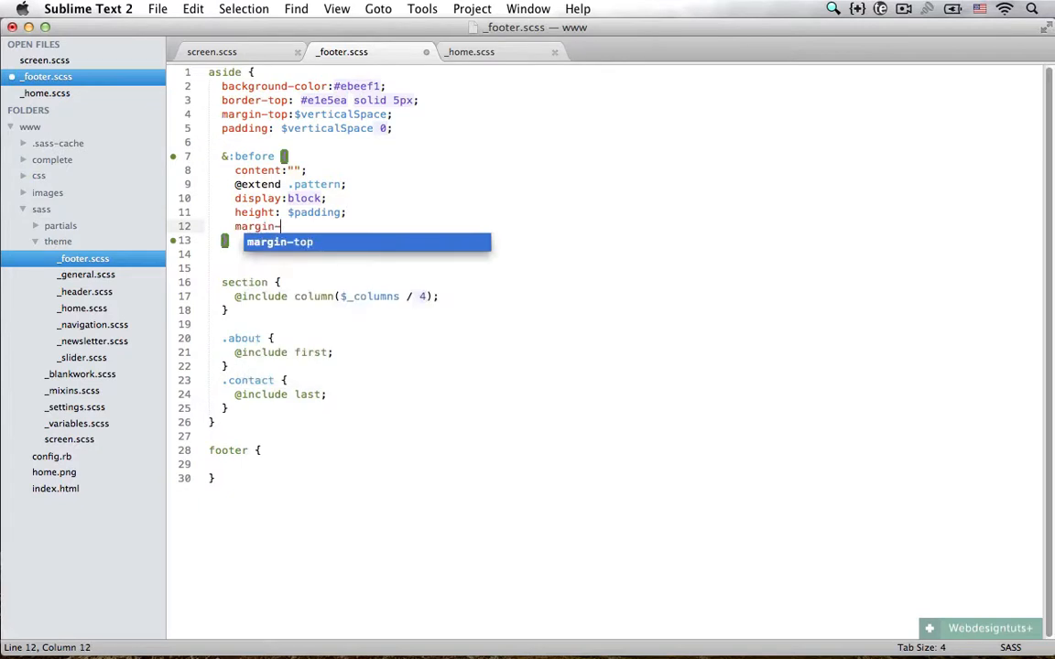
key("tab")
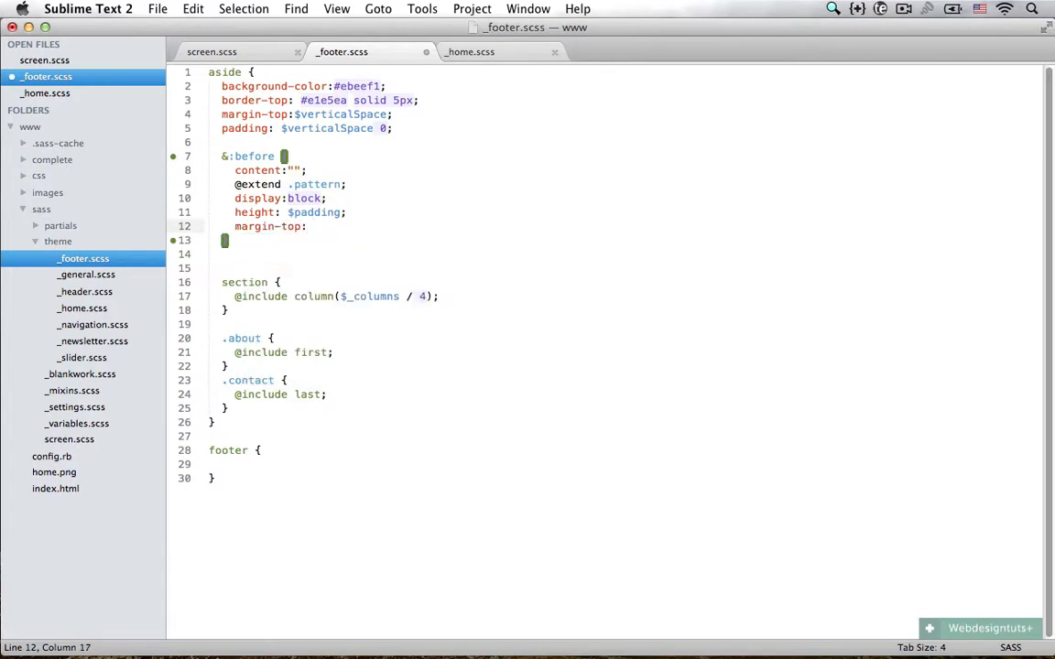
type("- $s")
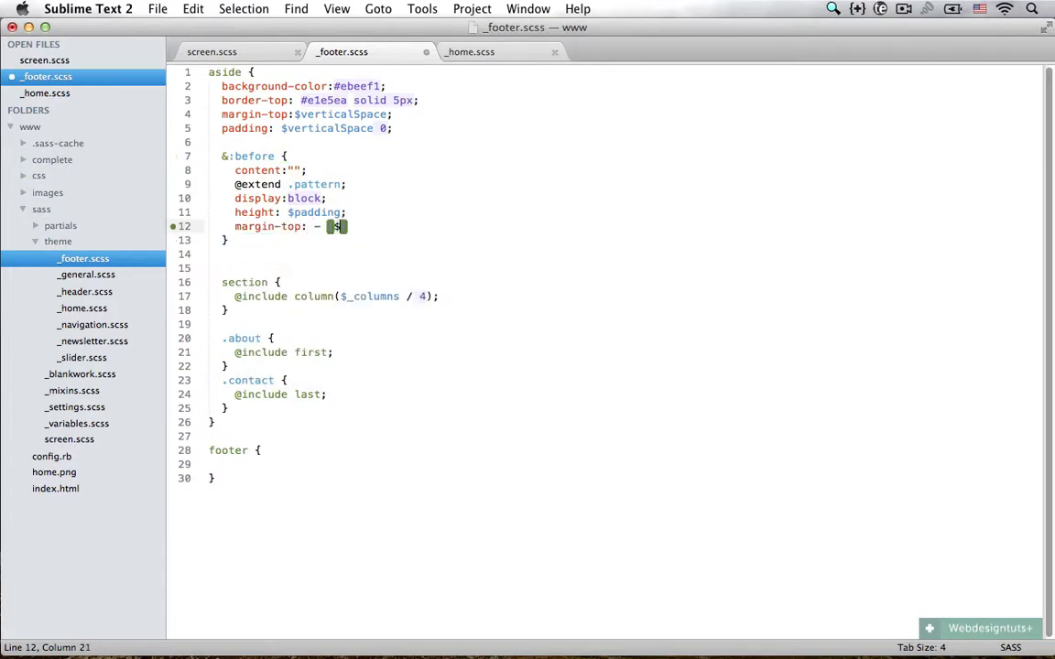
type("padding + $")
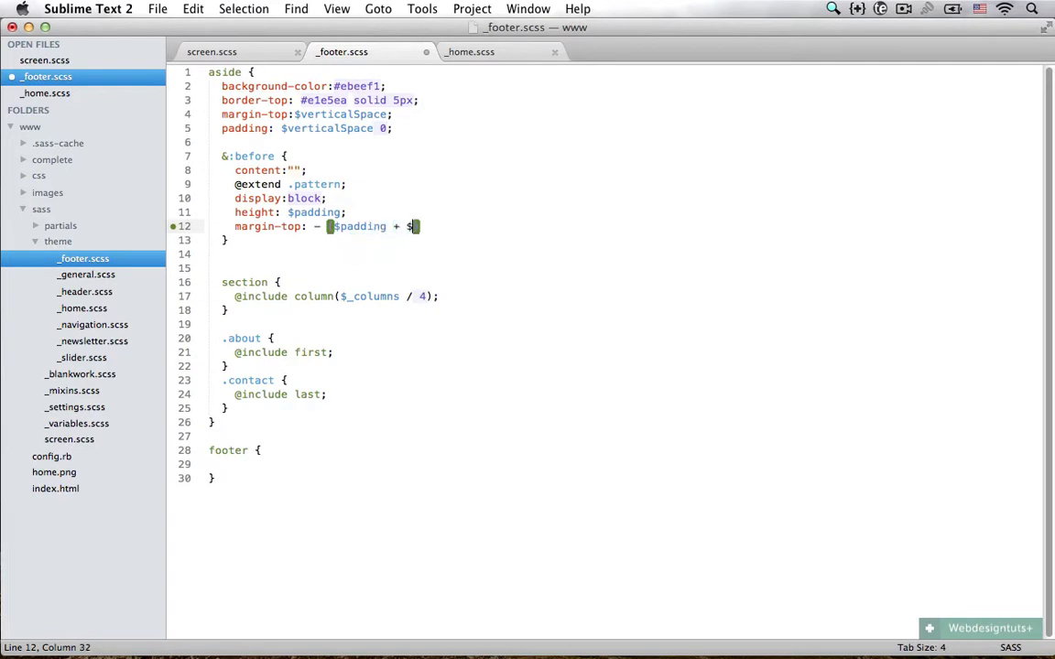
type("verticalSpace + 5")
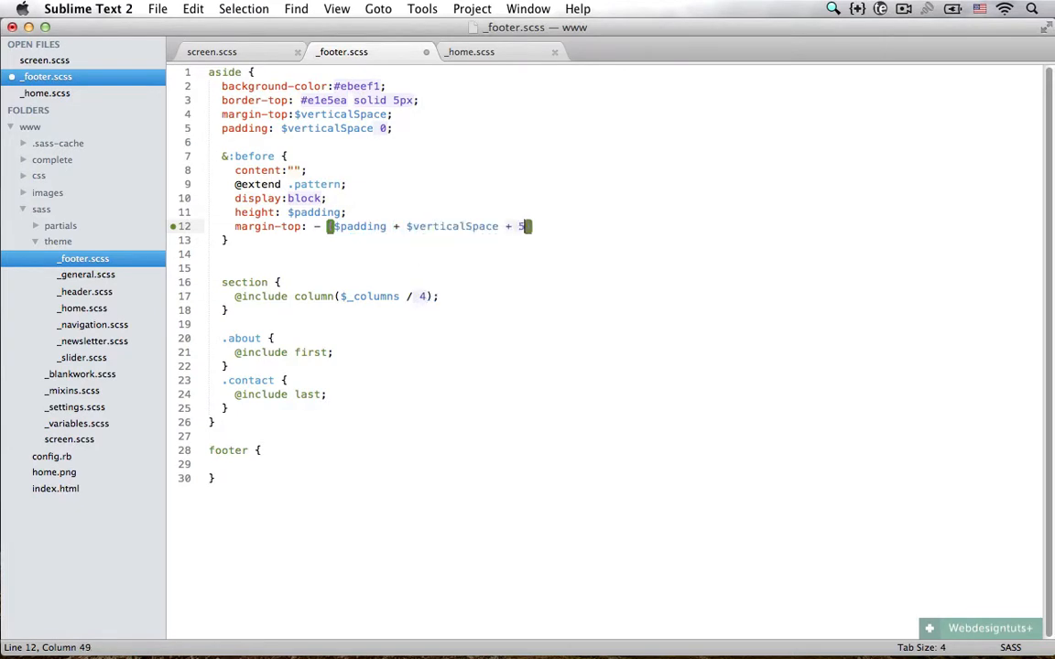
type("px")
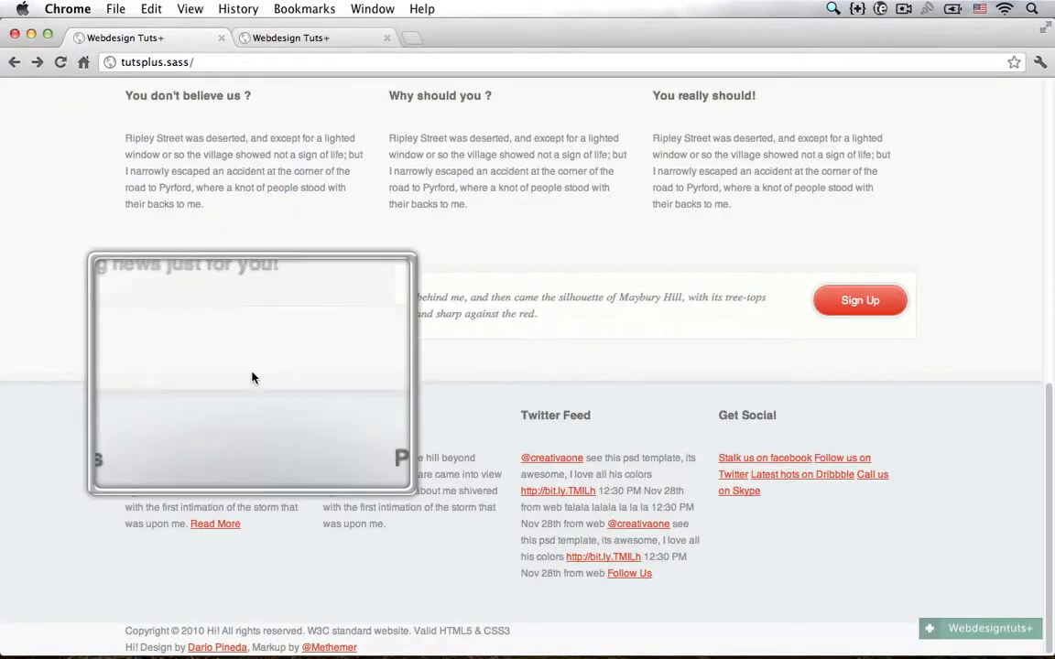
- Inspect how the footer area currently renders in the Chrome preview
left_click_drag(254, 379, 424, 392)
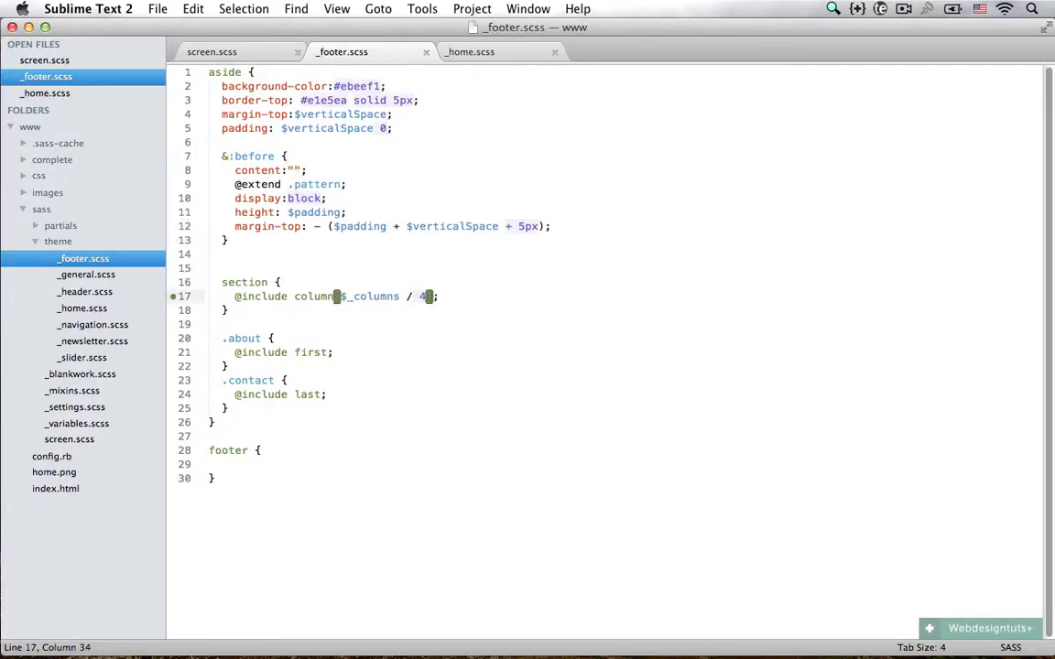
- Pass $padding as the section column gutter and add padding-right: $padding
type(",")
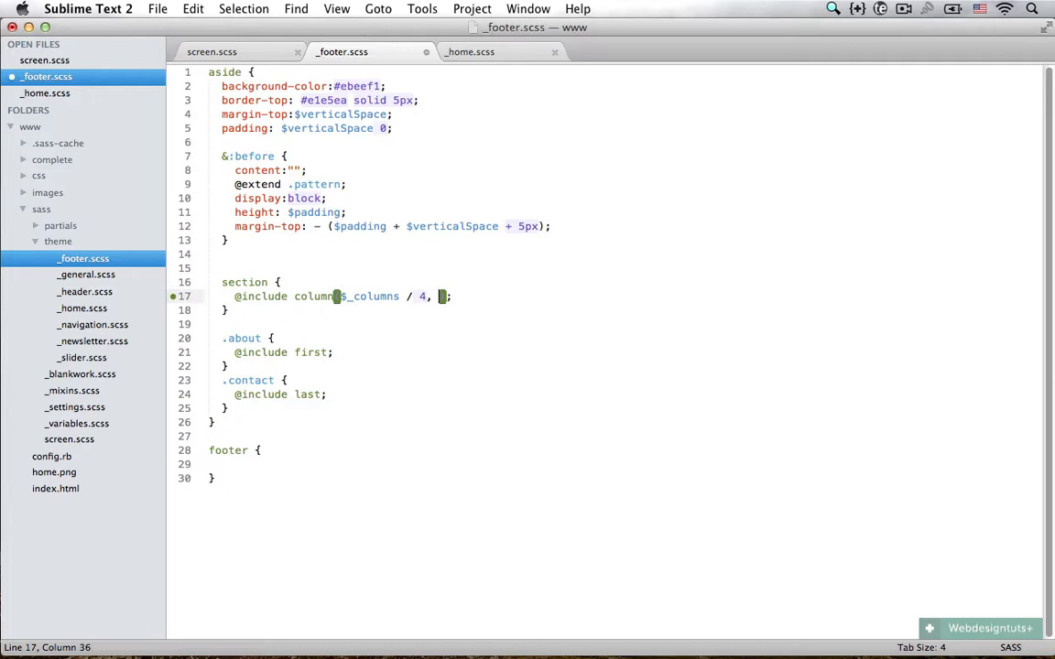
type("$padding")
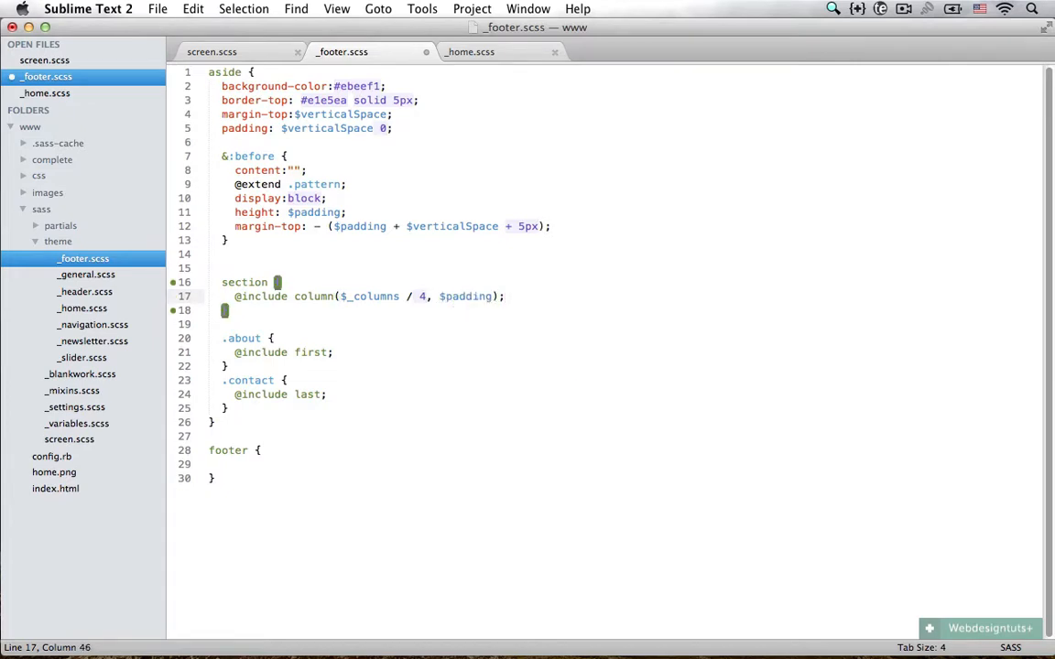
key("enter")
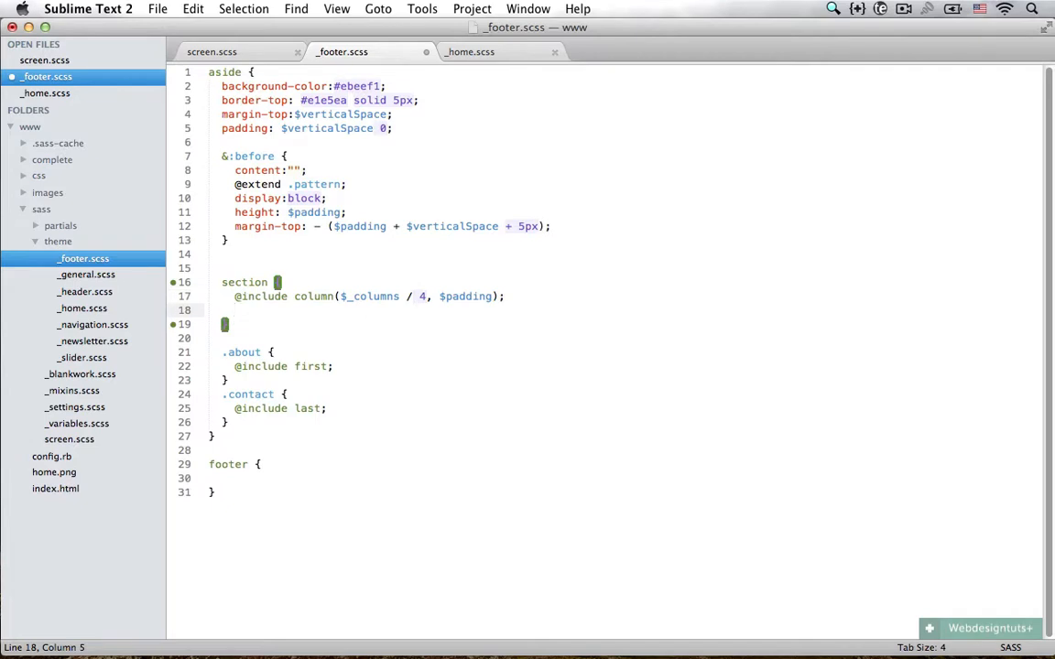
type("padding-")
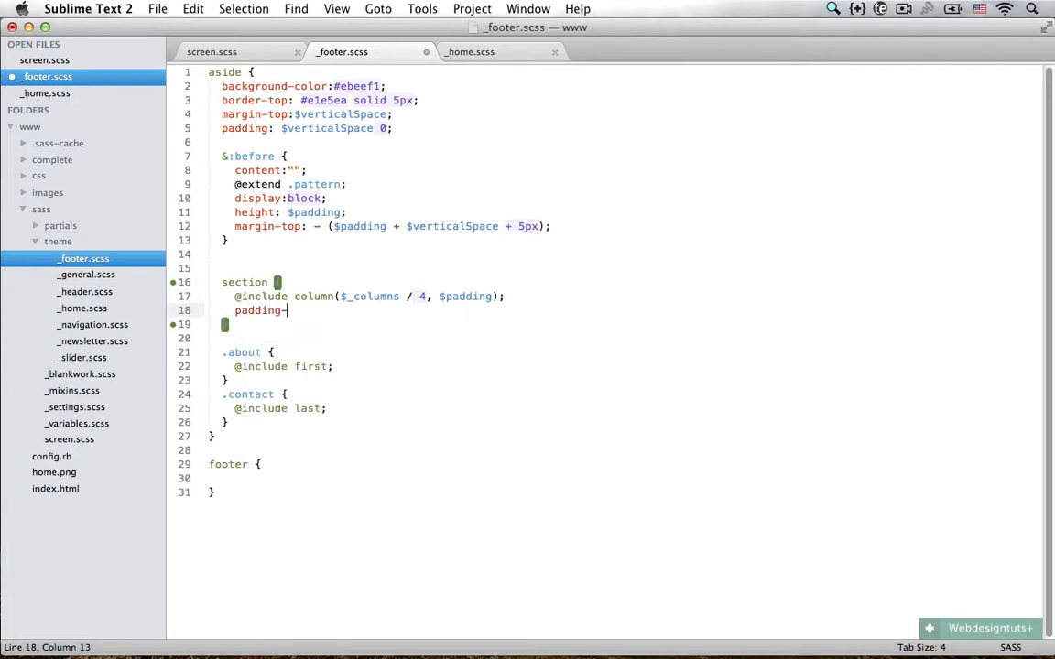
type("right: $")
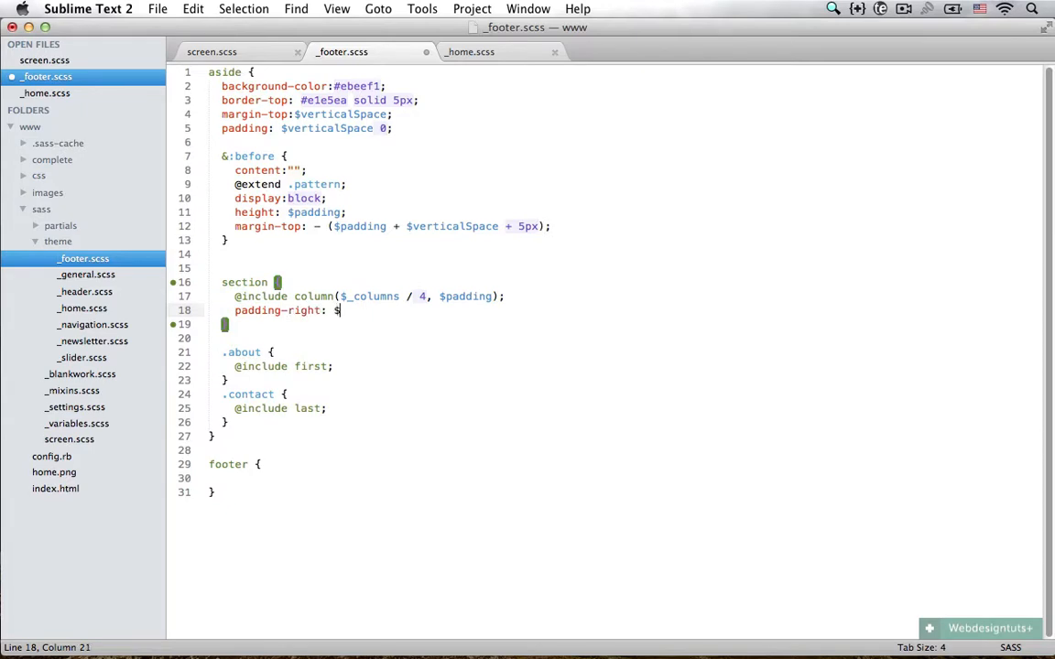
type("padding;")
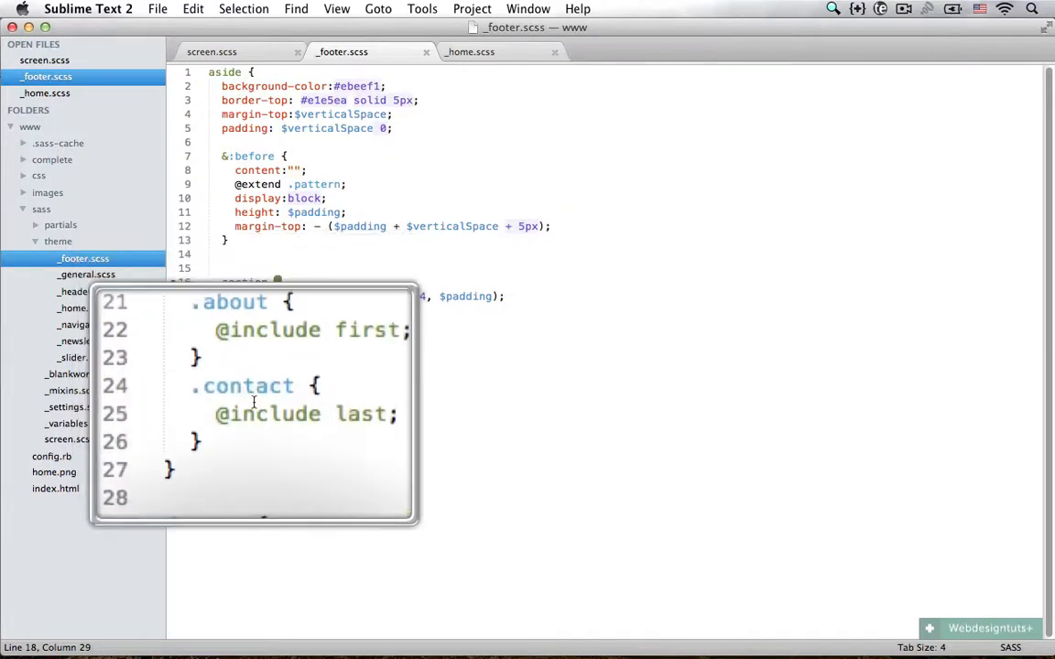
key("cmd+p")
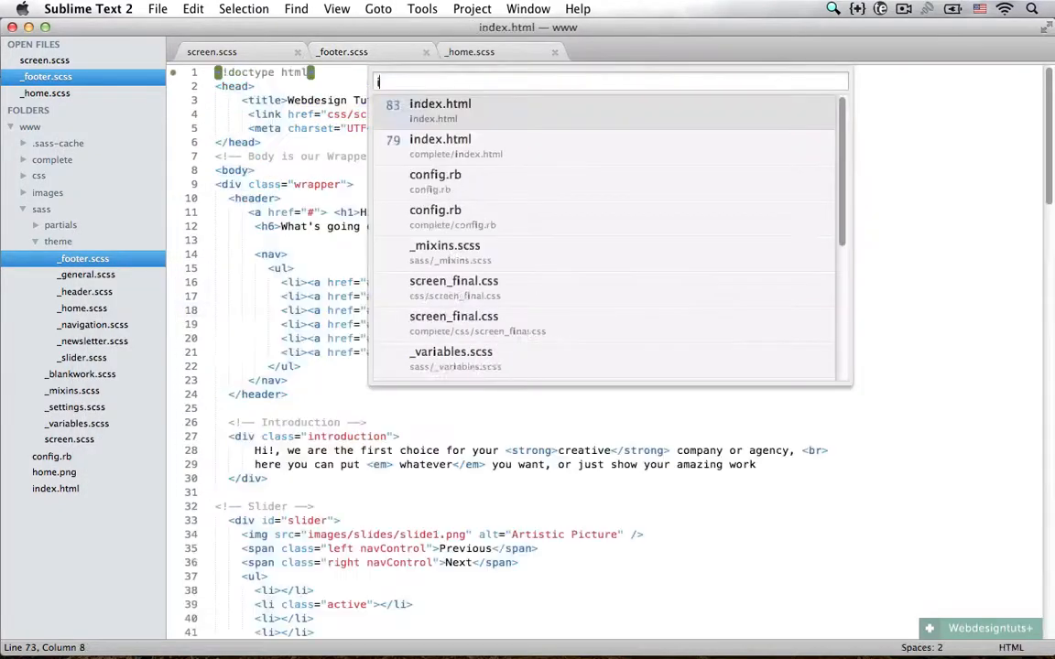
- Check the tweets markup in index.html, then go back to _footer.scss
left_click(440, 103)
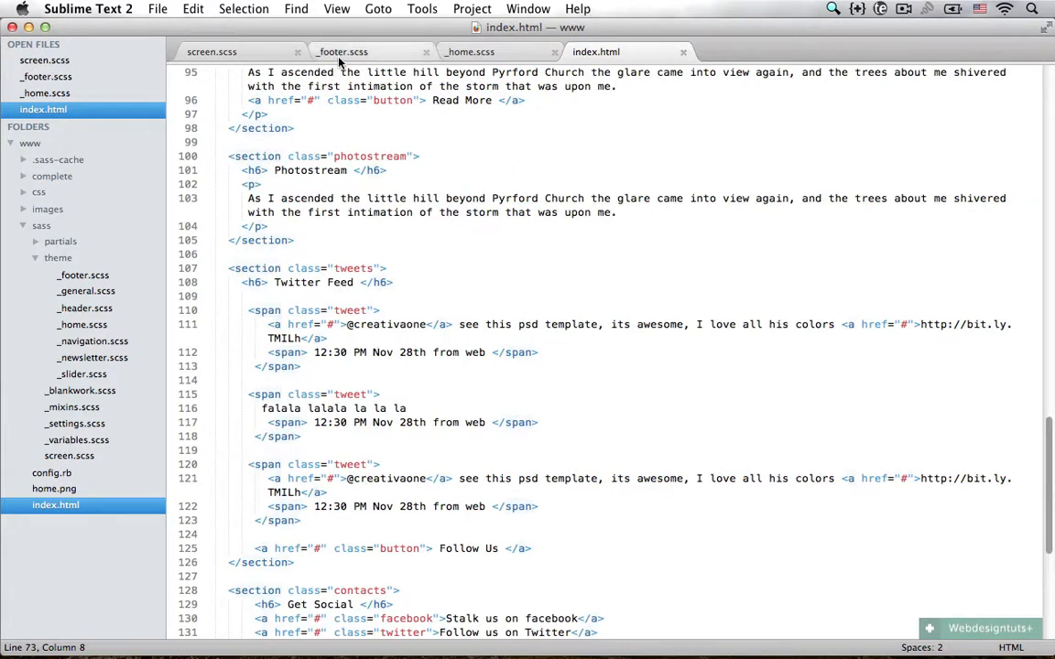
left_click(342, 51)
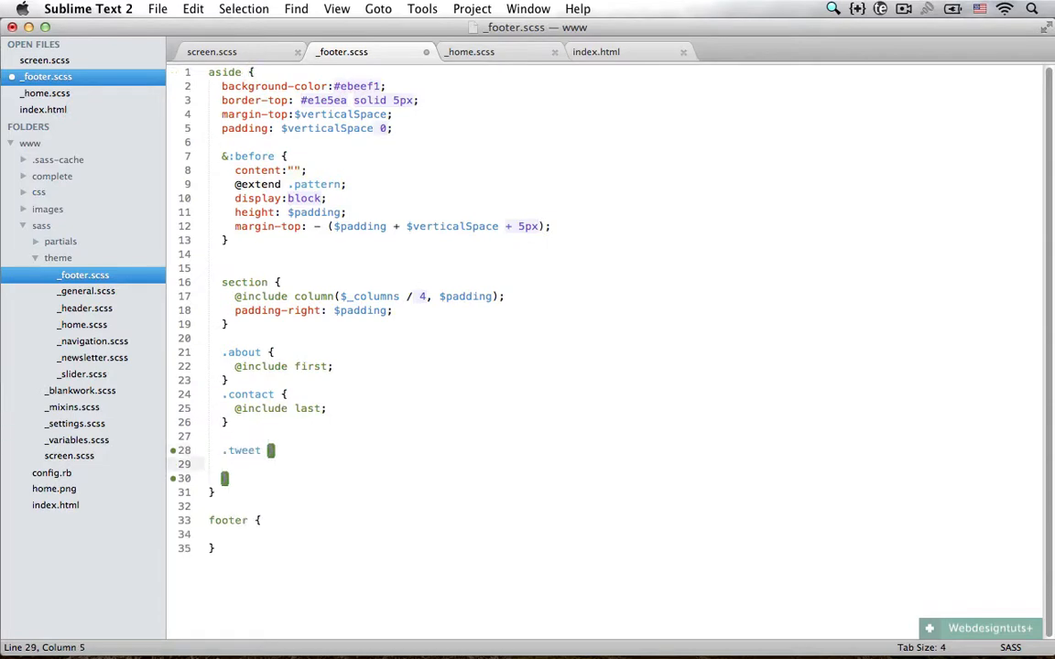
- Style .tweet with block display and 12px text, and its span at 11px with $padding bottom margin
type("display:")
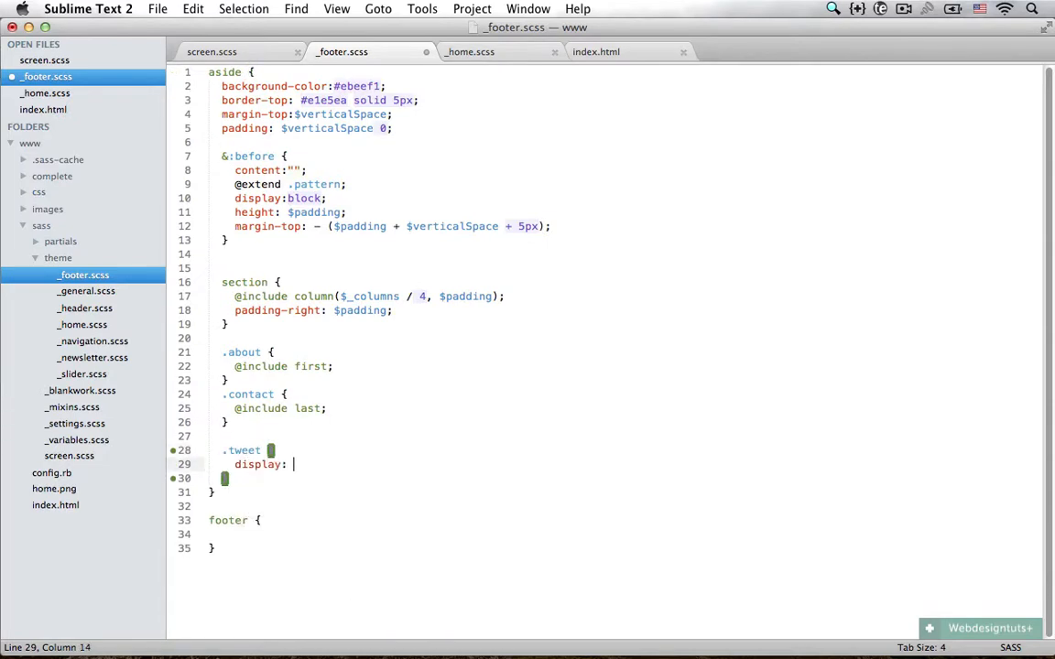
type("block;")
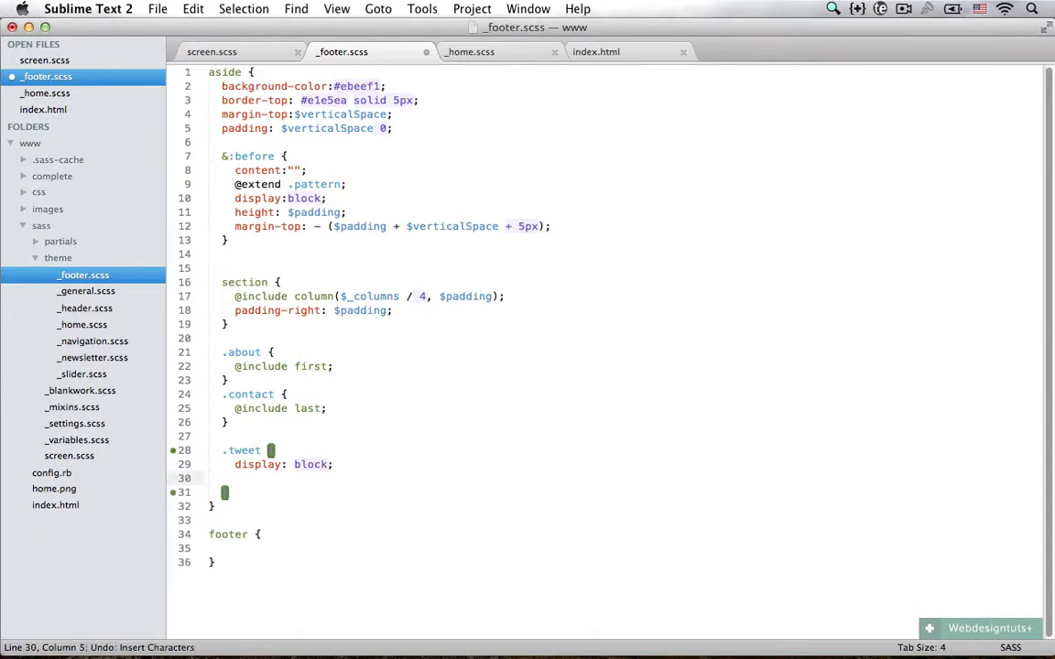
type("font-size: 12")
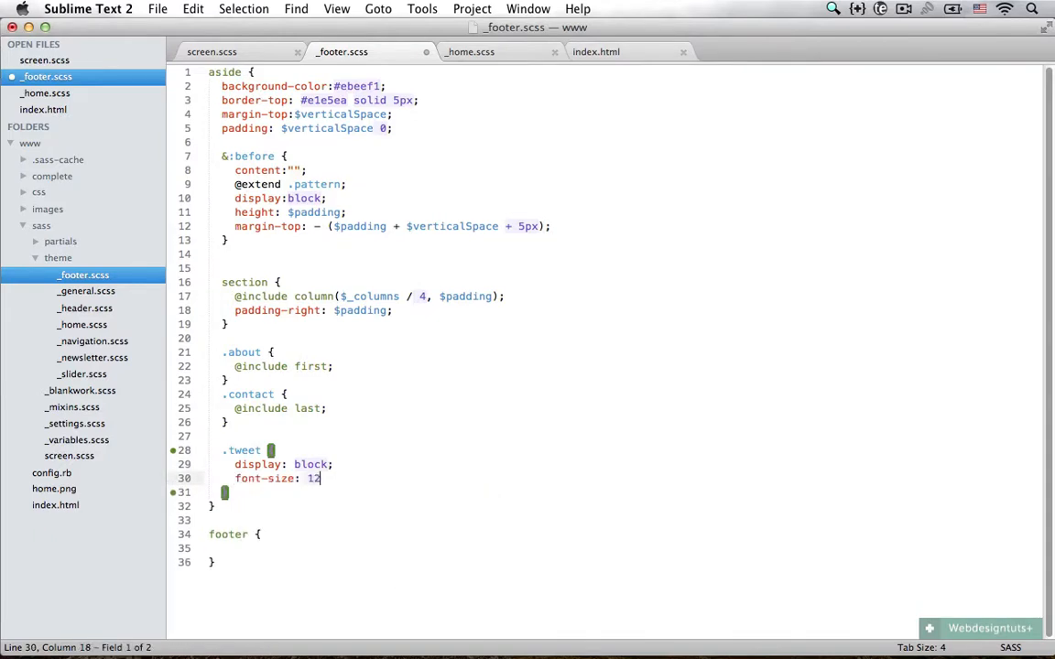
type("px;")
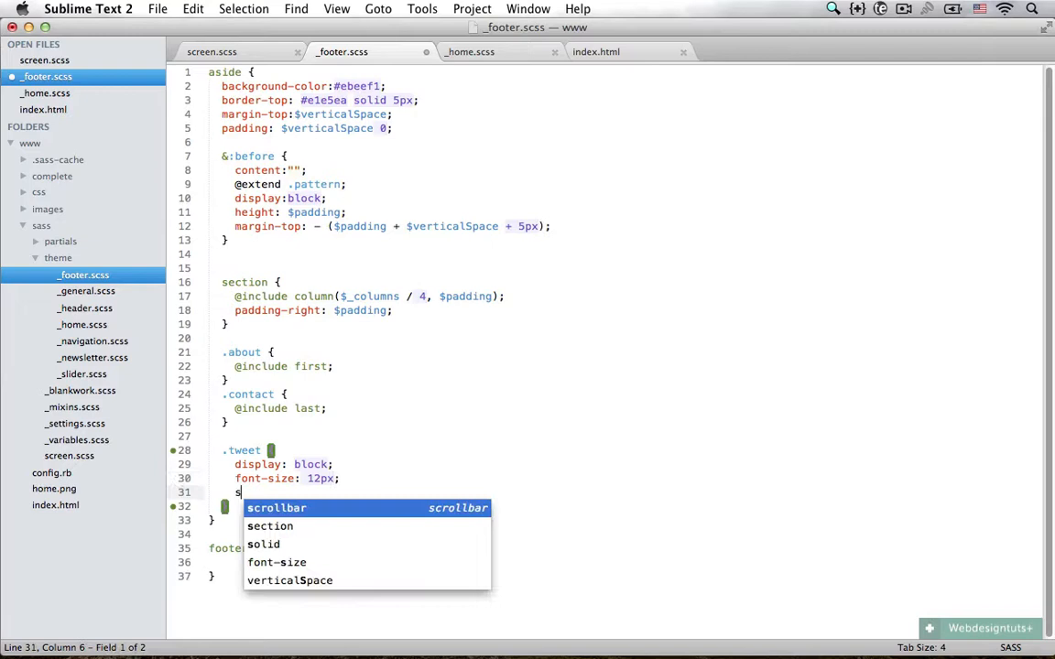
type("pan {")
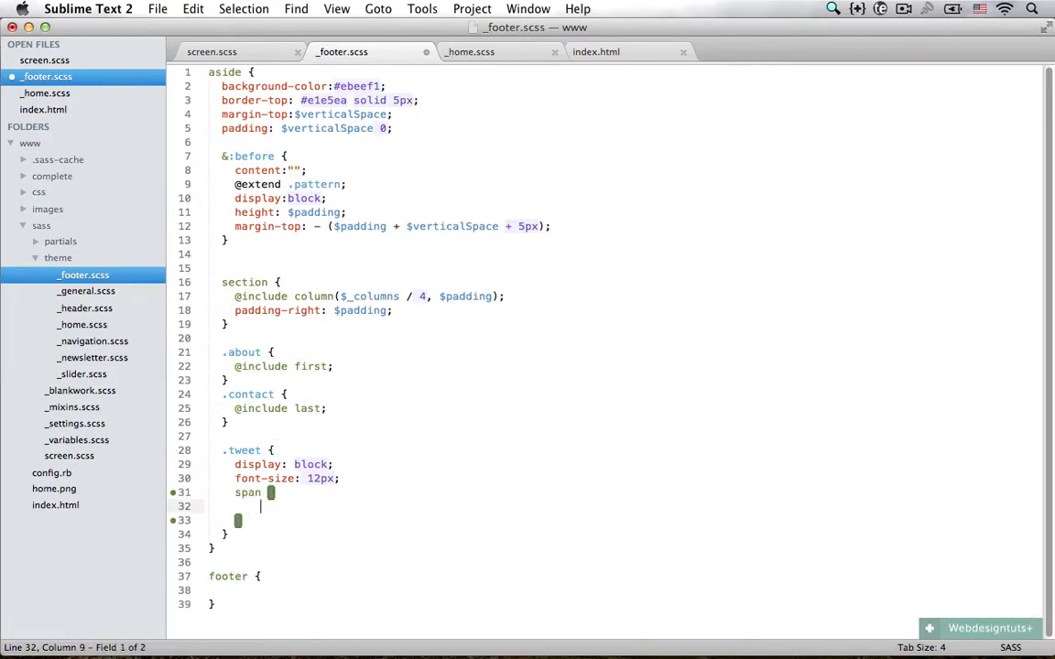
type("font-size:")
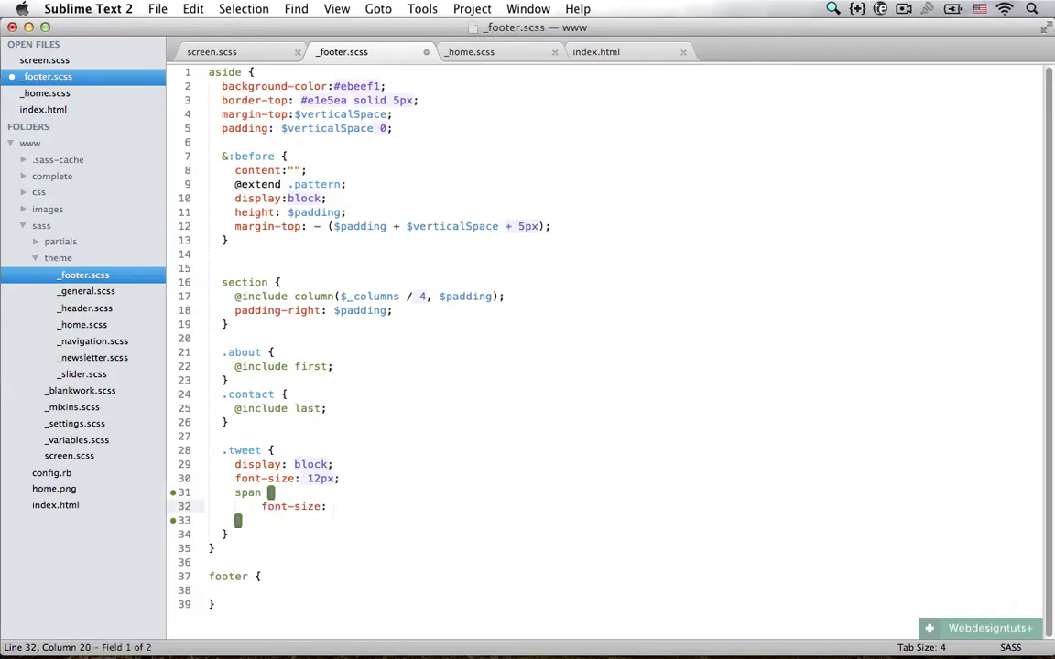
type("11px;")
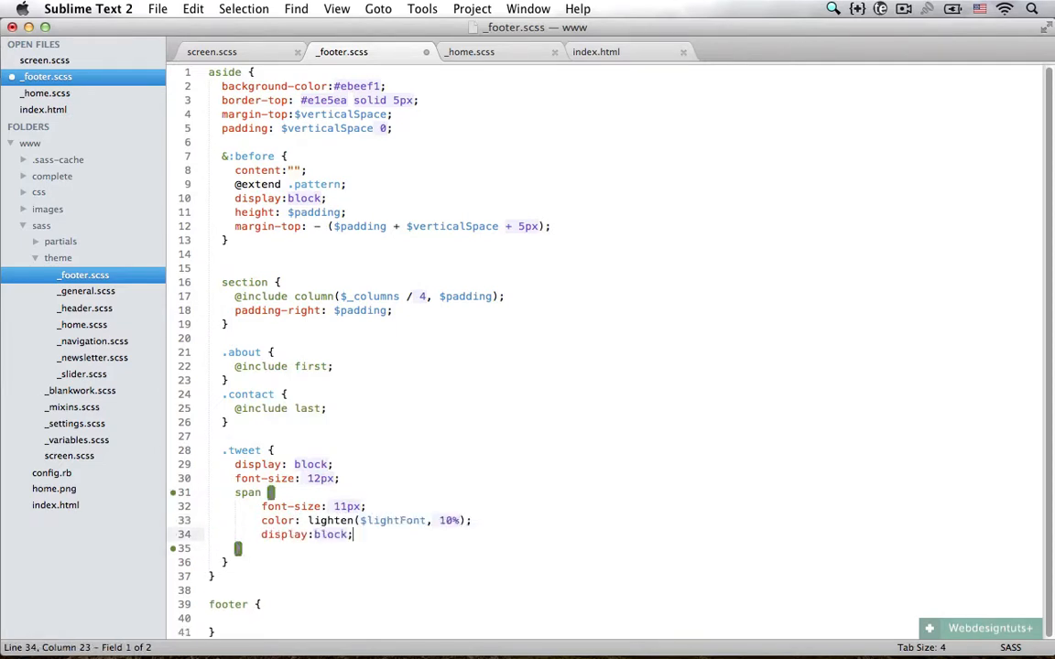
type("margin: 0 0")
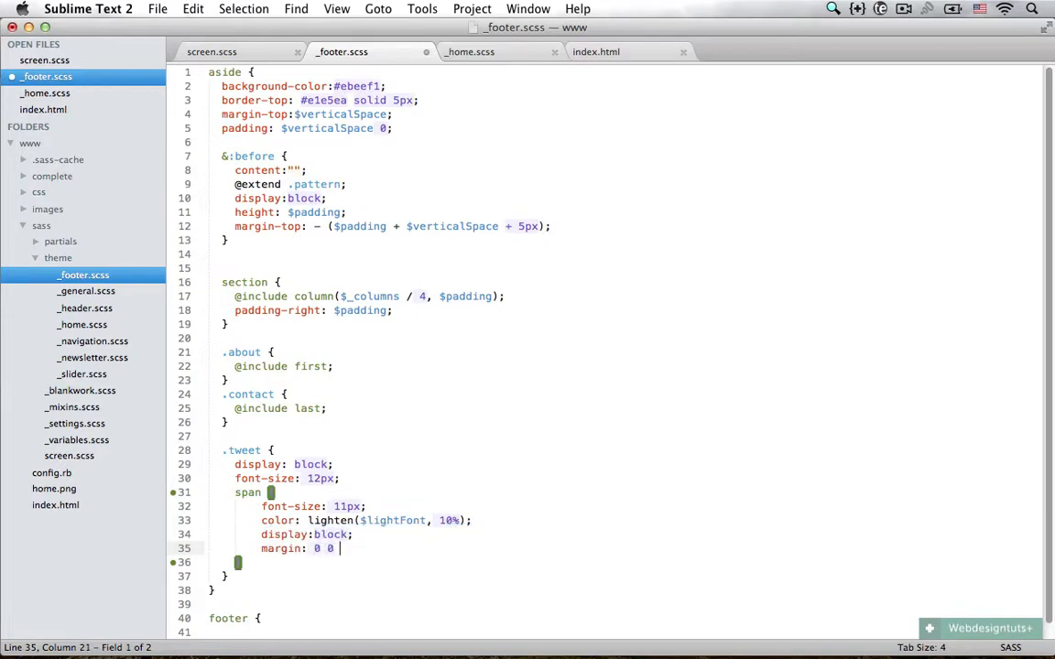
type("$padding")
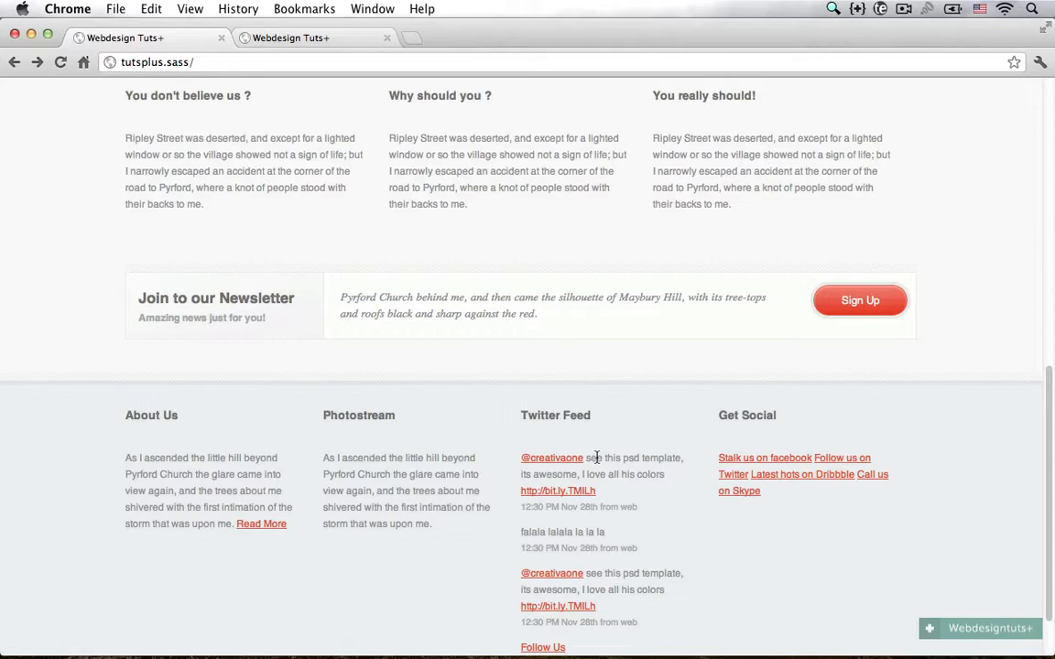
scroll("down", 3)
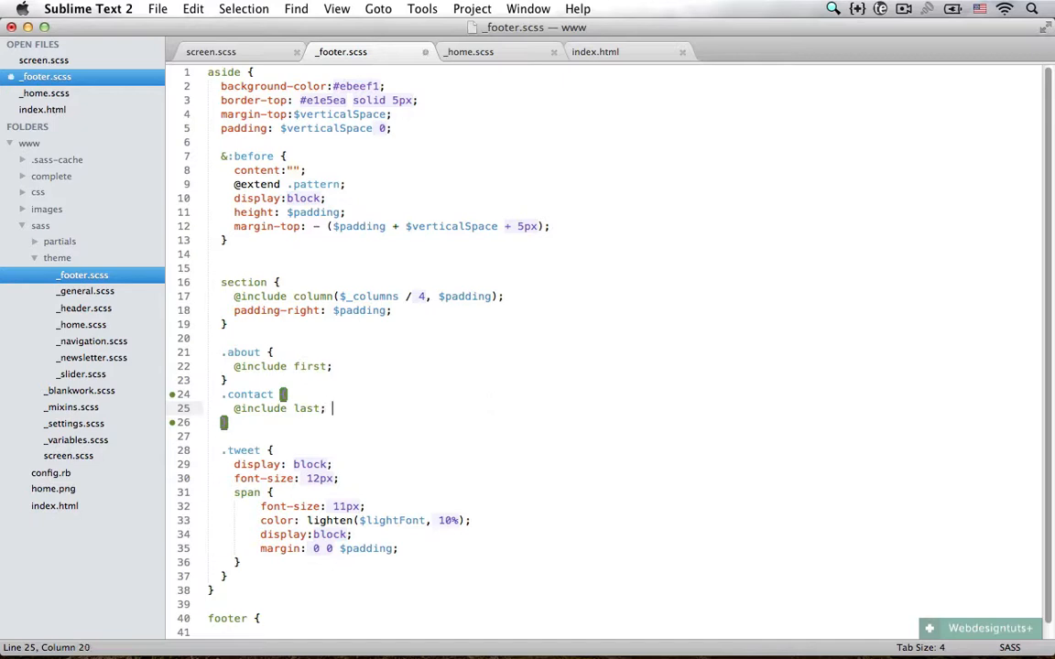
- Add `$social: facebook, twitter, dribbble, skype;` inside the .contact rule
type("$")
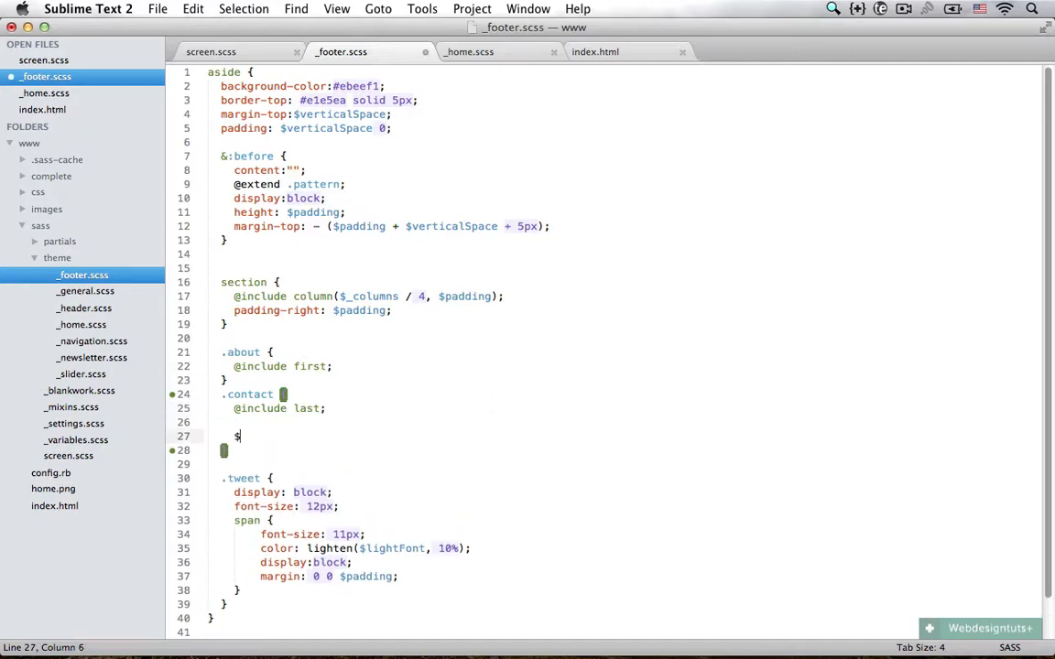
type("social:")
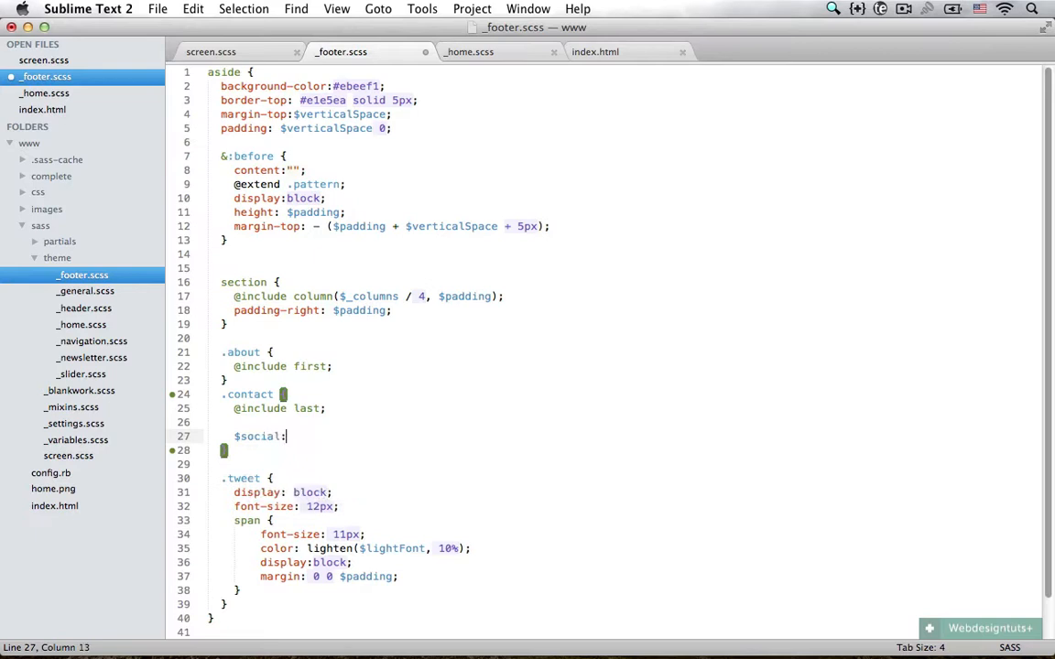
type("f")
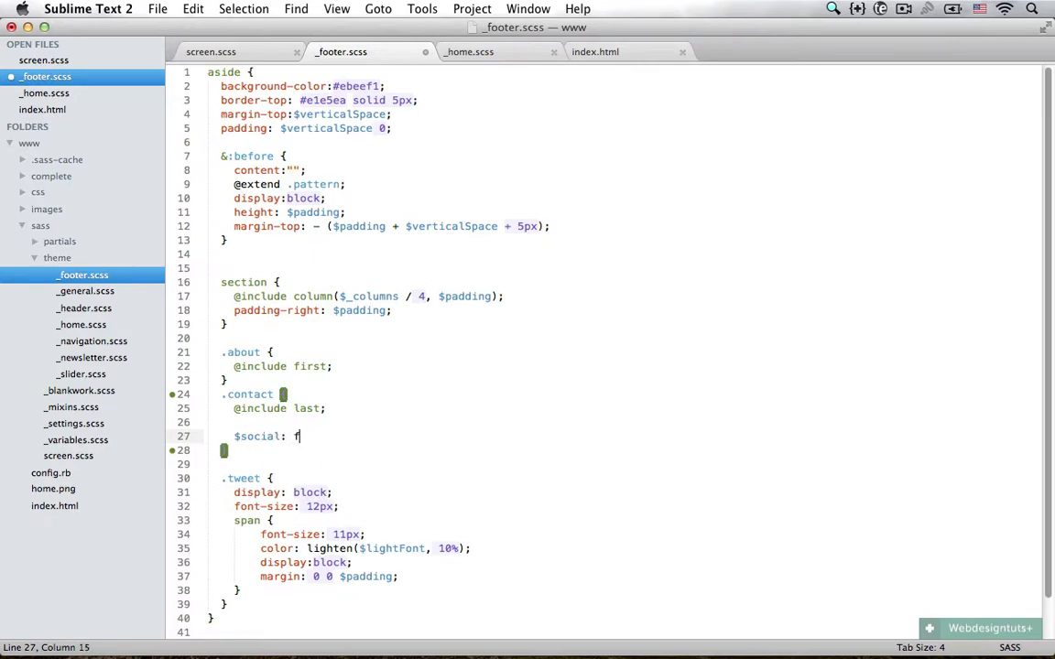
type("acebook, twi")
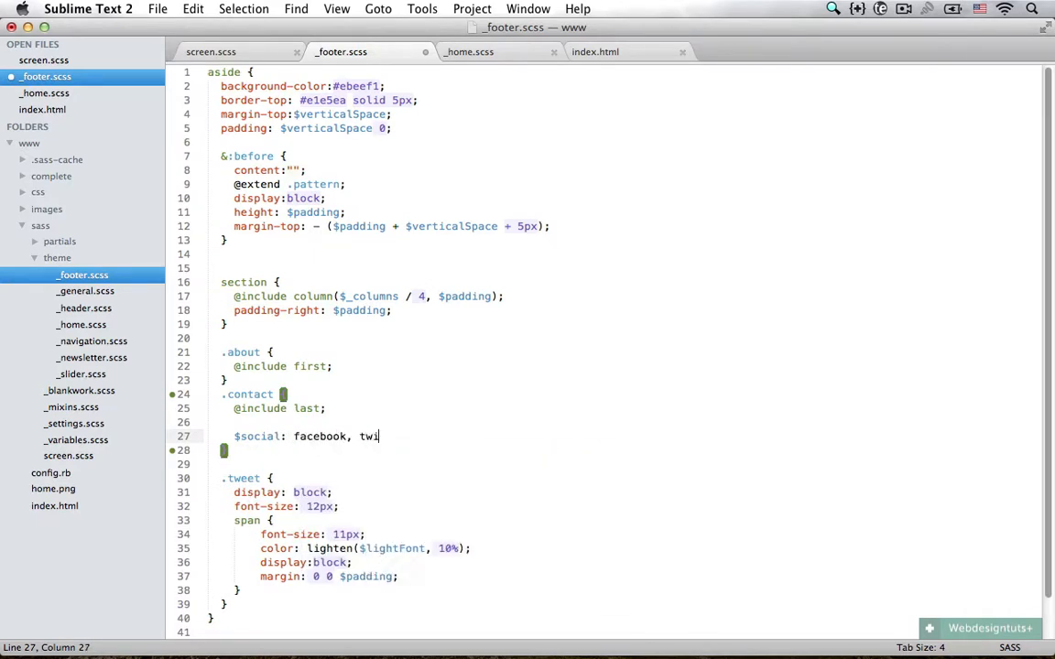
type("tter, dribbble,")
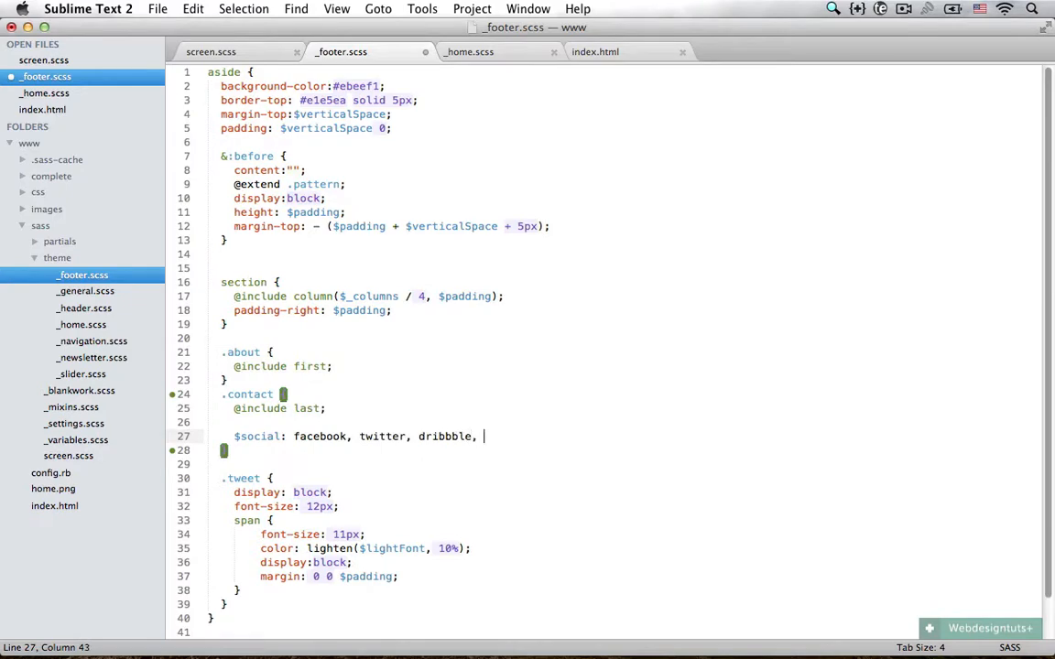
type("skype;")
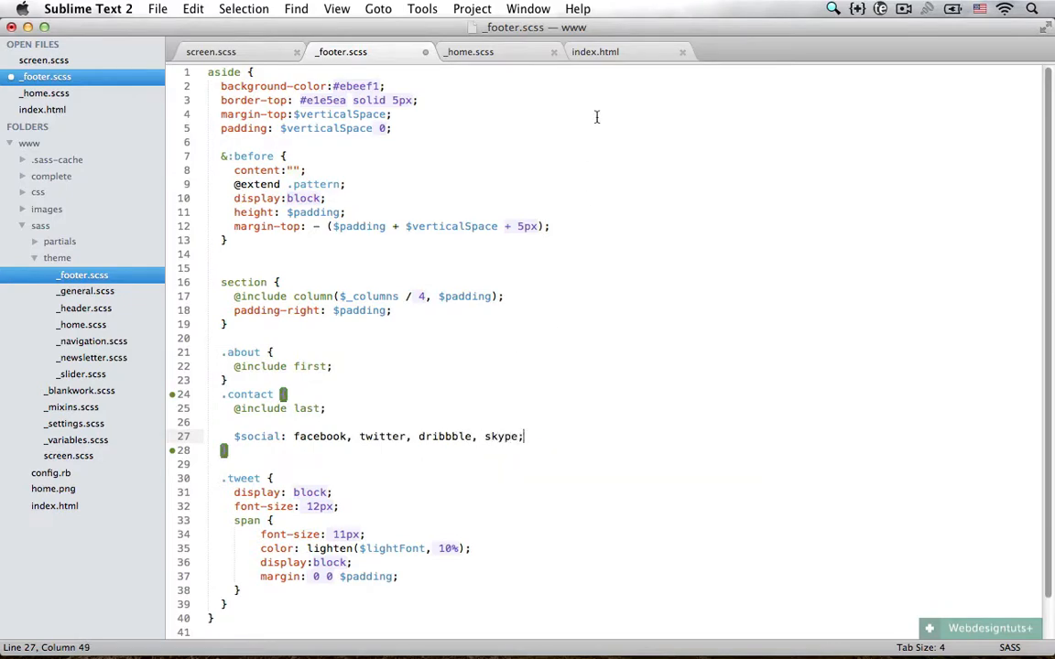
left_click(595, 52)
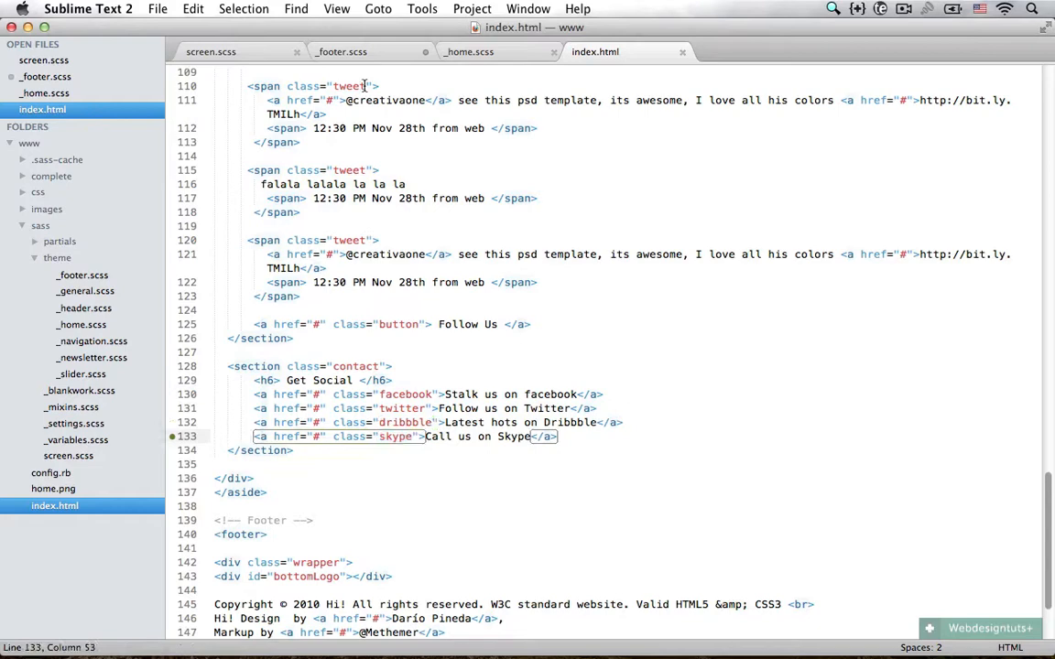
left_click(341, 51)
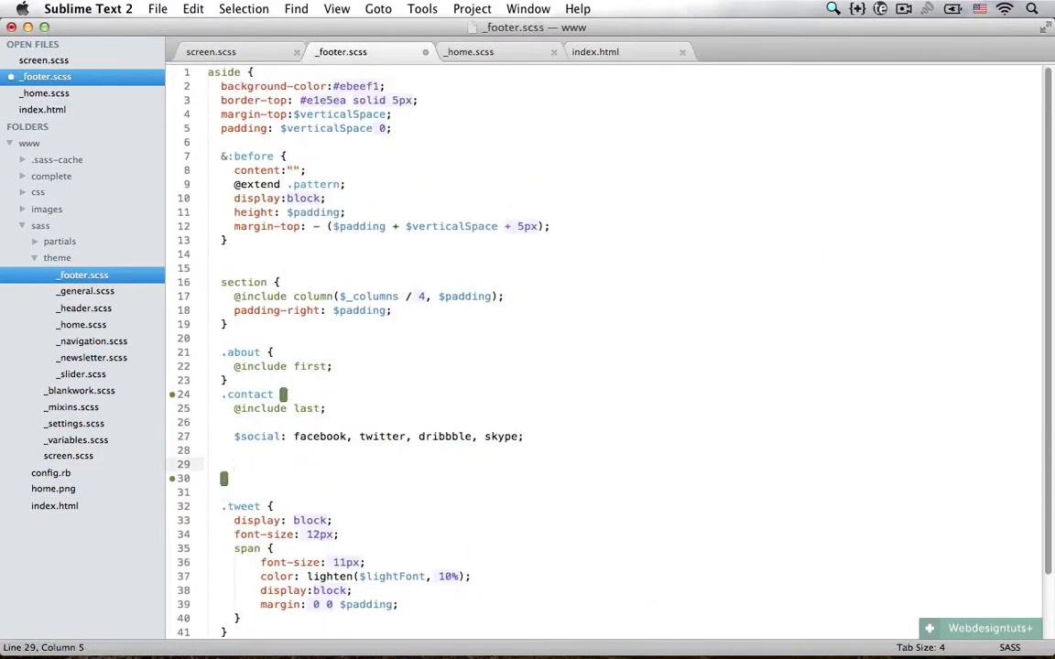
type("@")
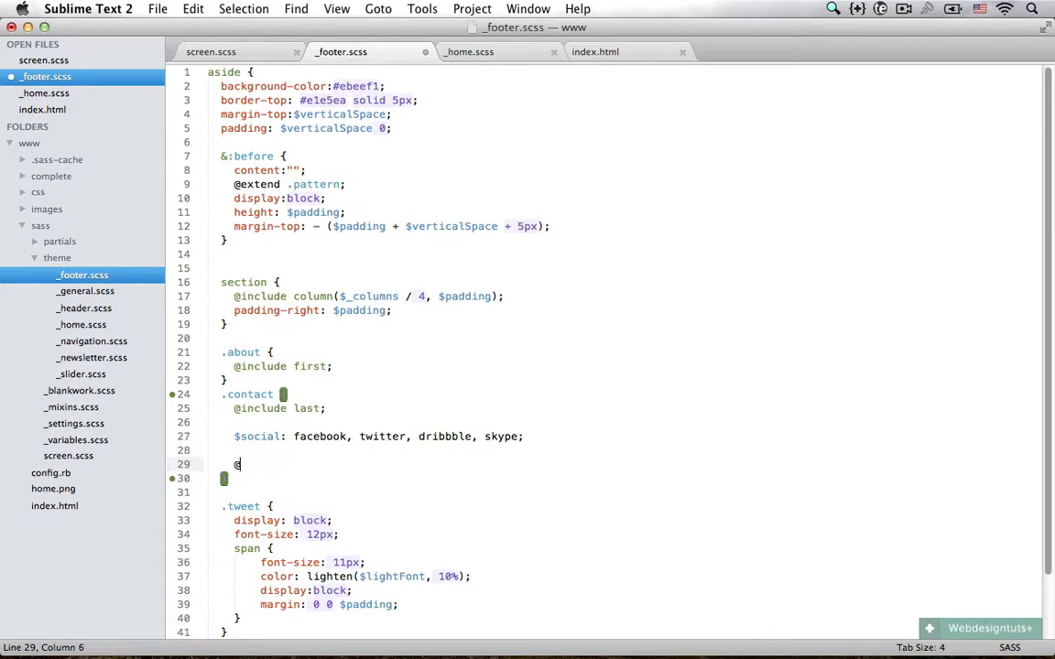
type("each $")
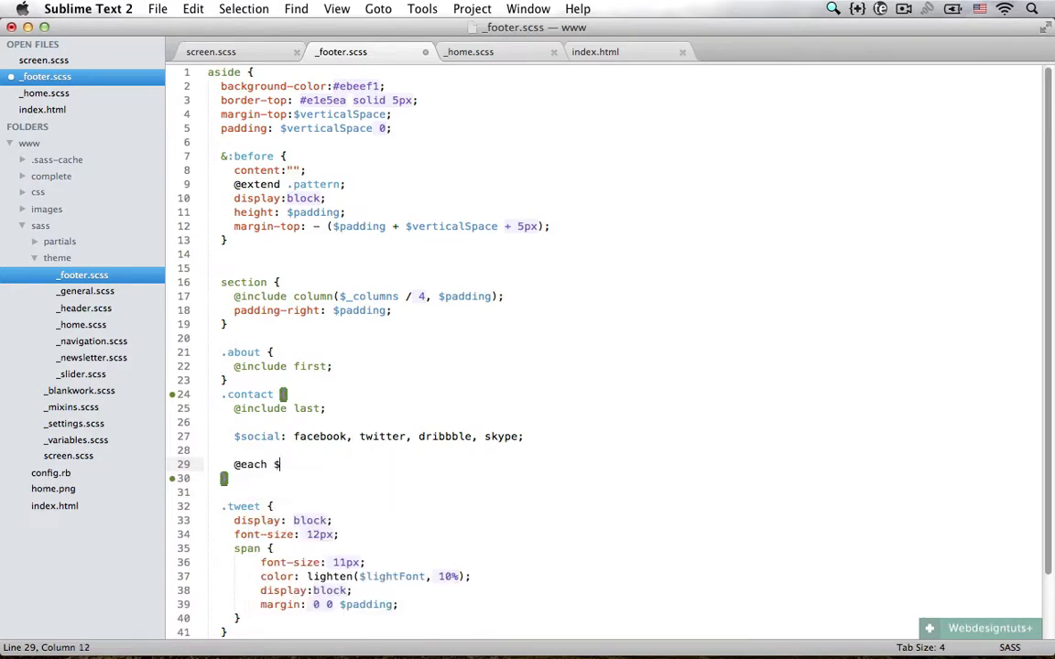
type("net in $social {")
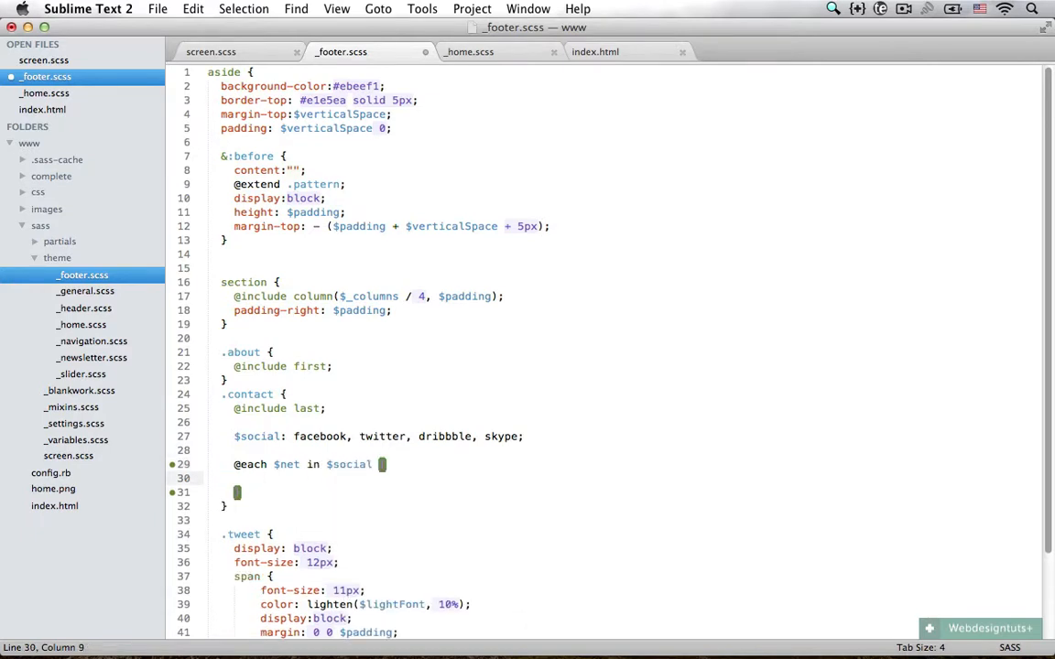
type(".")
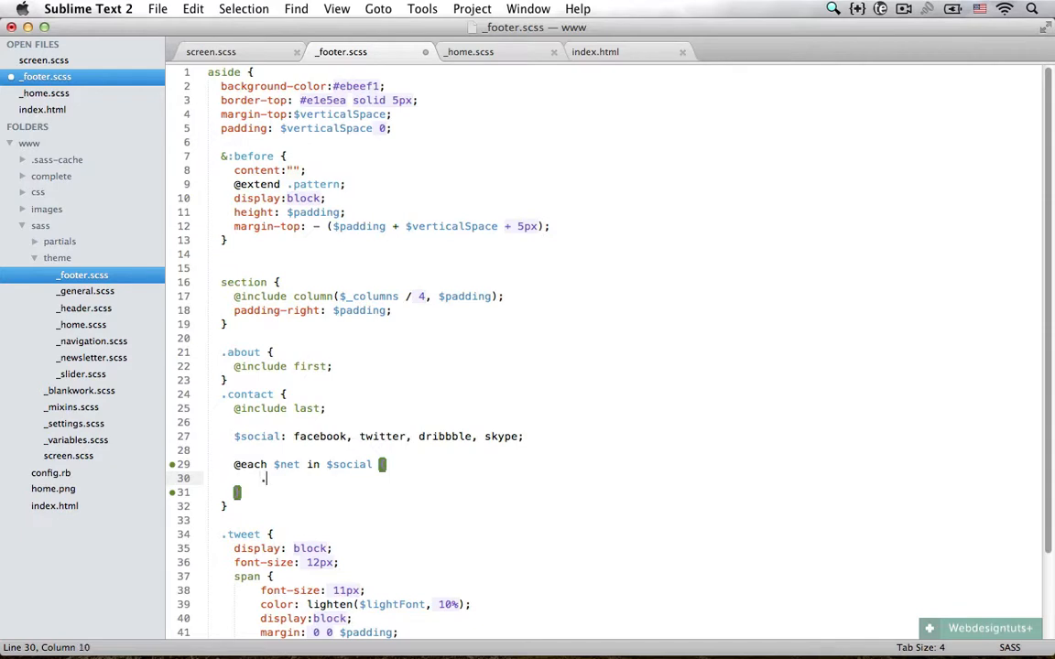
type("#{")
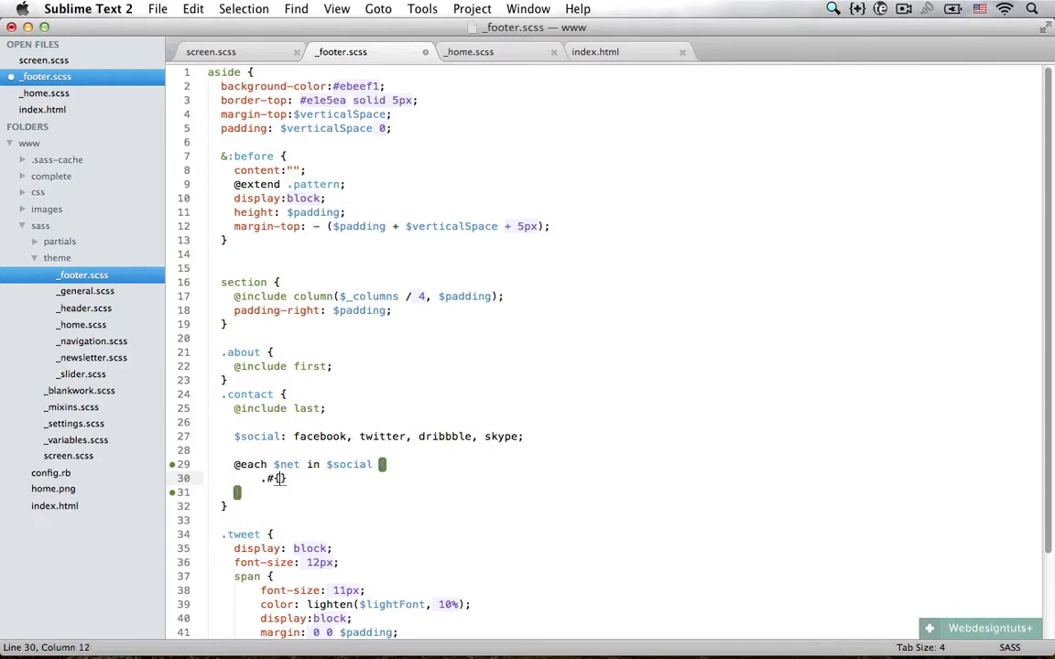
type("net")
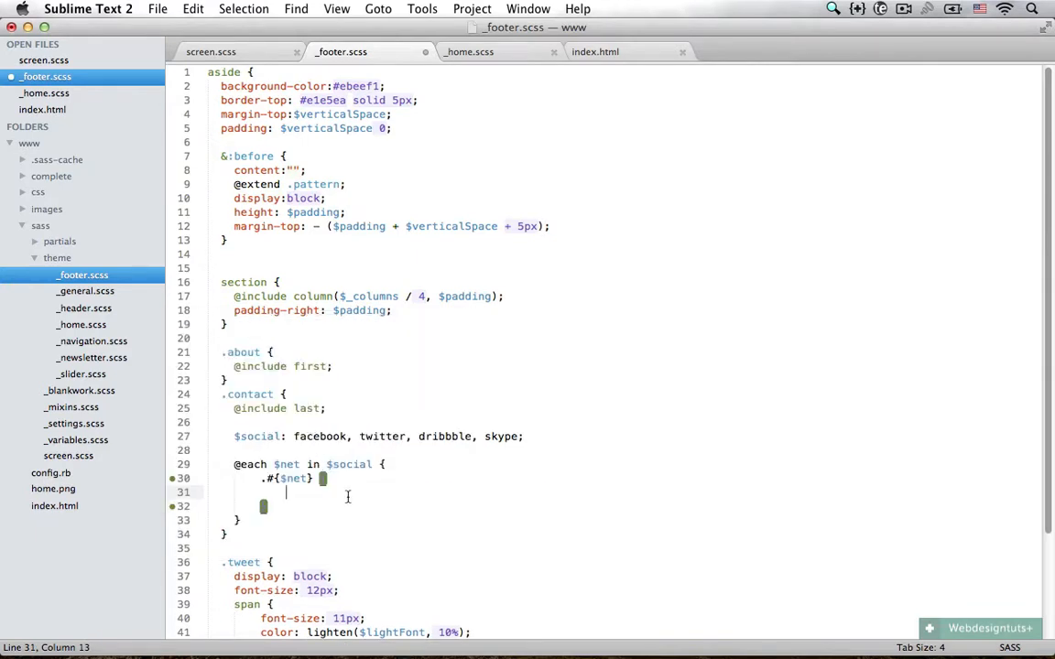
type("float:left;")
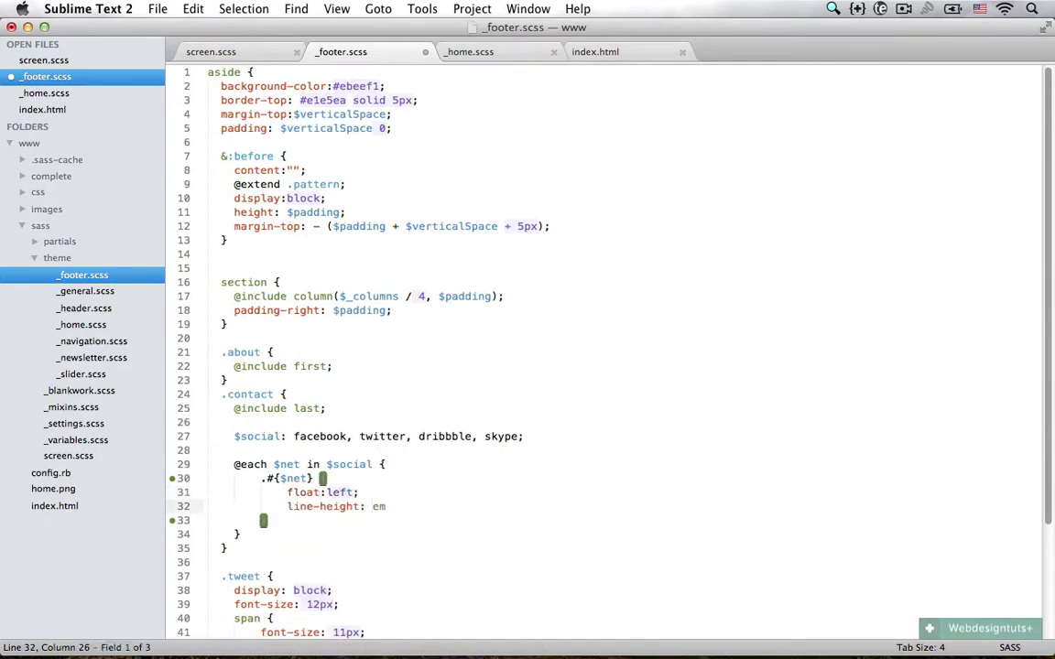
type("34px")
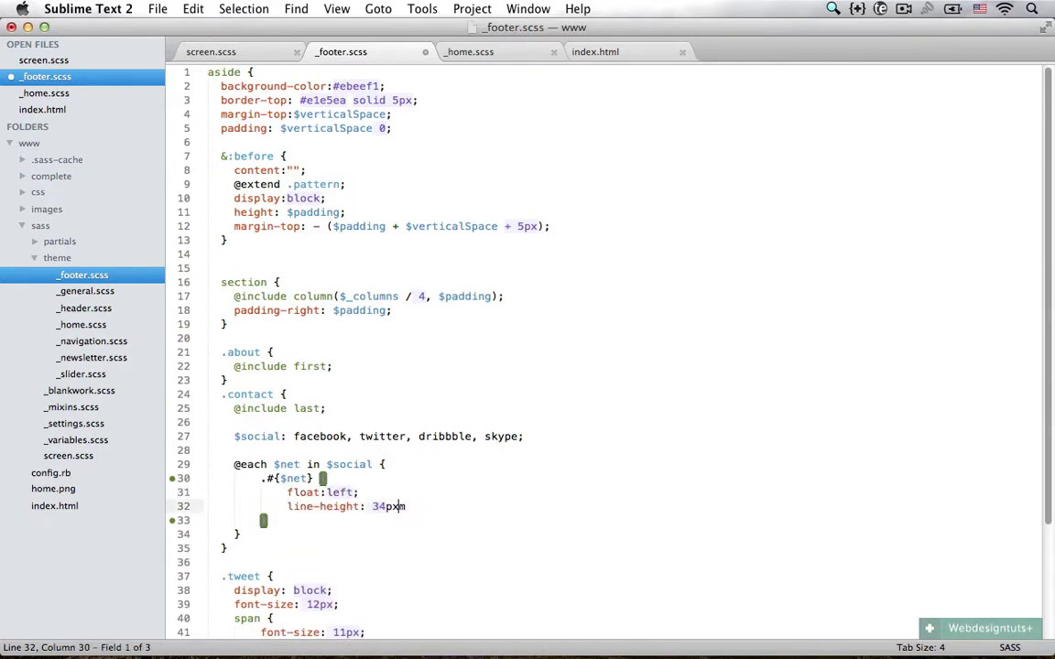
type("mb")
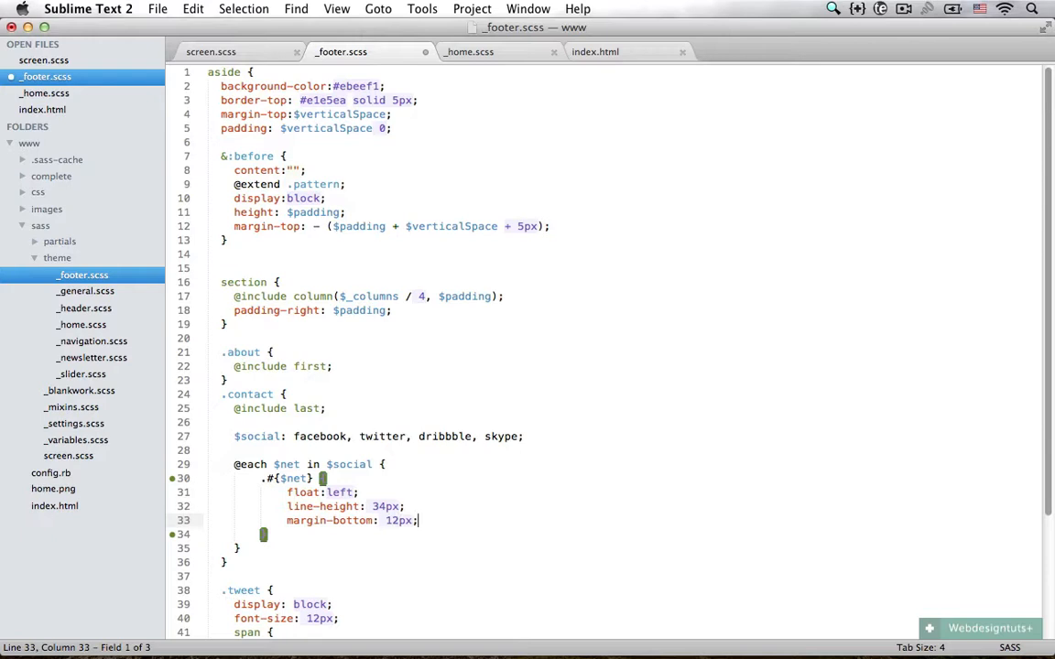
- Make each social link's &:before a 32×34px block floated left
type("&")
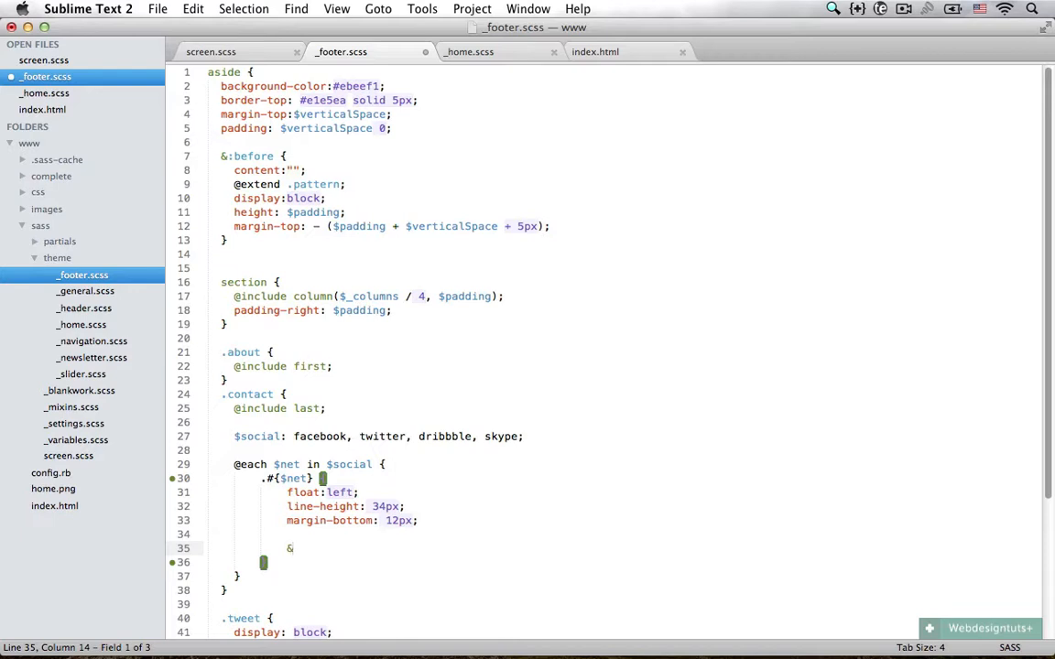
type(":before {")
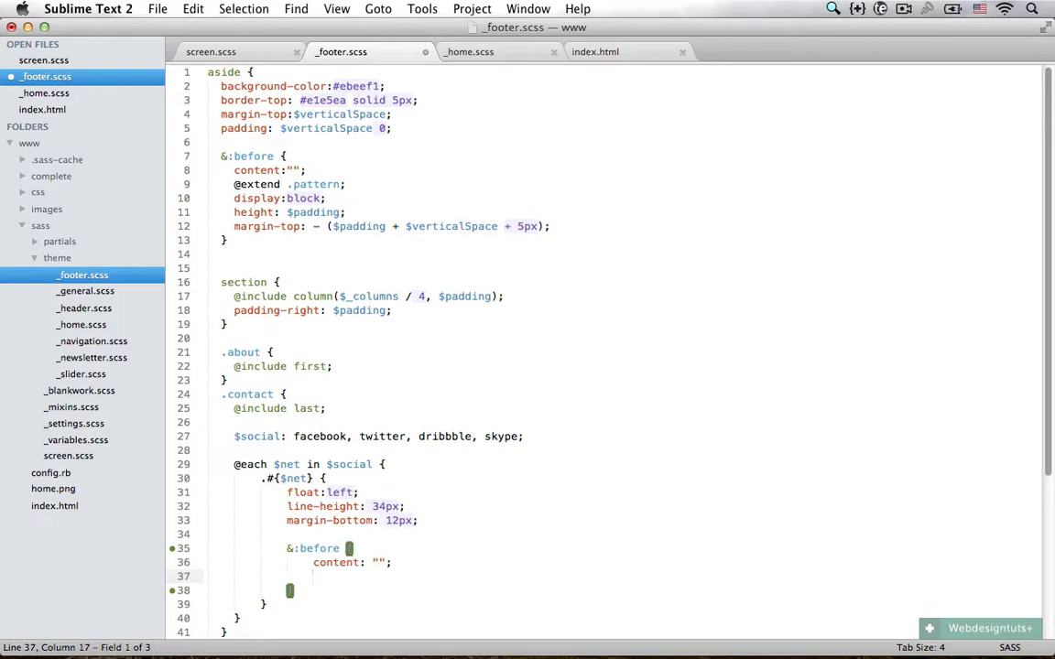
type("width: 32")
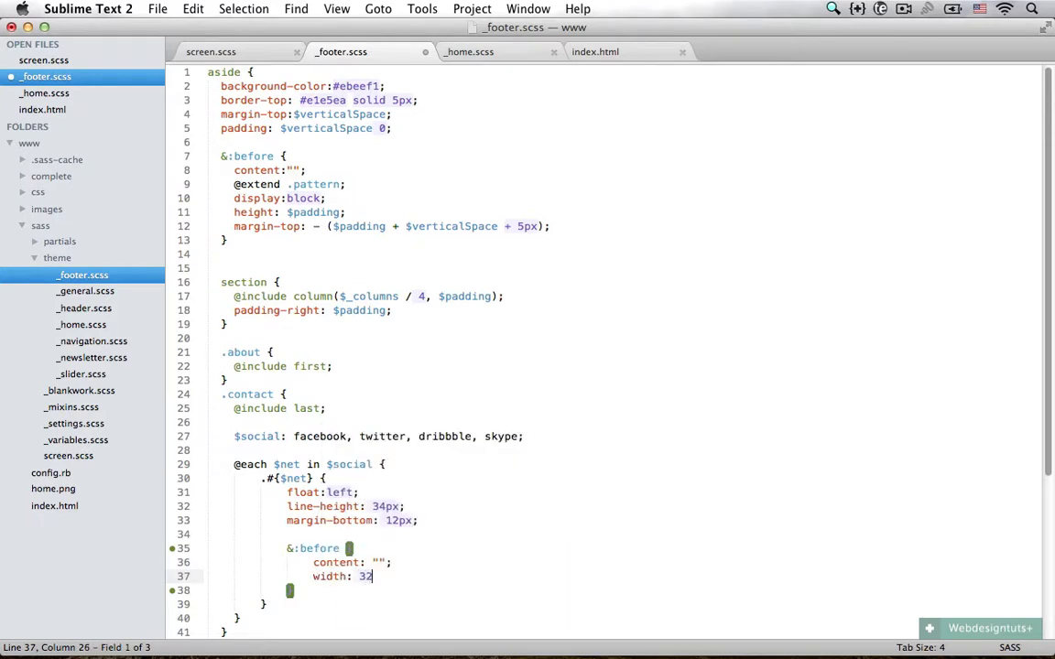
type(", height: 34px;")
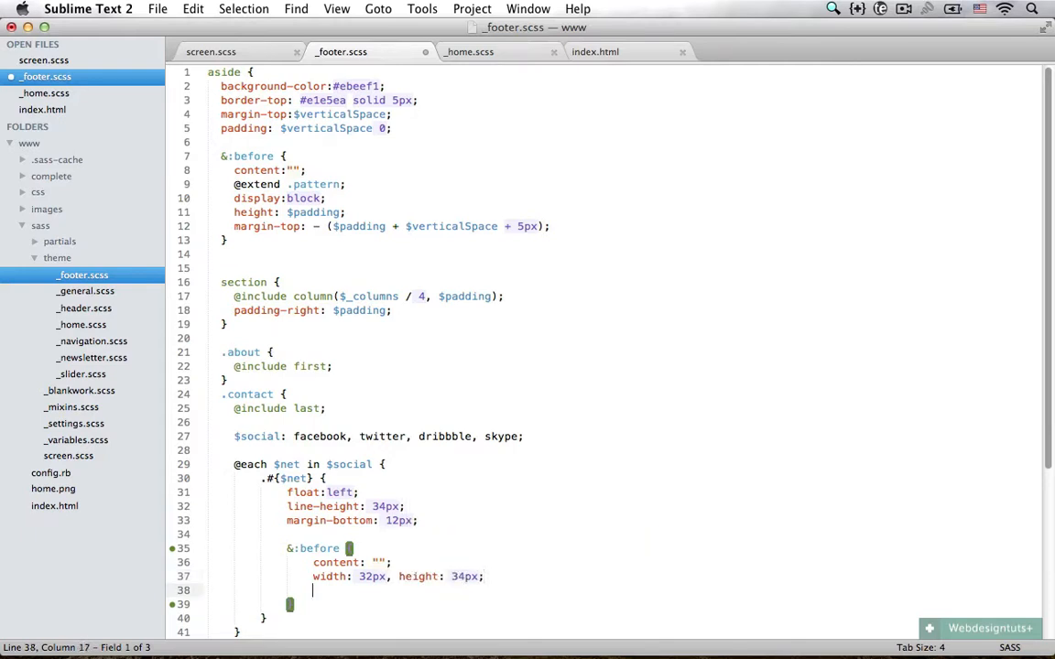
type("float:left;")
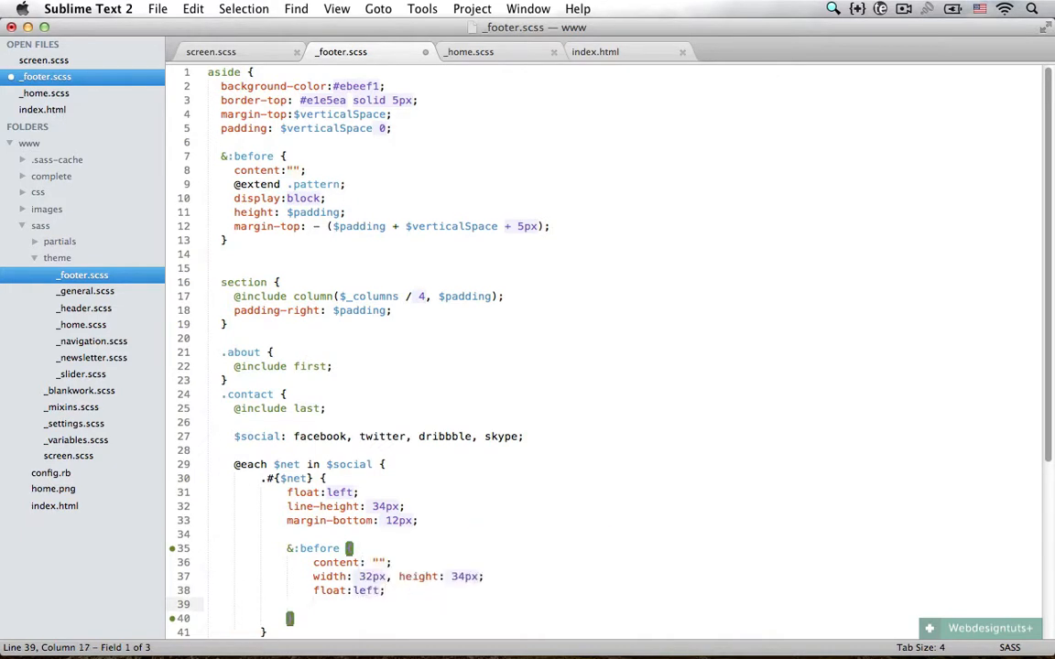
type("display:block;")
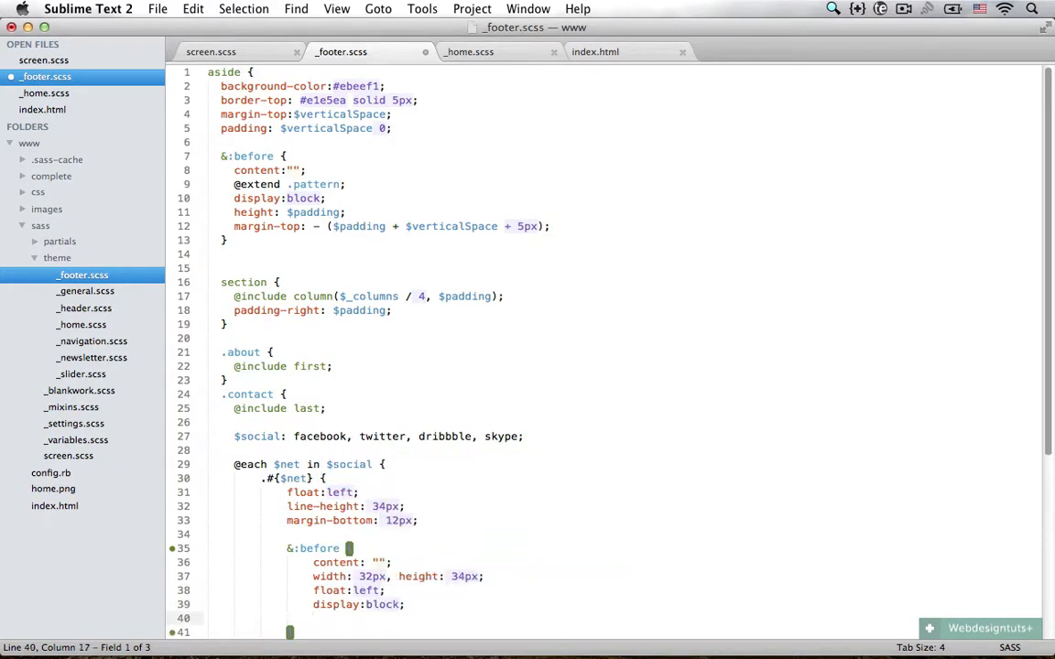
type("margin-rigth")
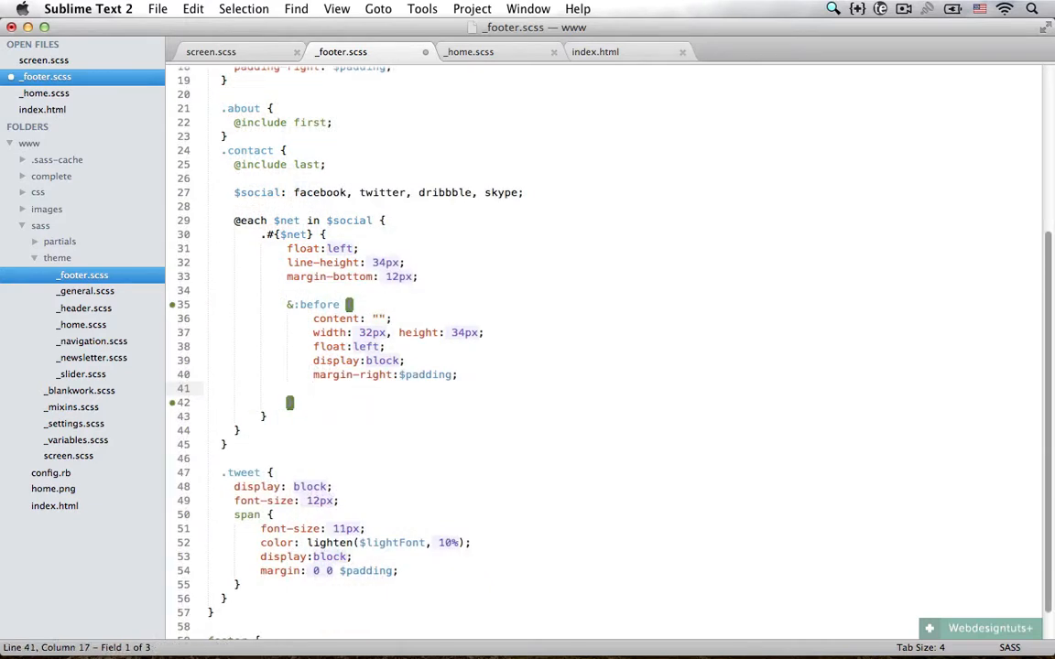
type("@include")
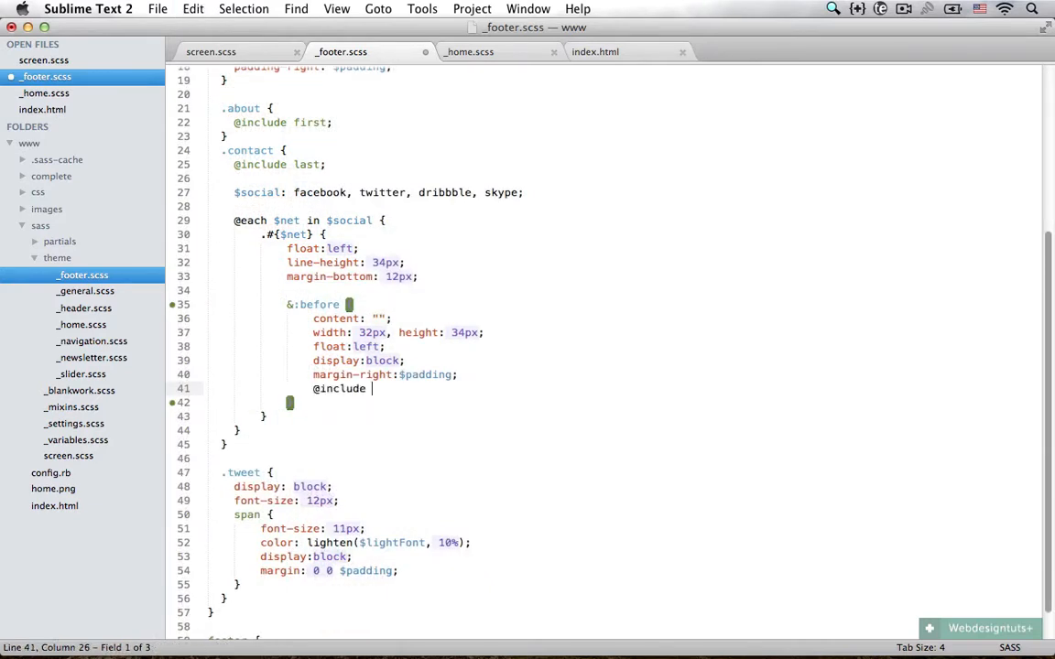
type("spr")
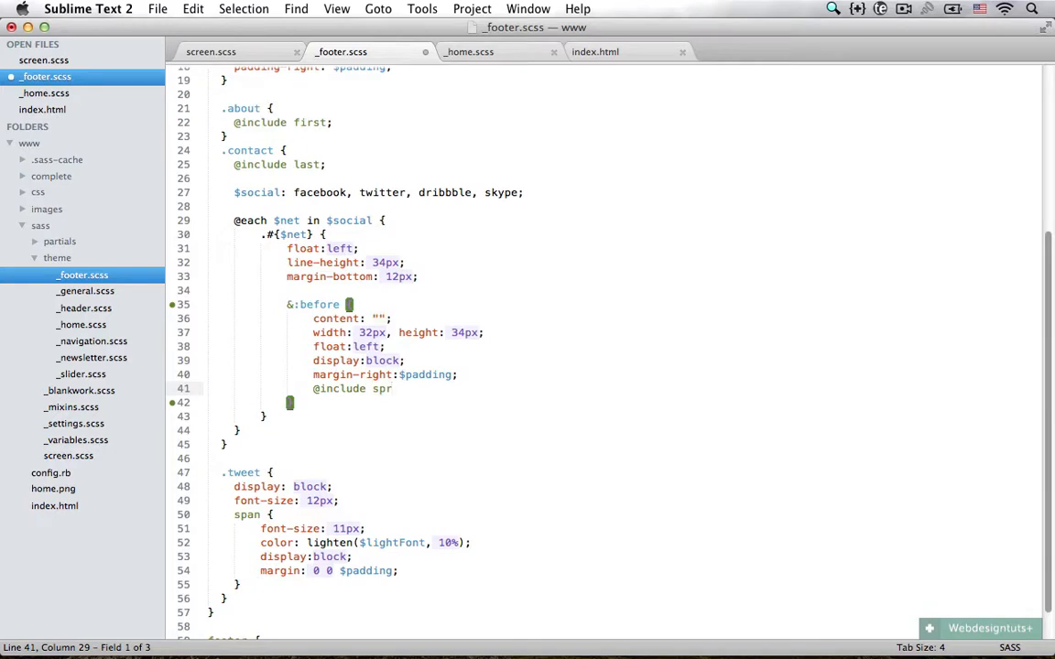
type("(\"s")
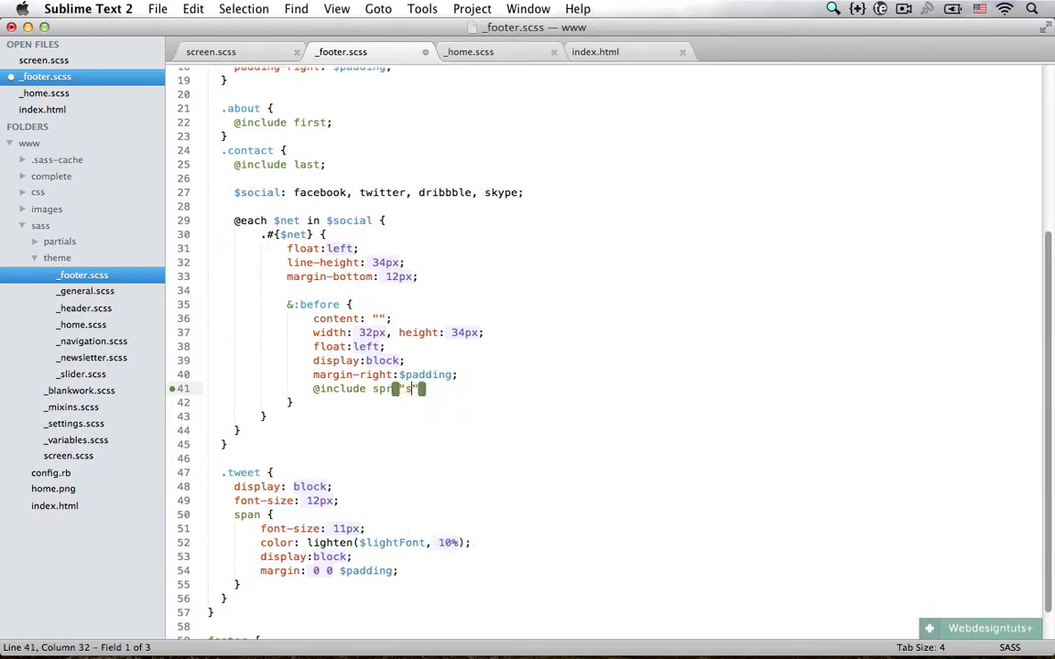
type("#{$")
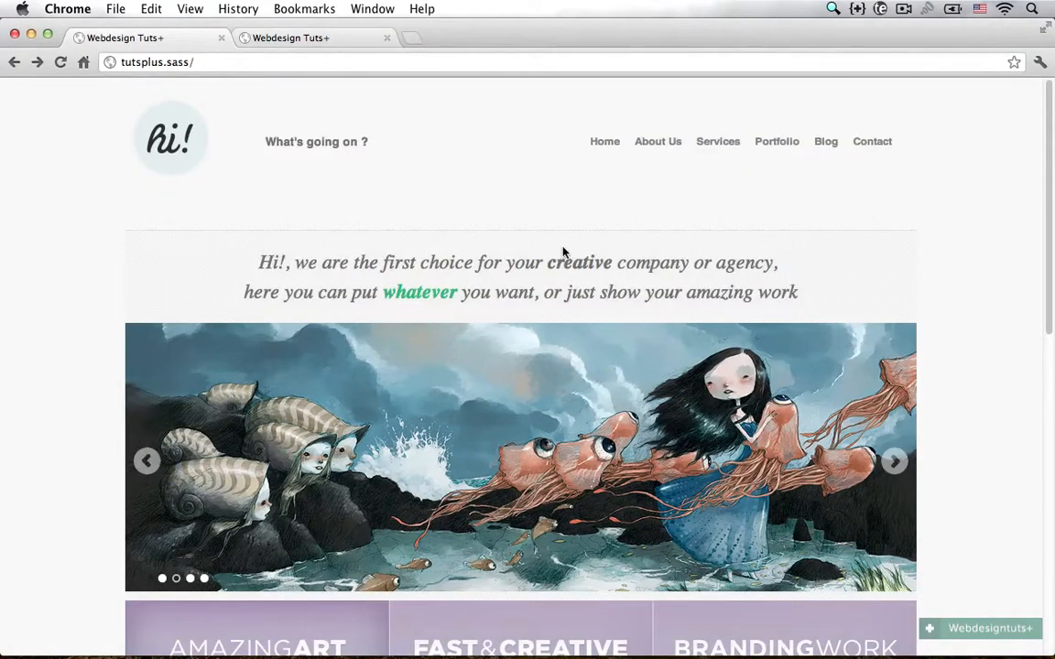
- Scroll down to the footer to see the sprite icons beside the Get Social links
scroll("down", 3)
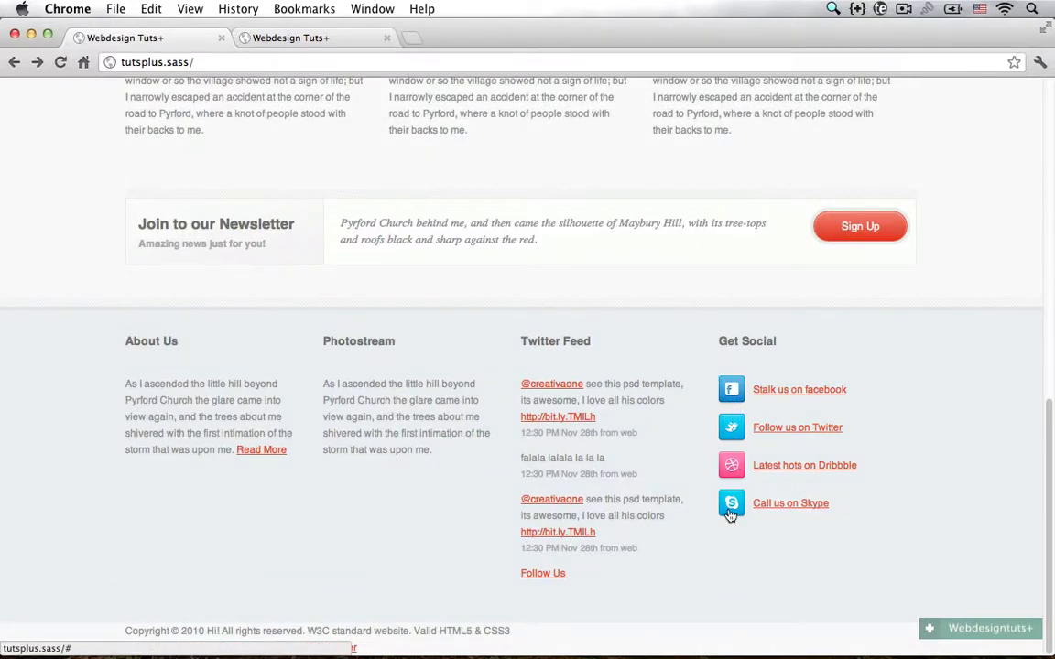
mouse_move(740, 508)
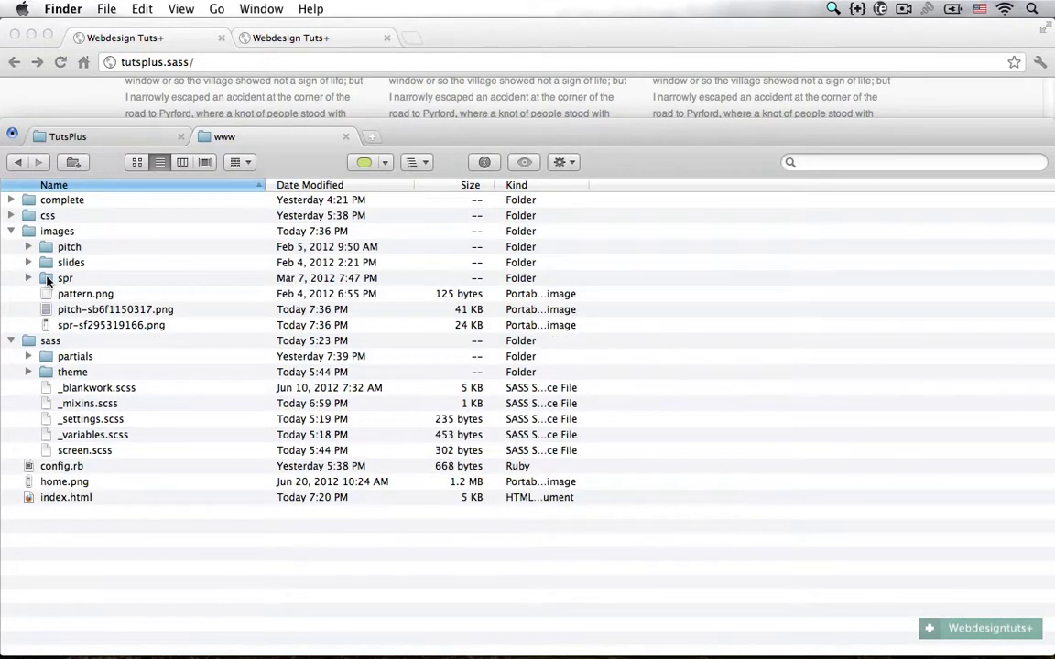
- Open the spr folder in www/images to view the sprite image files
double_click(65, 278)
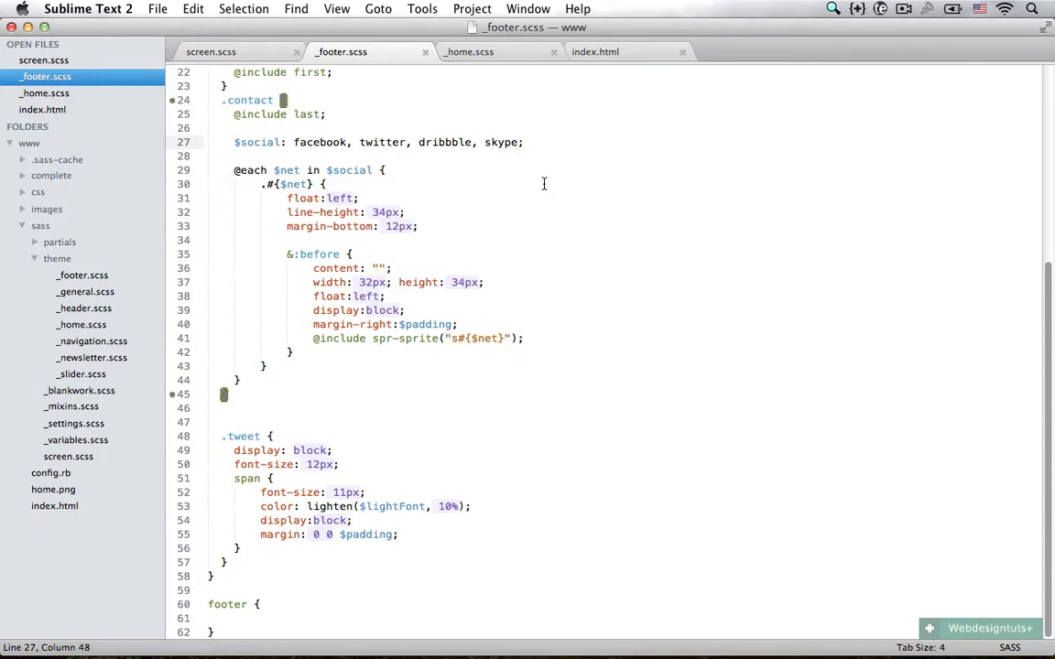
type(", linkedin")
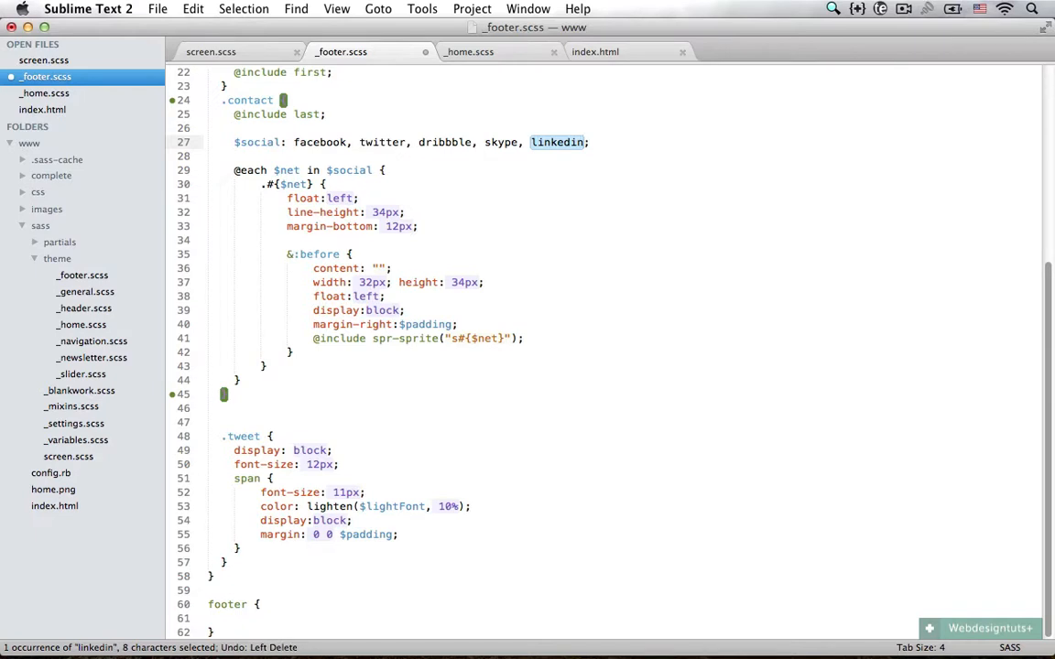
key("Delete")
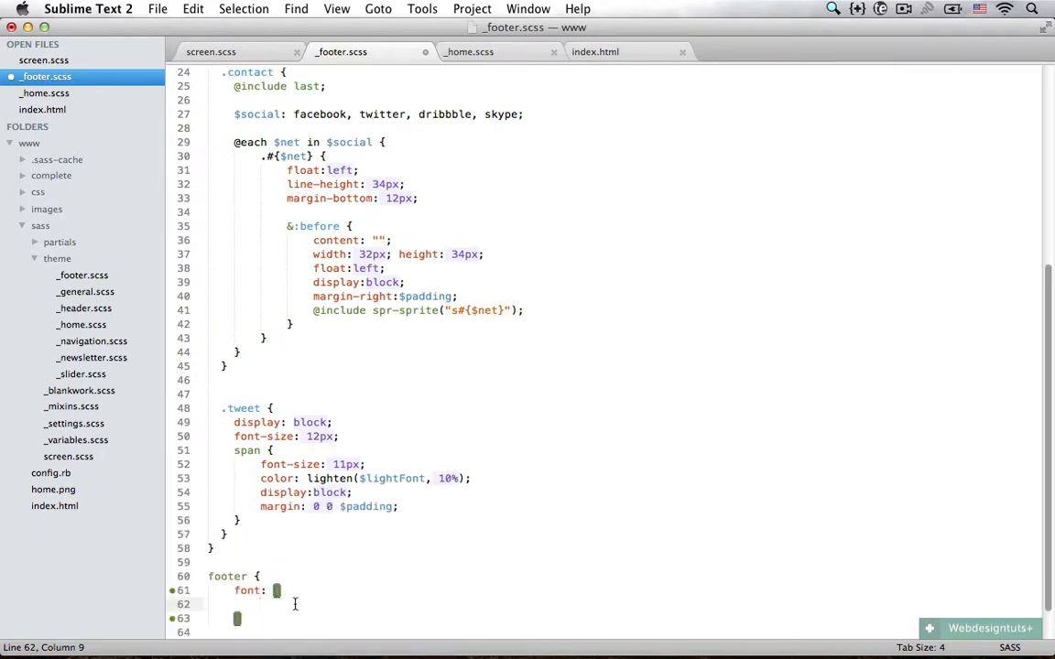
mouse_move(357, 606)
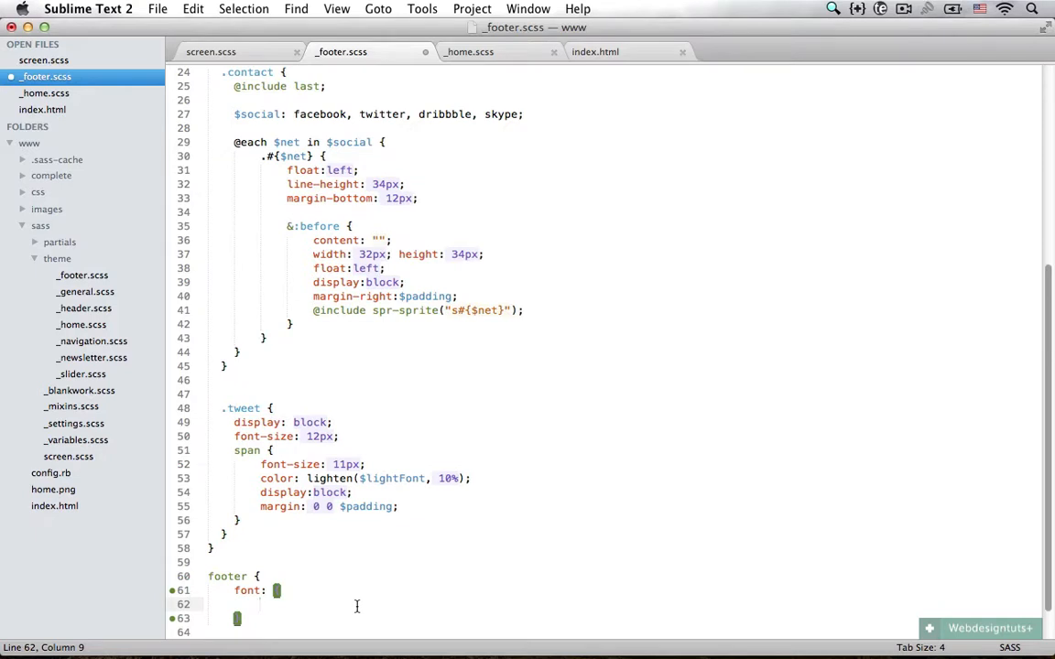
- Set the footer font family to $emFont and style to italic, then save _footer.scss
type("family:")
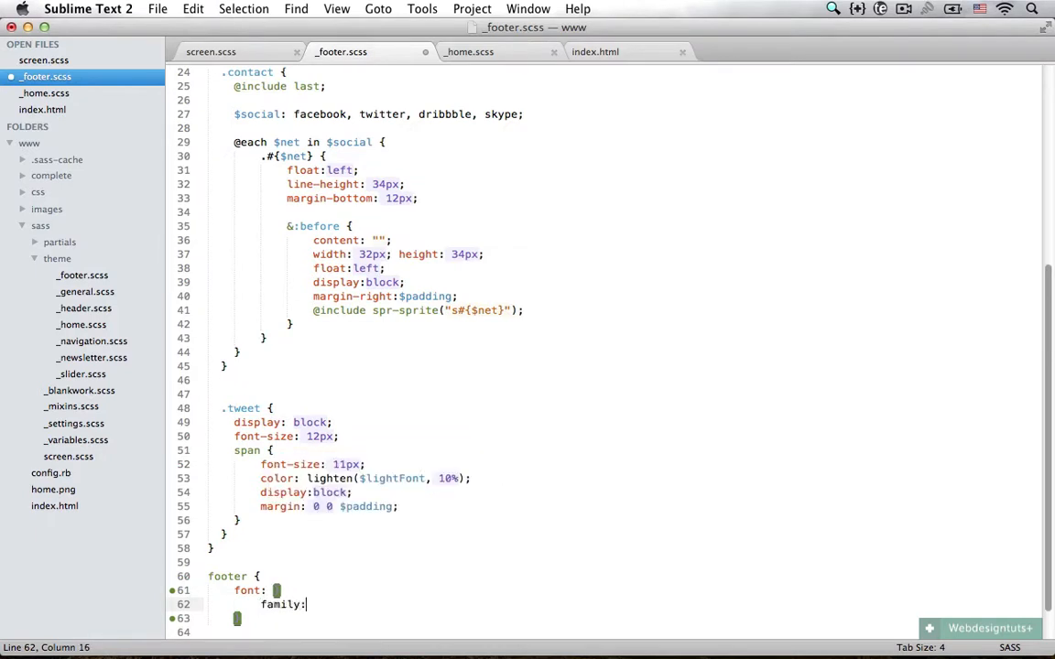
type("$em")
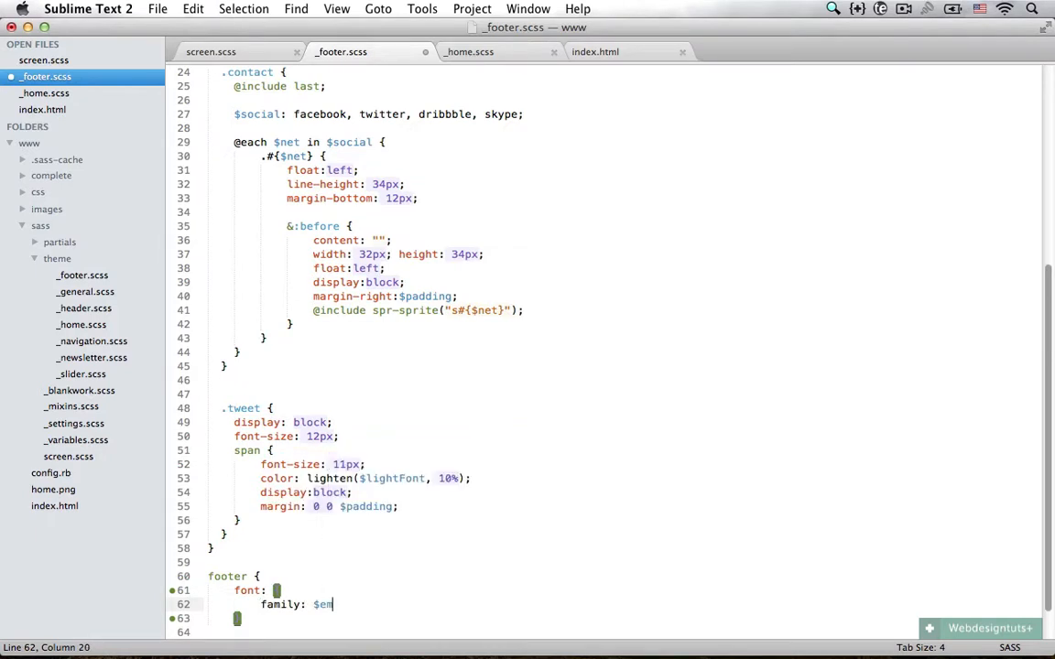
type("Font;")
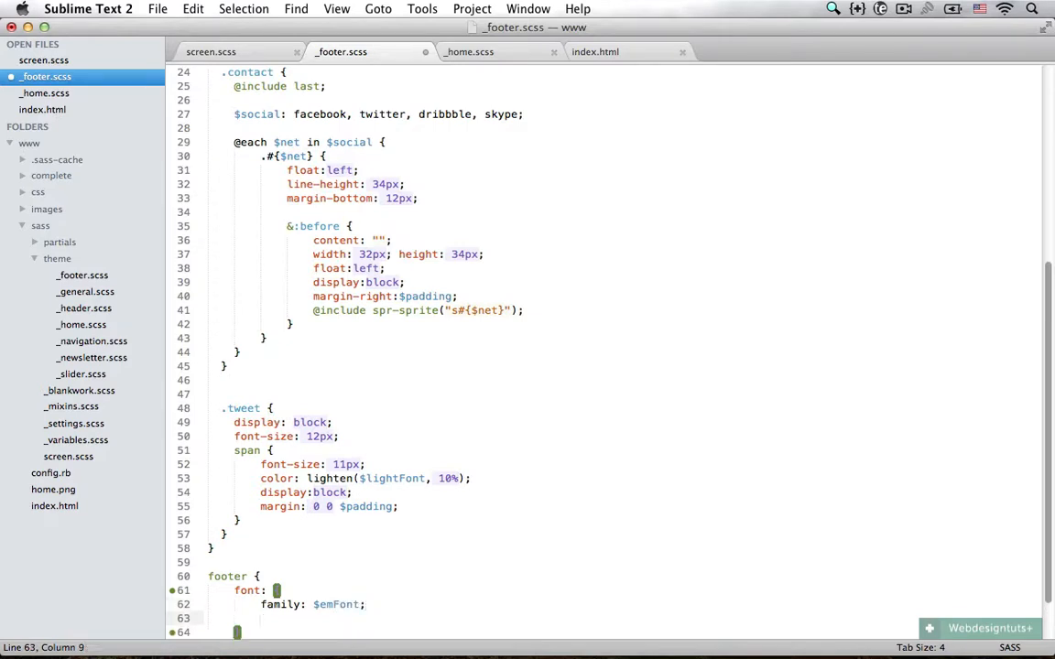
type("style: it")
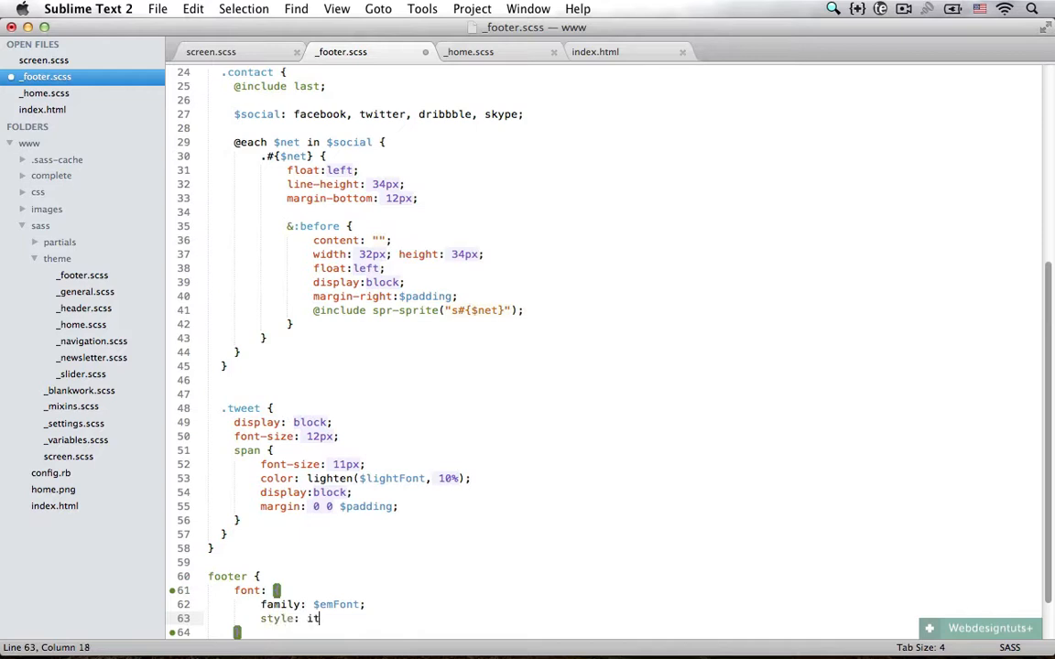
type("alic;")
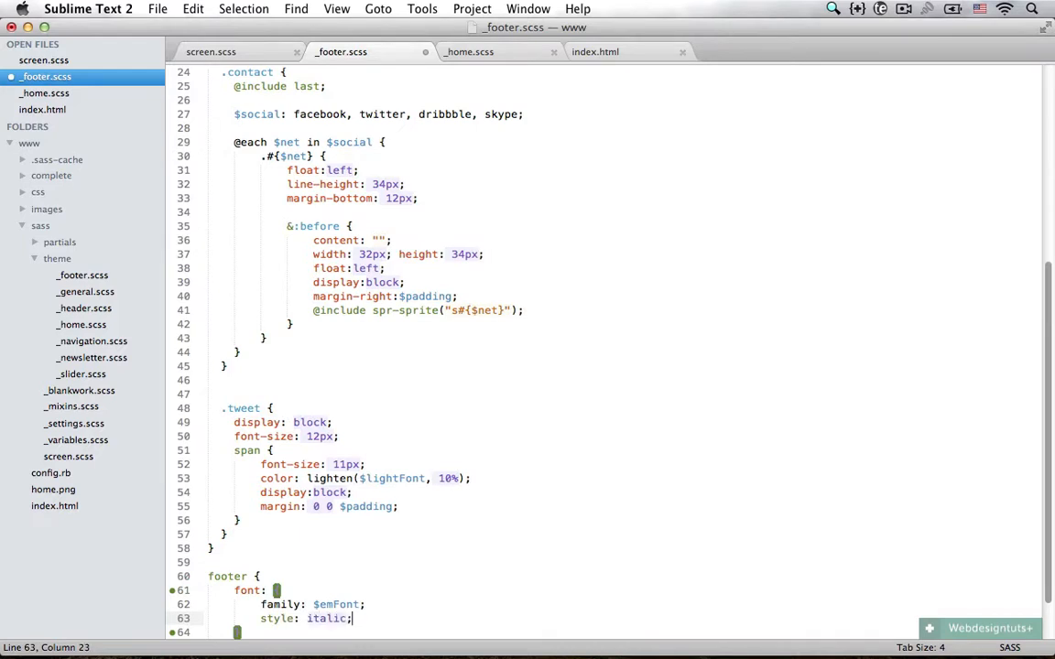
key("cmd+s")
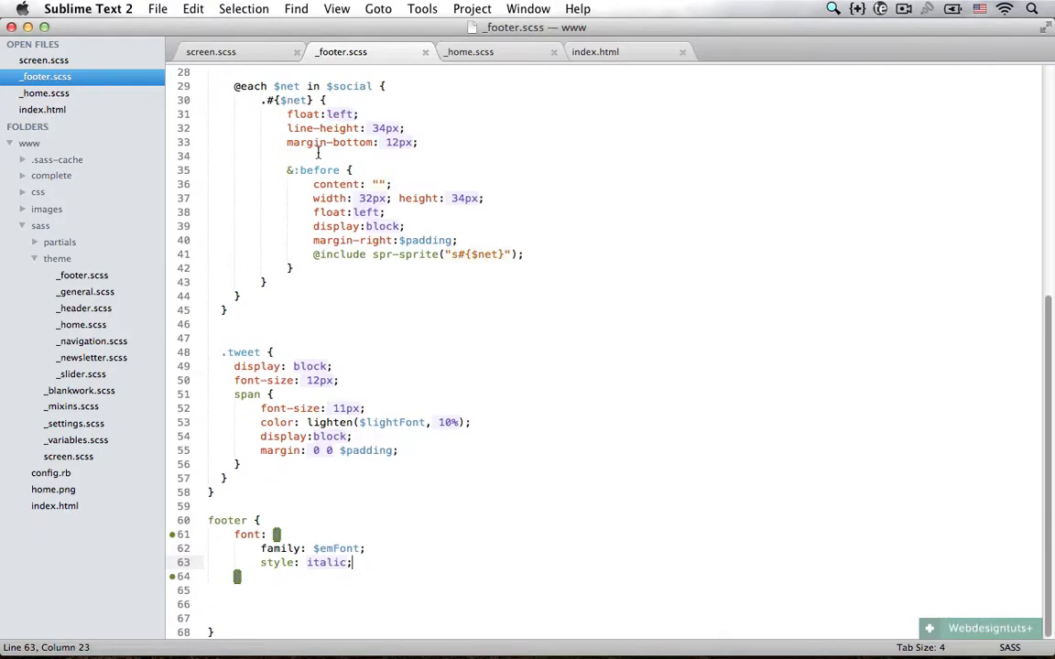
- Confirm screen.scss imports theme/footer, then return to _footer.scss
left_click(722, 51)
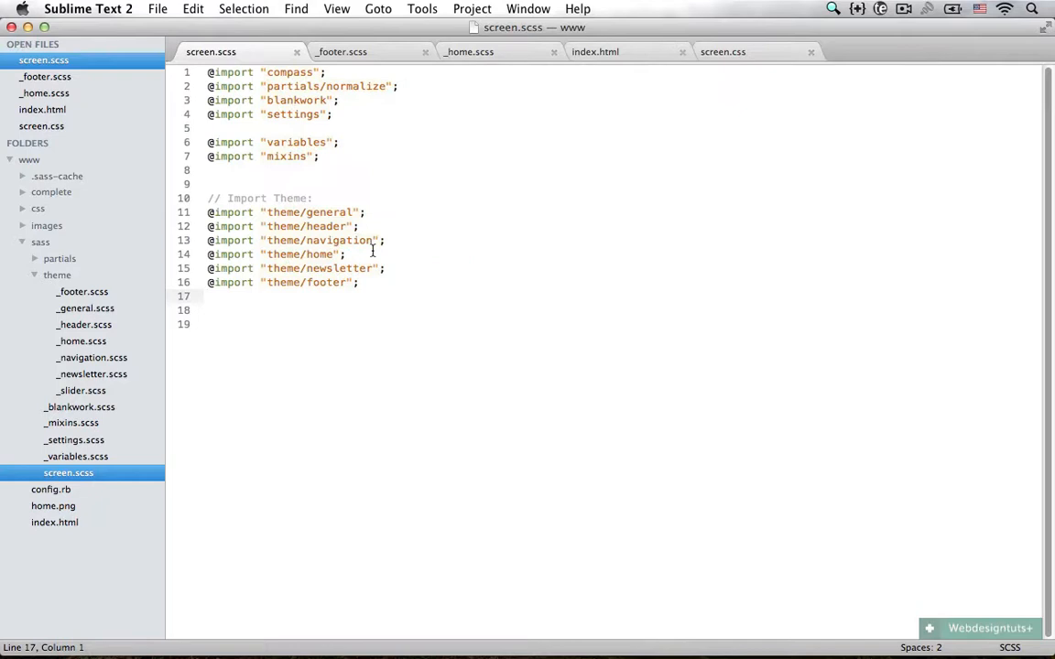
left_click(341, 51)
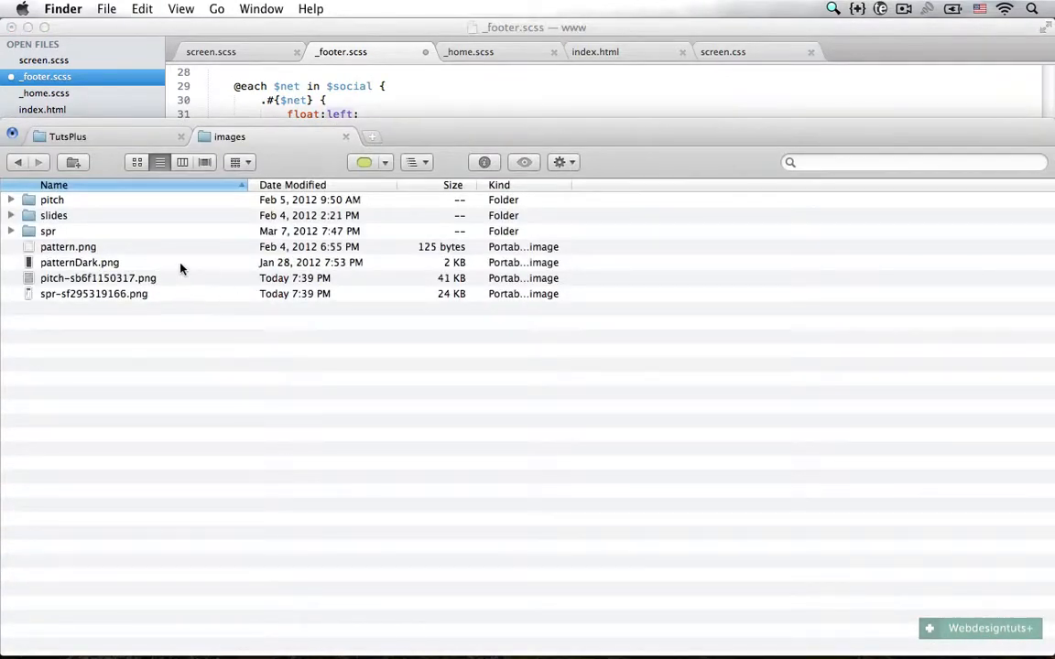
- Preview the patternDark.png texture from the www/images folder
double_click(79, 262)
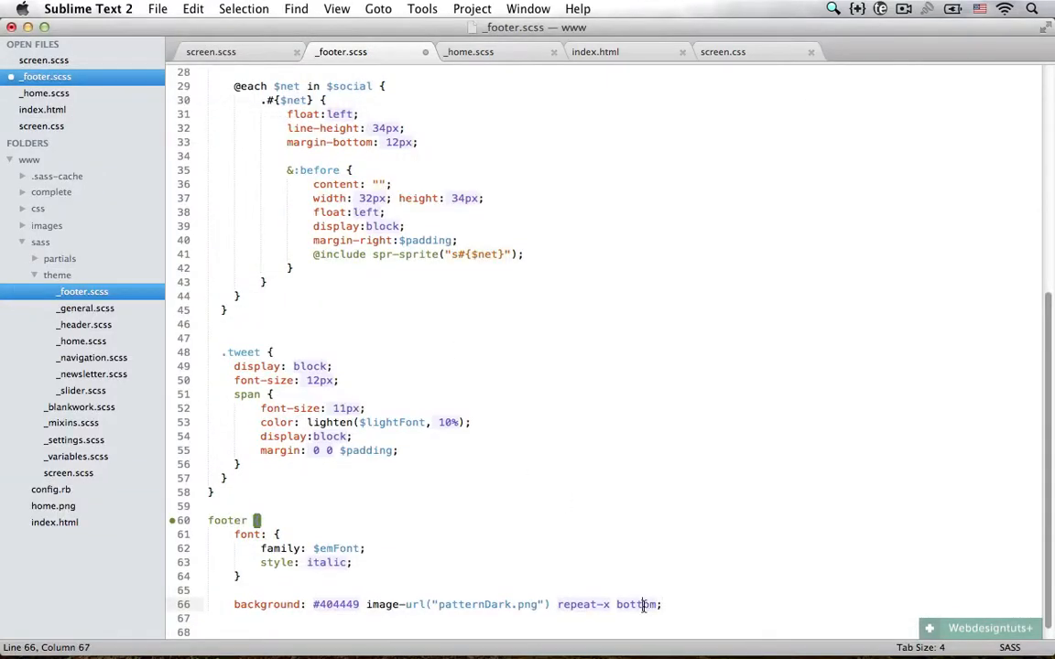
- Give the footer rule a height of 88px minus $padding
left_click(664, 605)
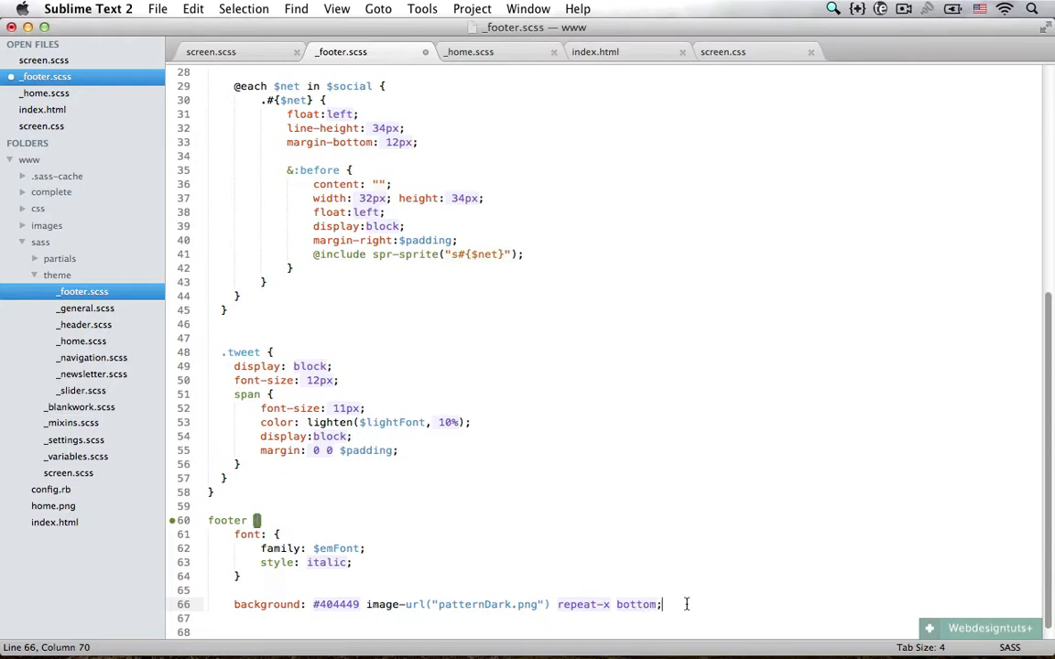
type("height: 88")
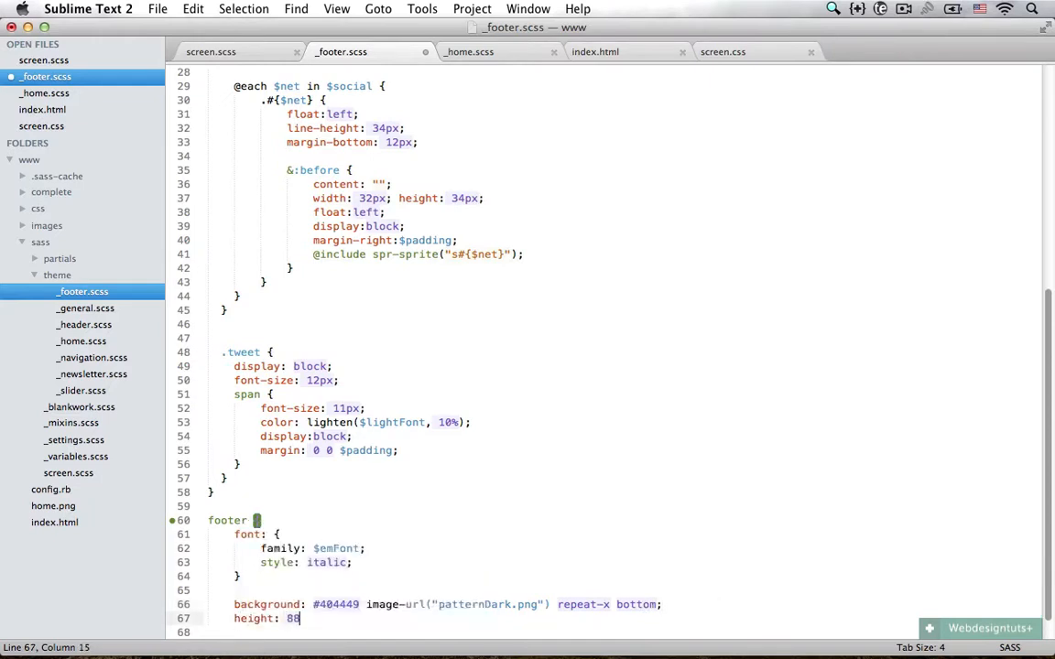
type("px")
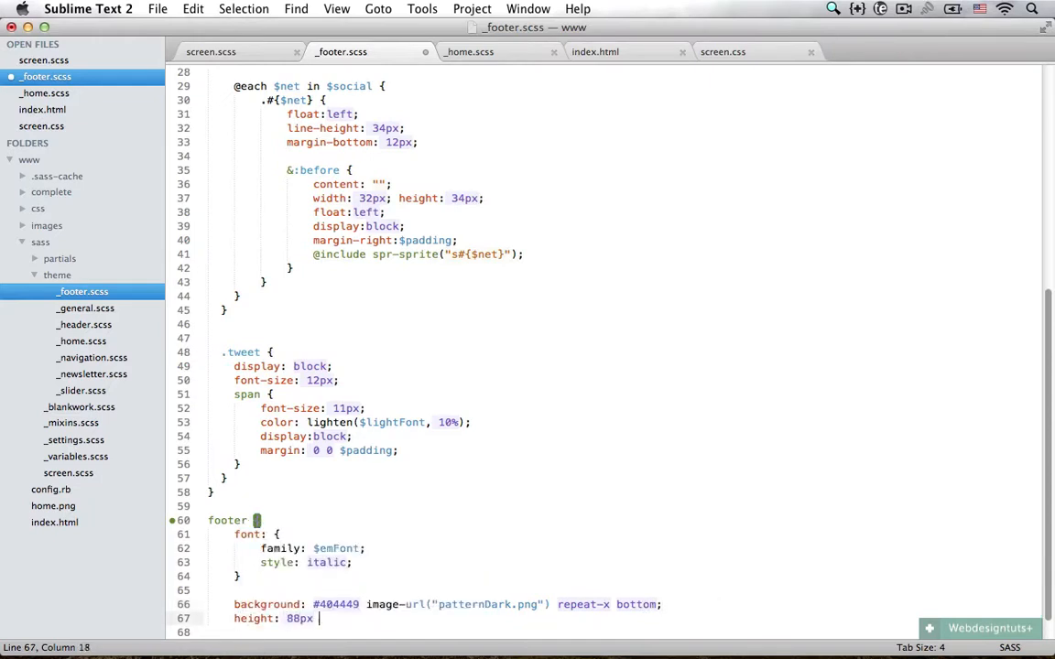
type("- $padding * 4")
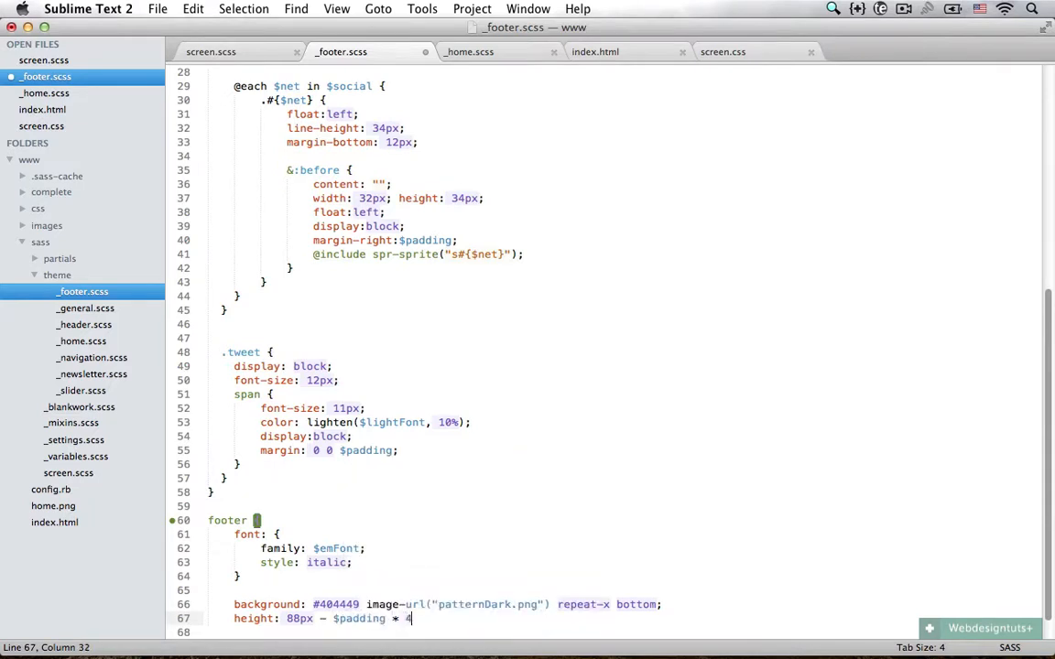
type("padding: $padding * 2;")
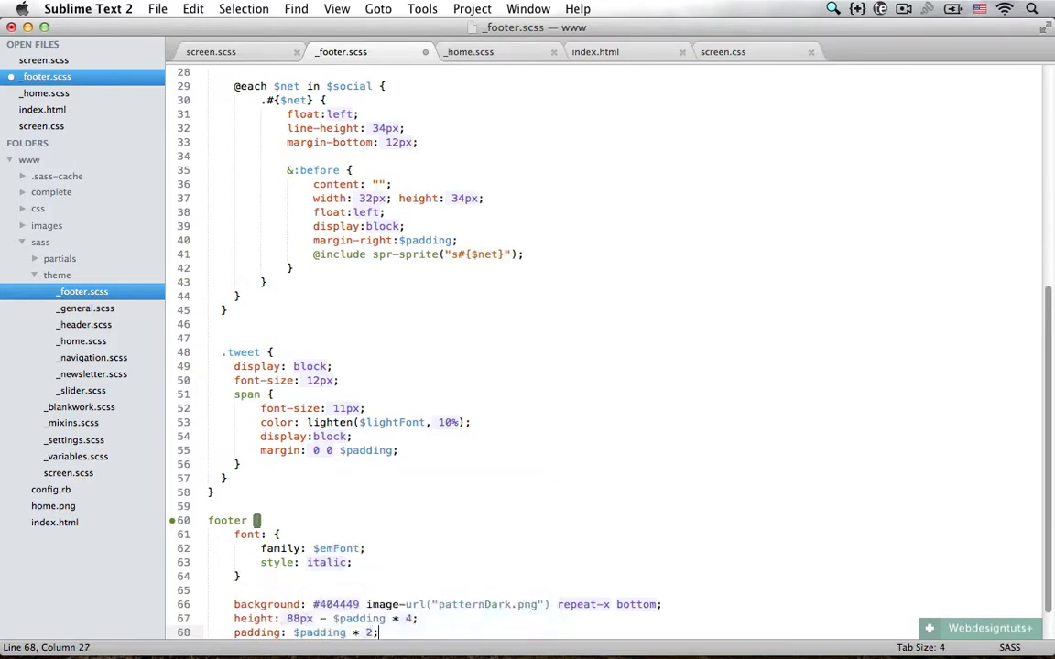
scroll("down", 3)
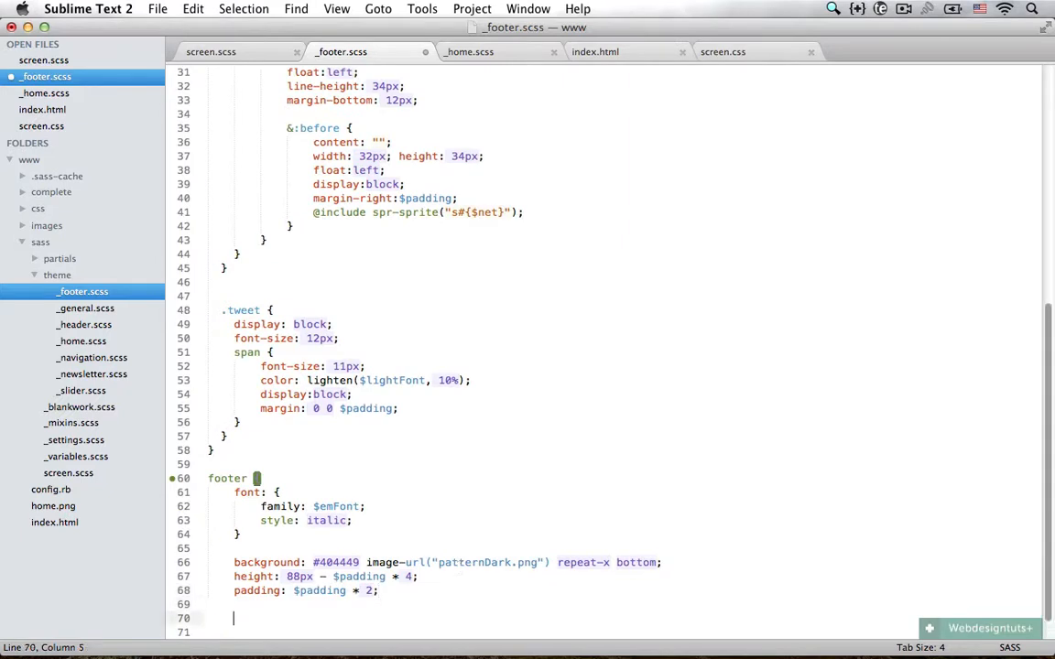
- Set footer text color to darken($bg) and footer links to $emColor
type("color:")
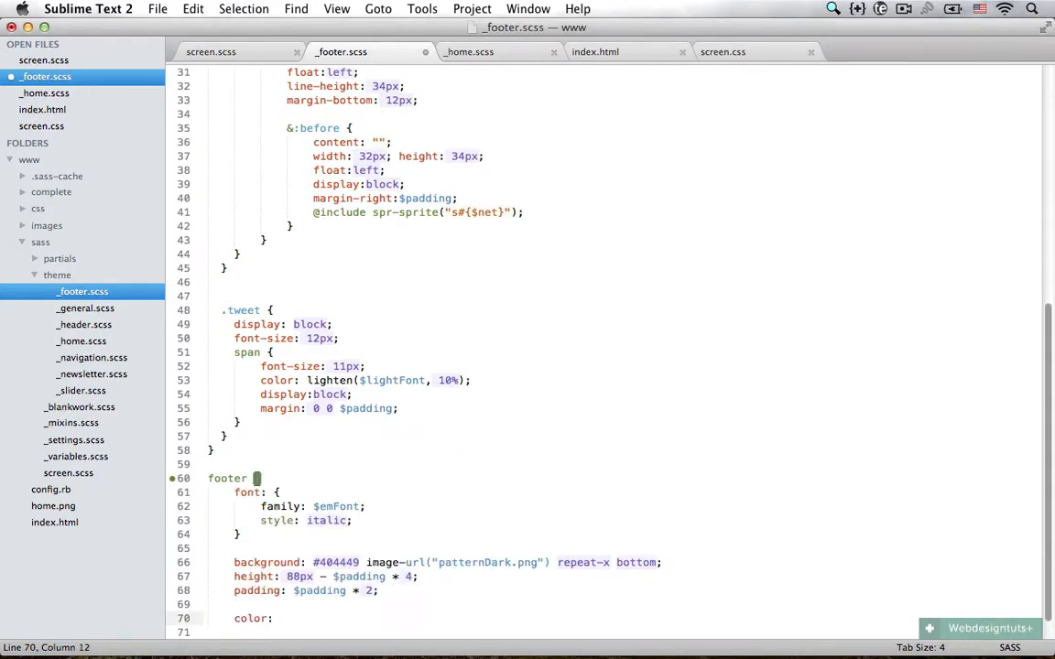
type("darke")
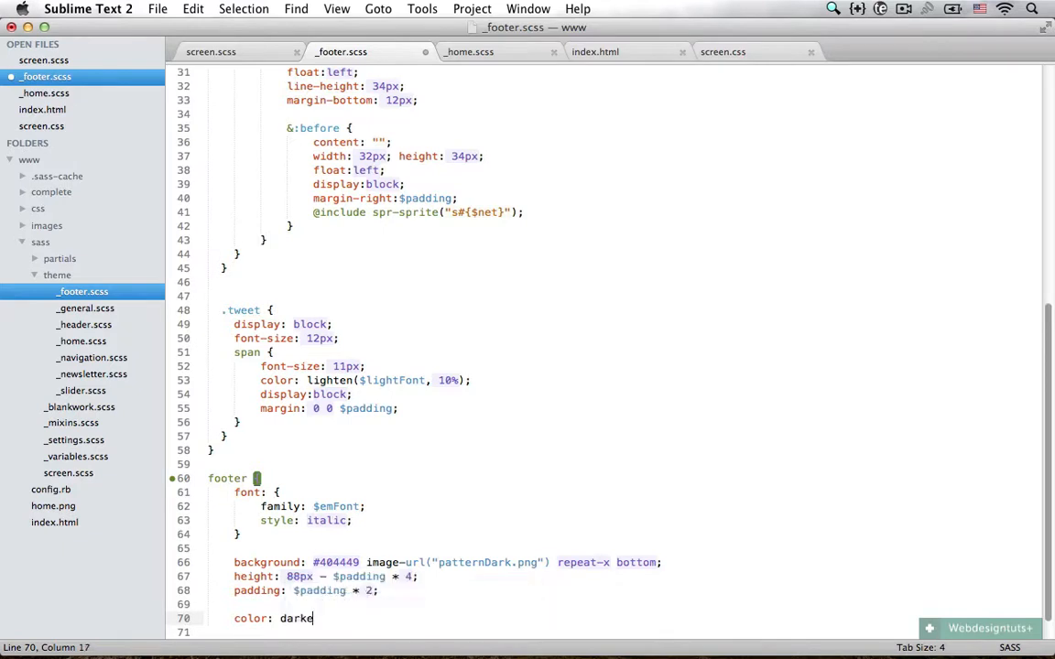
type("n$bg")
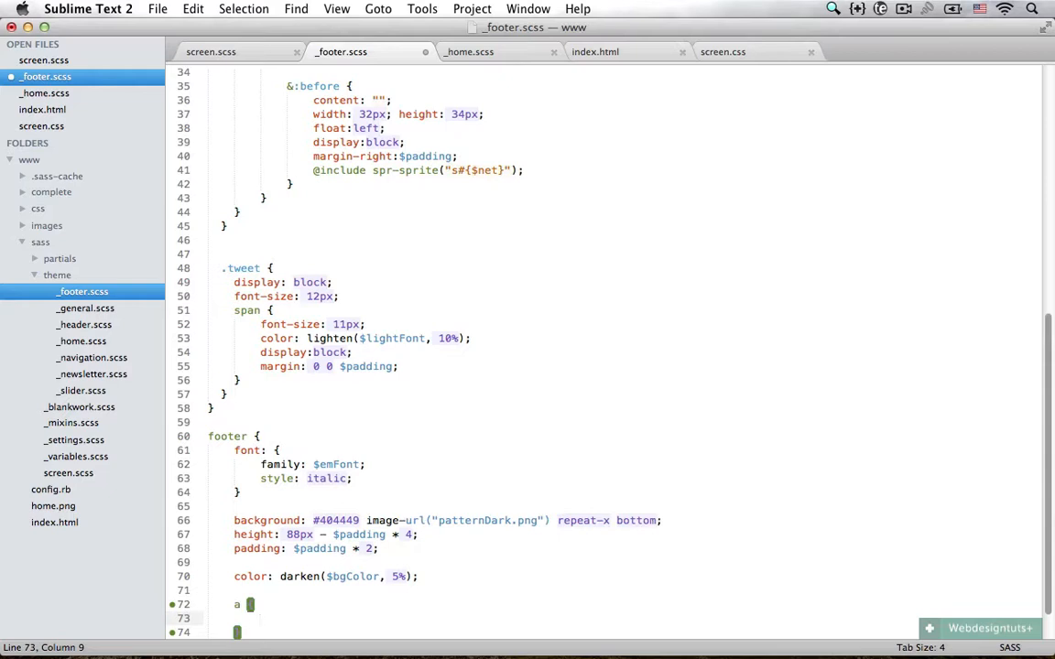
type("color:")
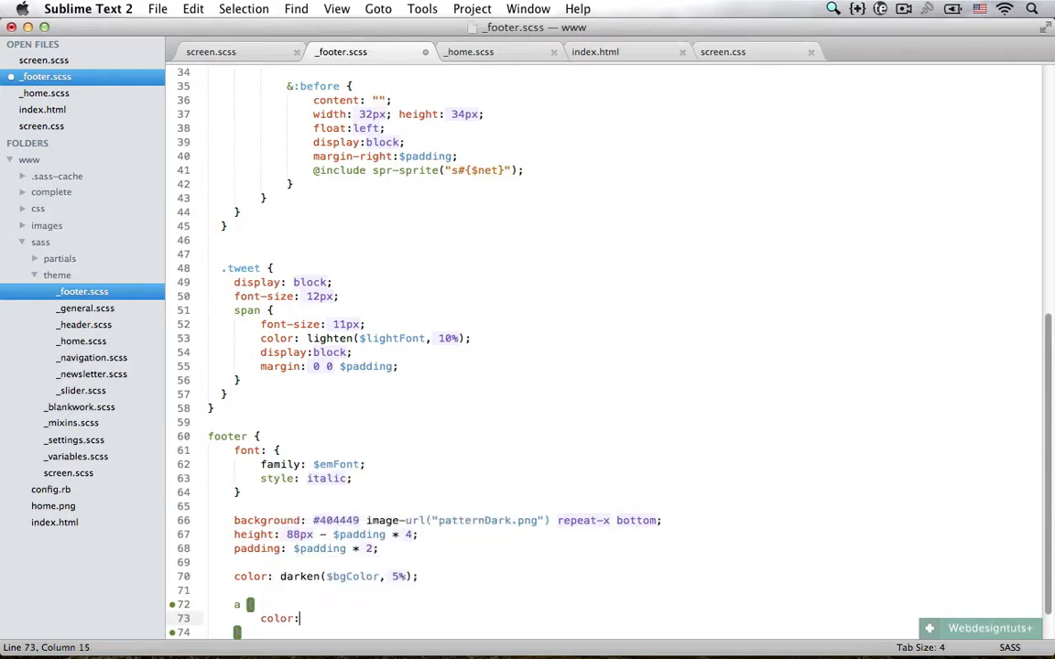
type("$emColor;")
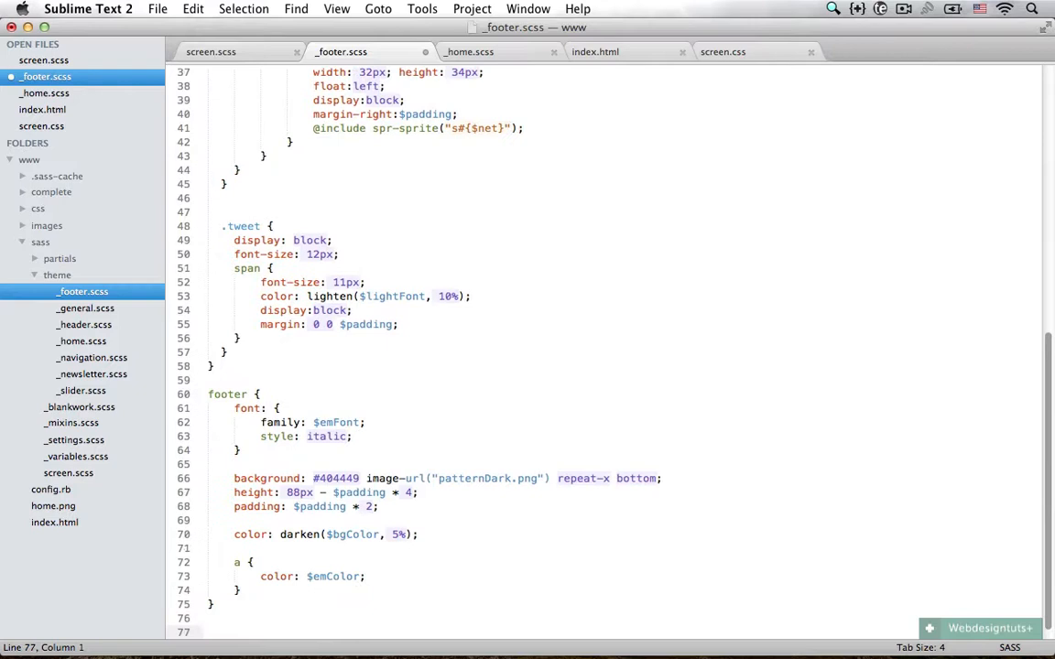
type("#bottomLogo {")
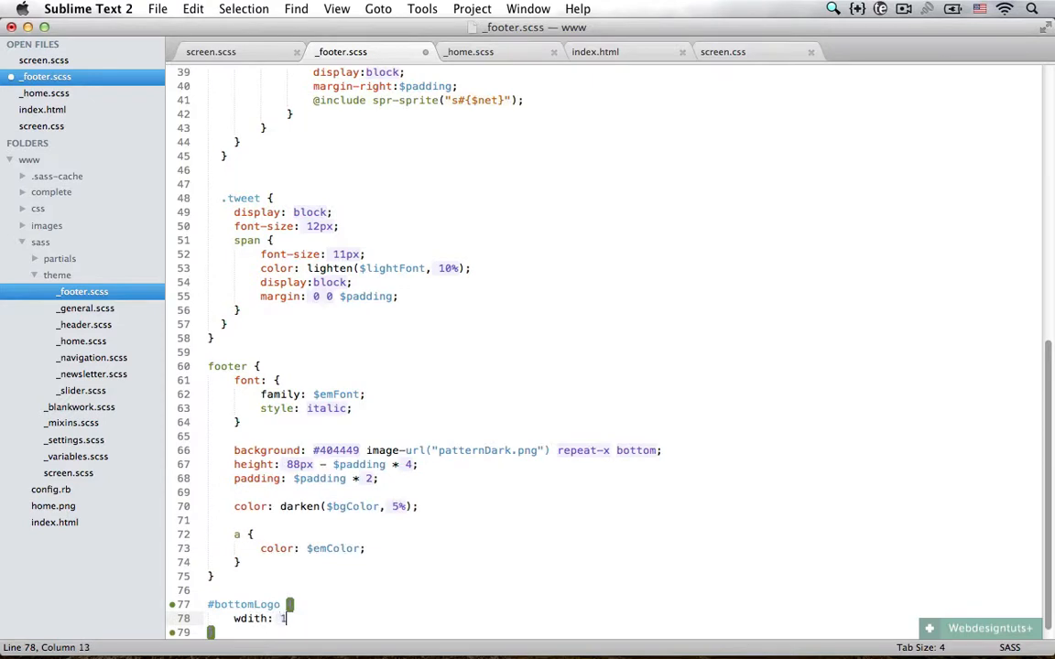
- Give #bottomLogo 185px width, 70px height, -$padding top margin and right float
type("85px; height: 7")
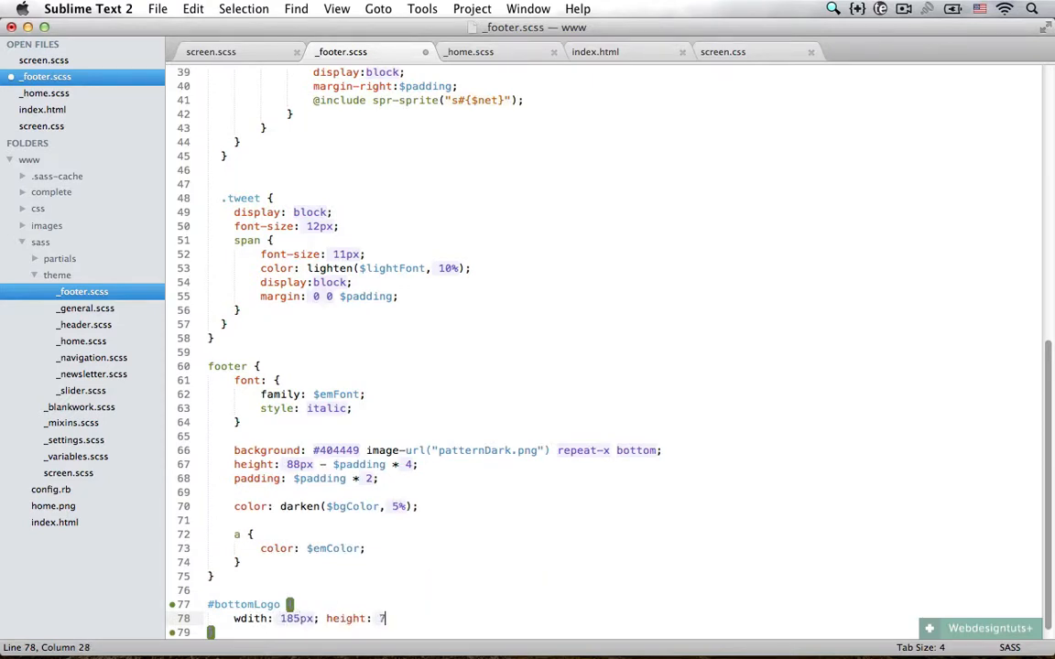
type("margin-top:")
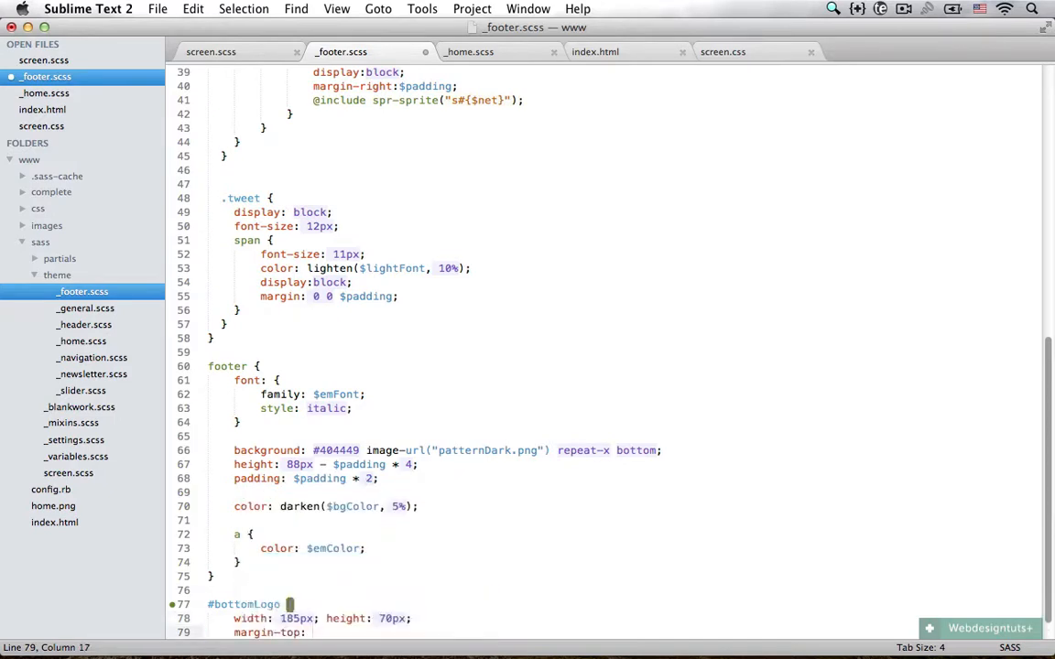
type("float:right;")
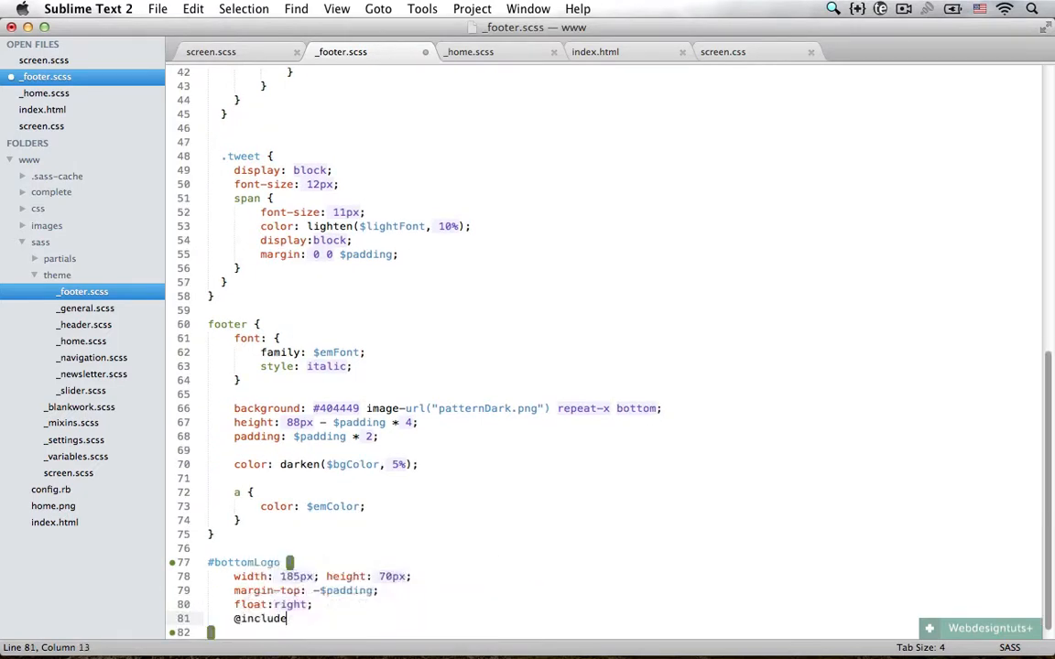
type("s")
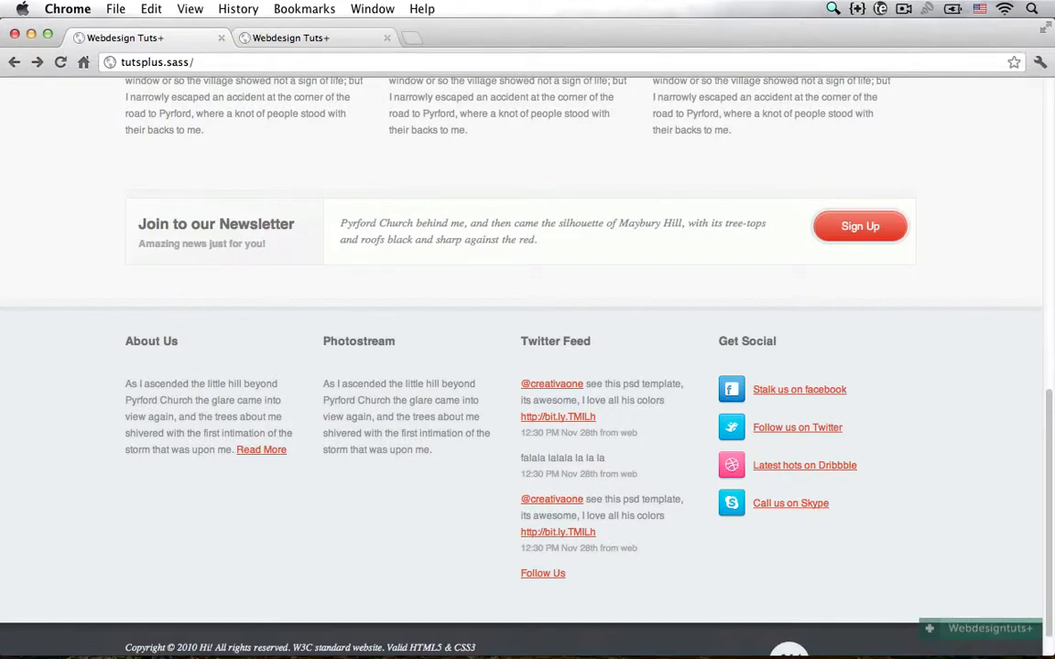
- Scroll to the footer and compare it with the finished reference site
scroll("down", 3)
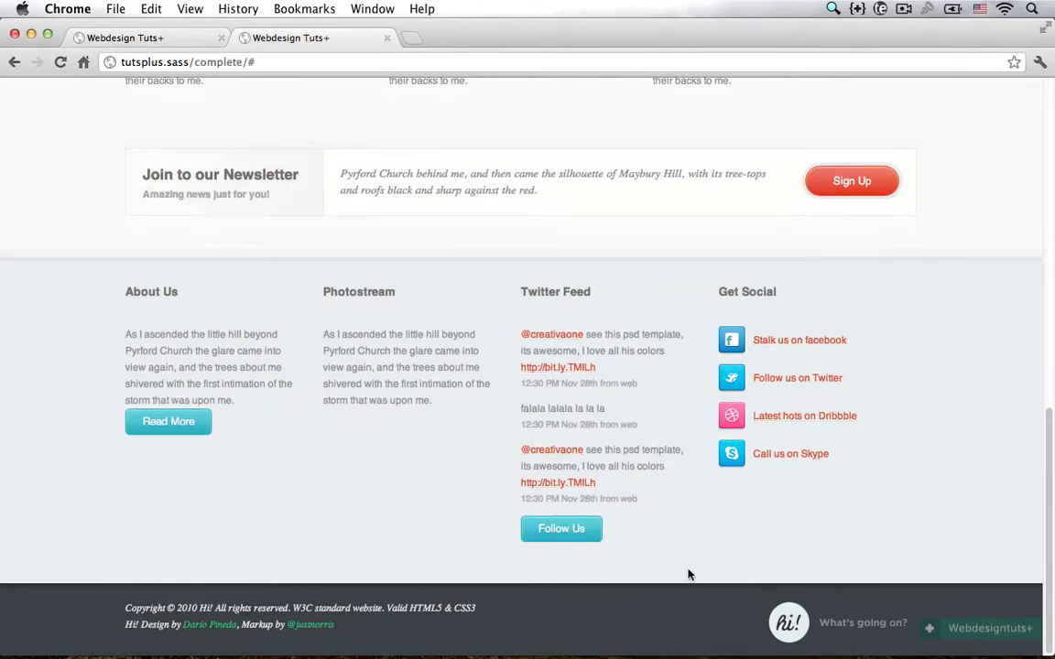
mouse_move(324, 549)
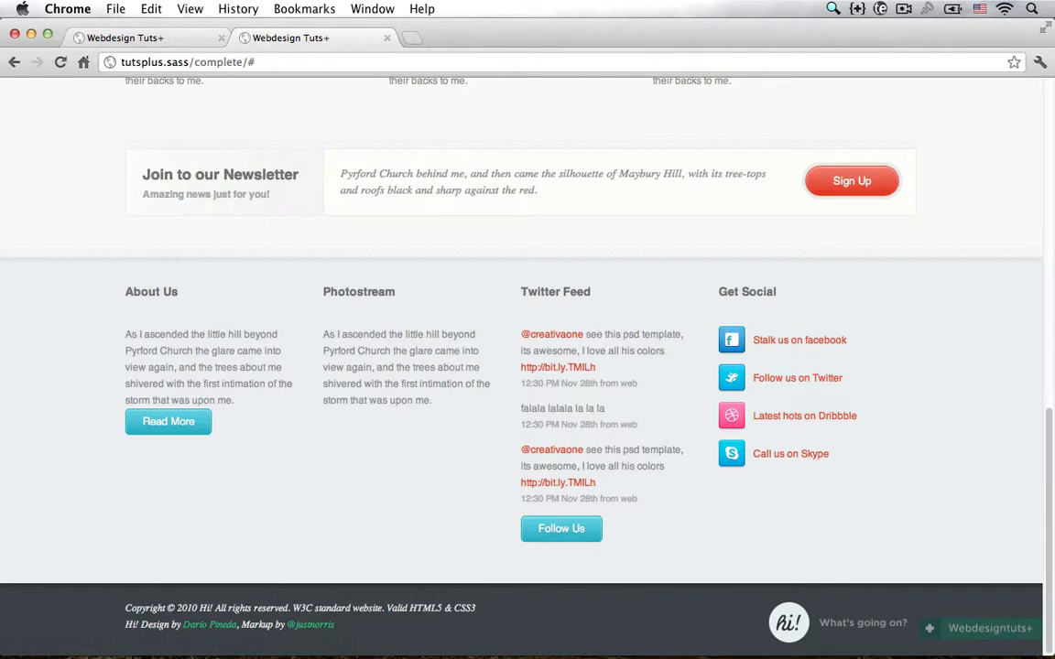
mouse_move(345, 486)
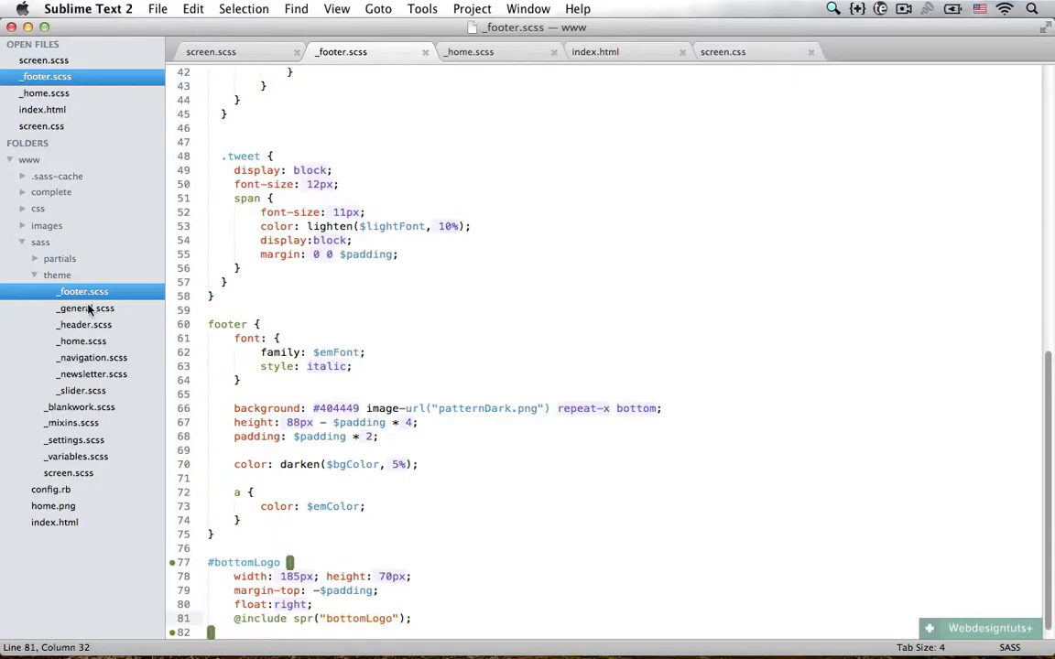
- In _general.scss, add text-decoration: none to the a rule
left_click(84, 324)
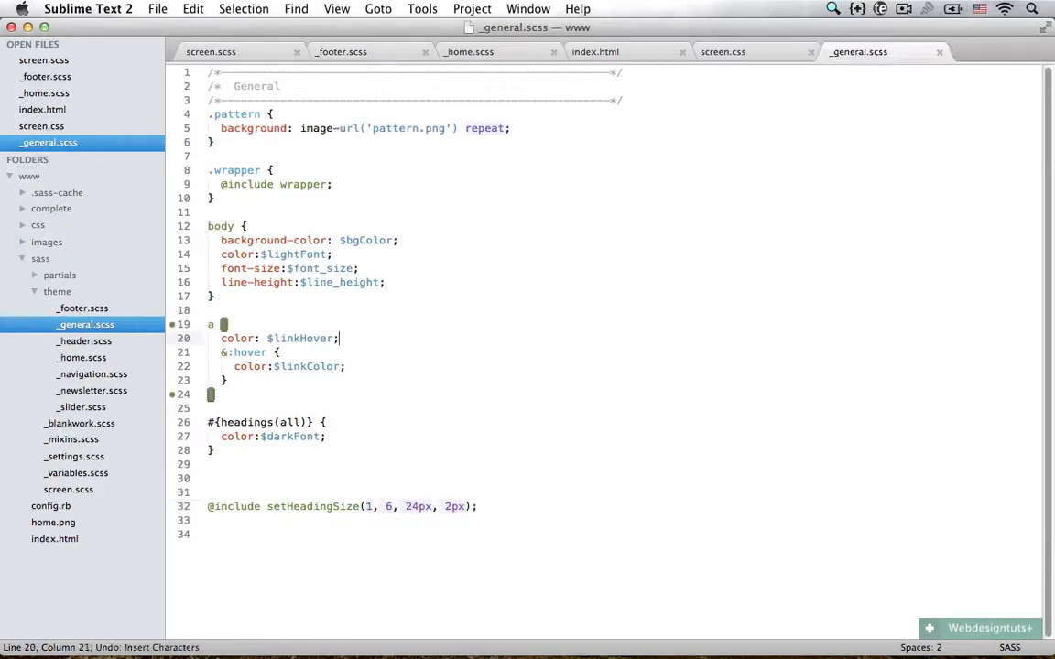
type("td")
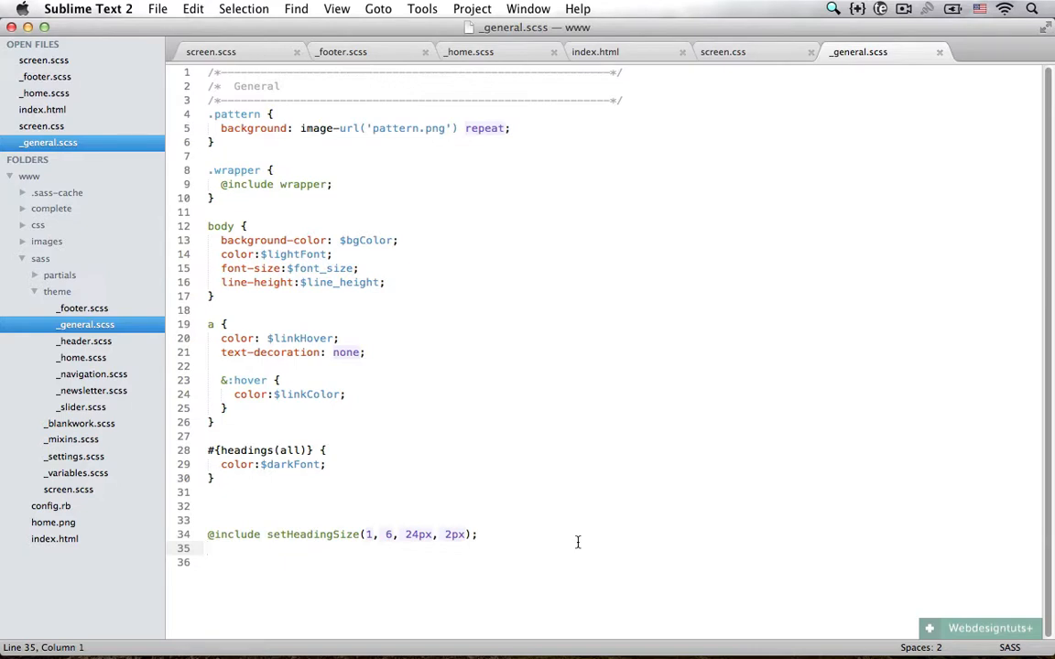
type(".button {")
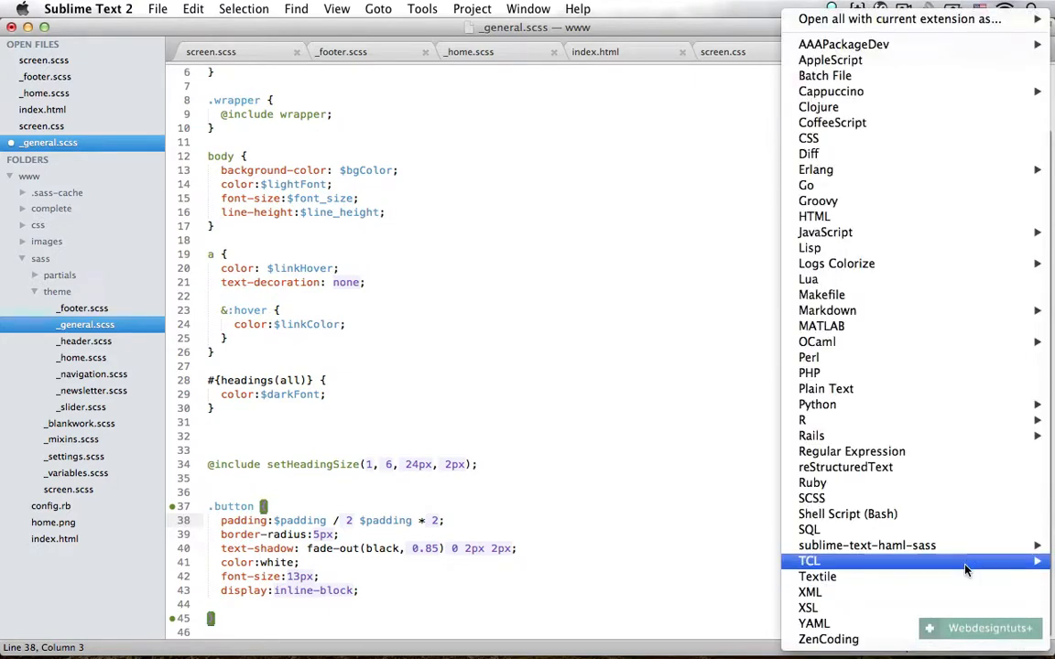
mouse_move(811, 499)
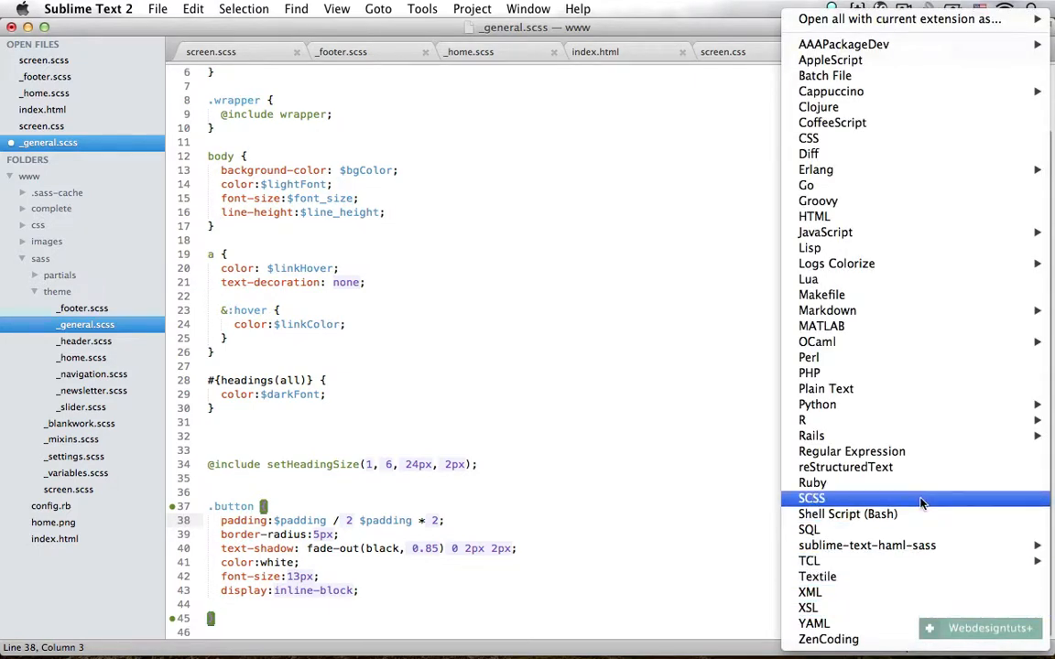
- Switch the general styles file's syntax highlighting to SCSS from the status bar
left_click(811, 498)
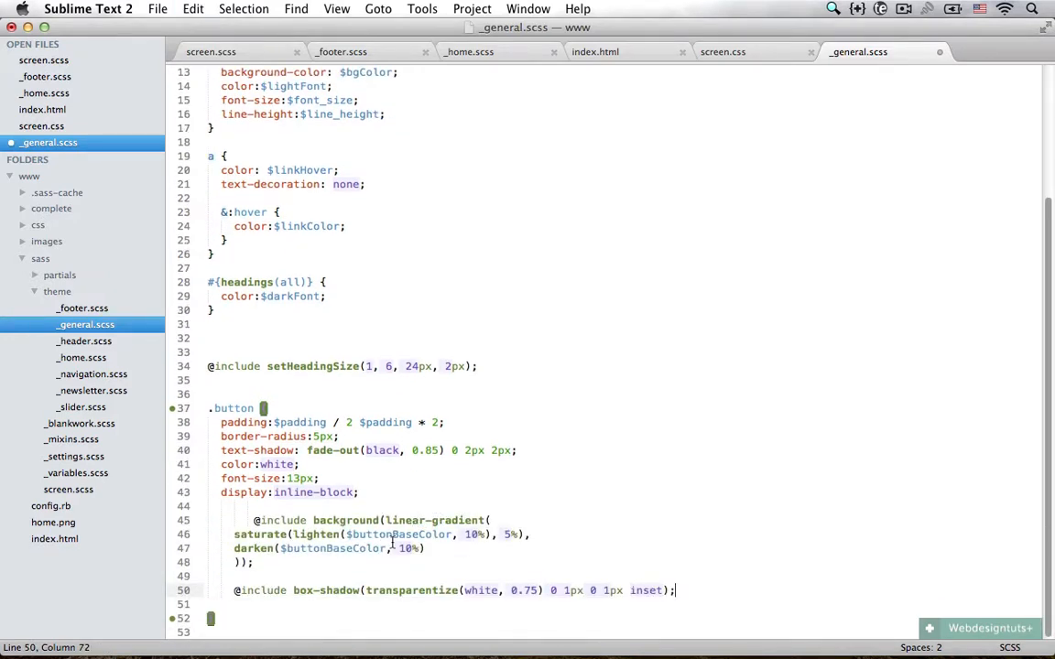
- Add $buttonBaseColor: #e95d4b with gradient, shadow, border and hover styles to .button, then save
double_click(399, 534)
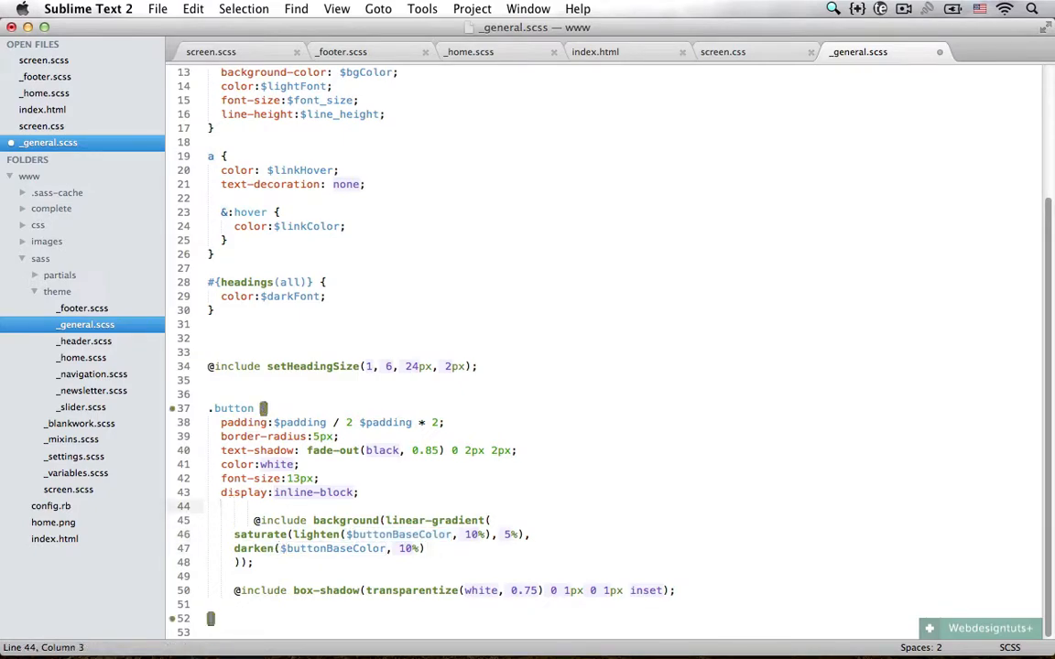
type("$buttonBaseColor: #e95d4b;")
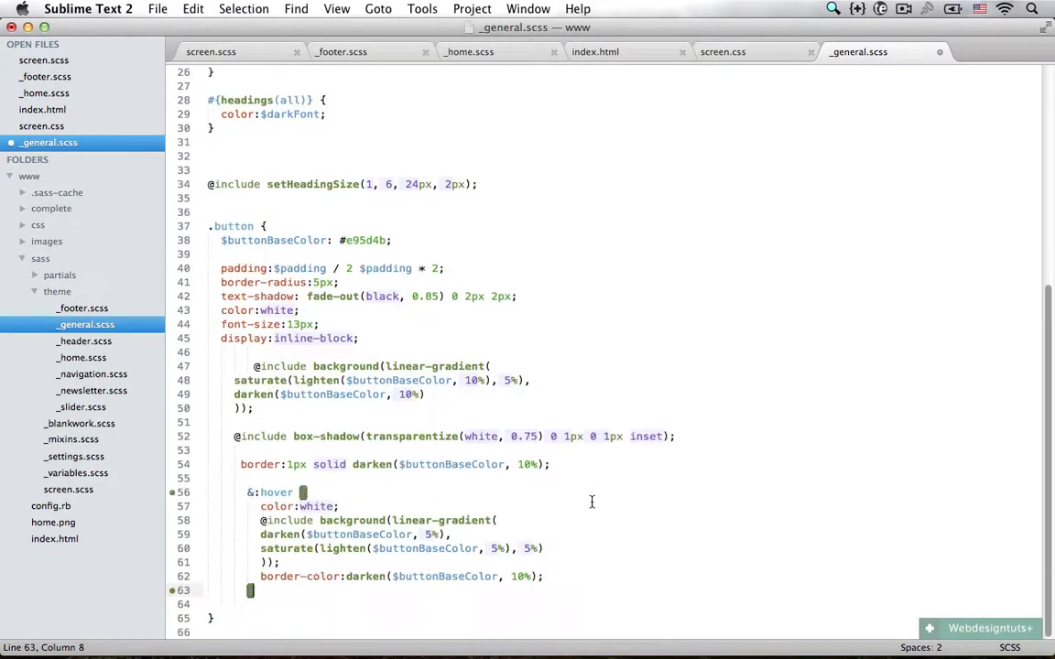
mouse_move(411, 525)
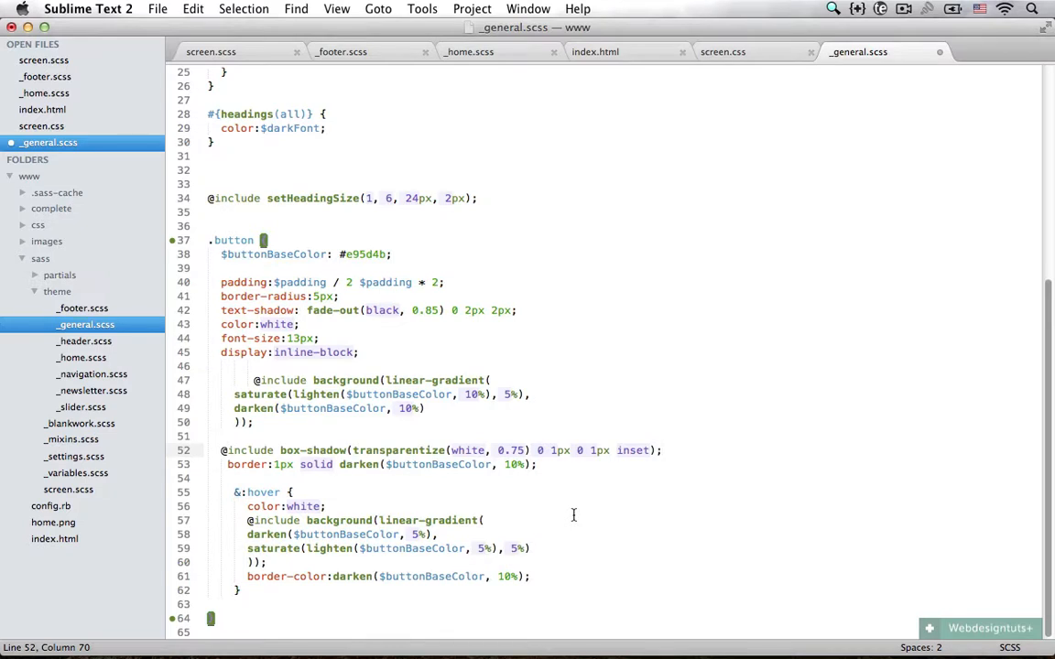
key("cmd+s")
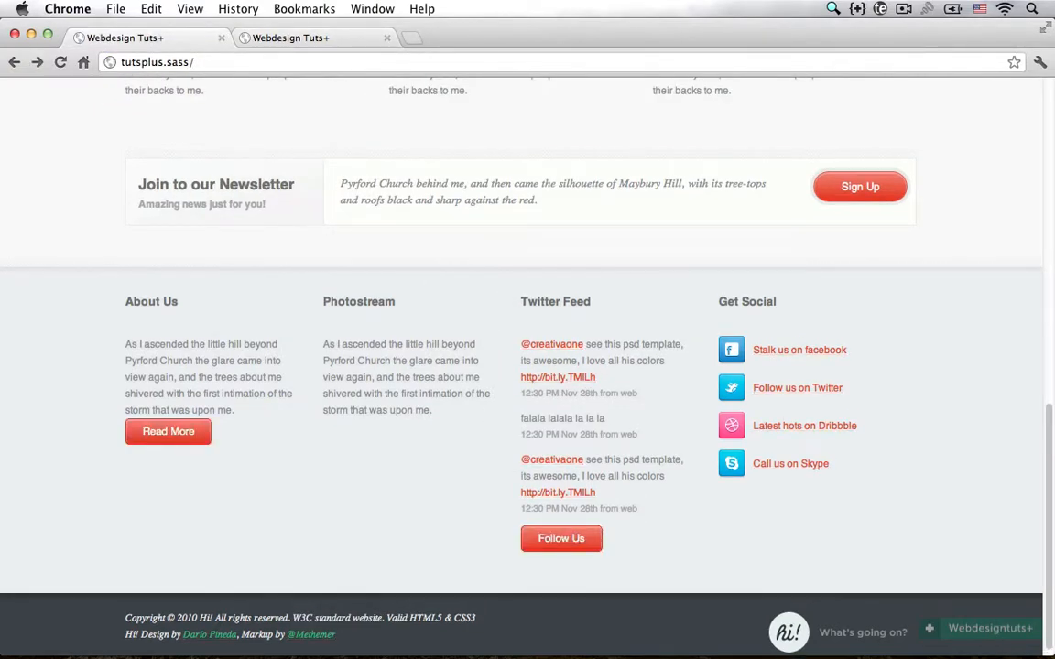
- Scroll down to the footer to see the red Read More and Follow Us buttons
scroll("down", 3)
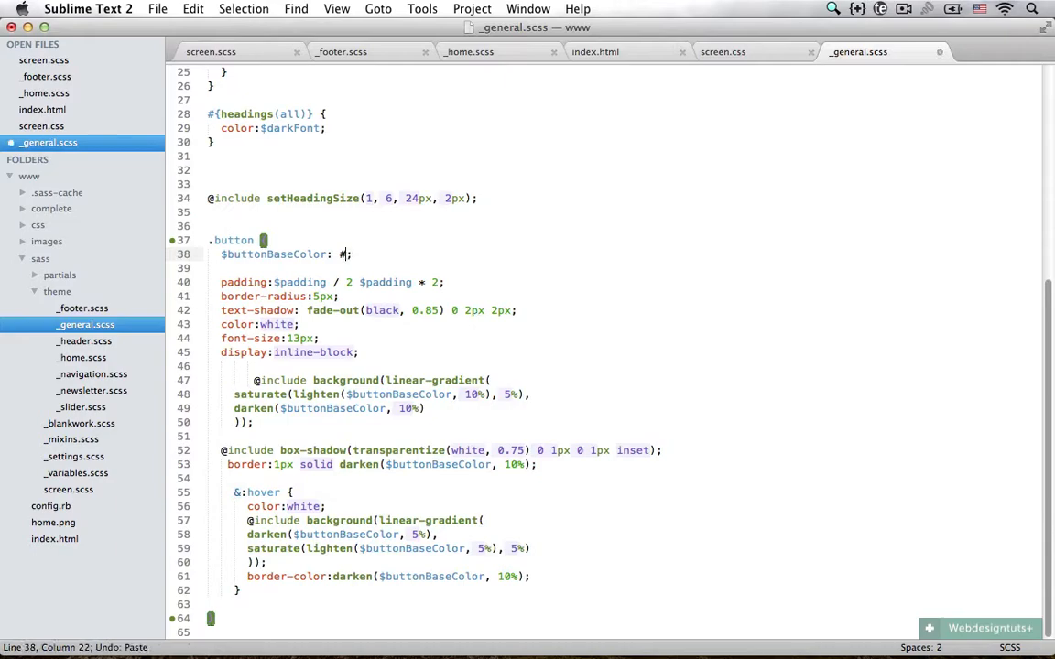
- Set $buttonBaseColor to #27ADC1, type 'white' in the rule, and save
type("27ADC1")
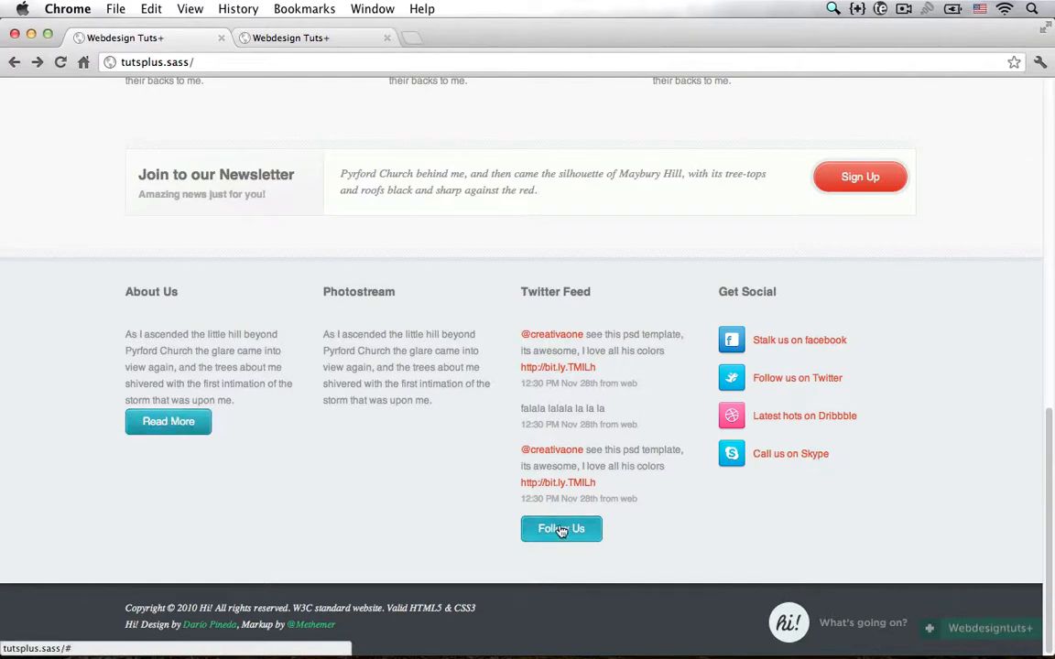
mouse_move(499, 370)
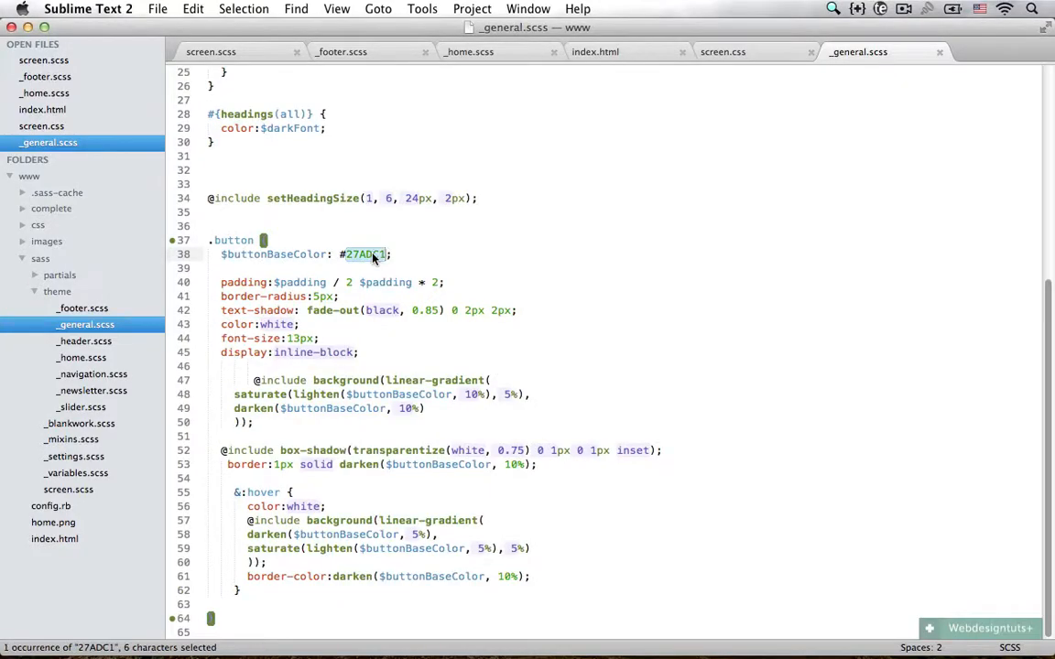
type("w")
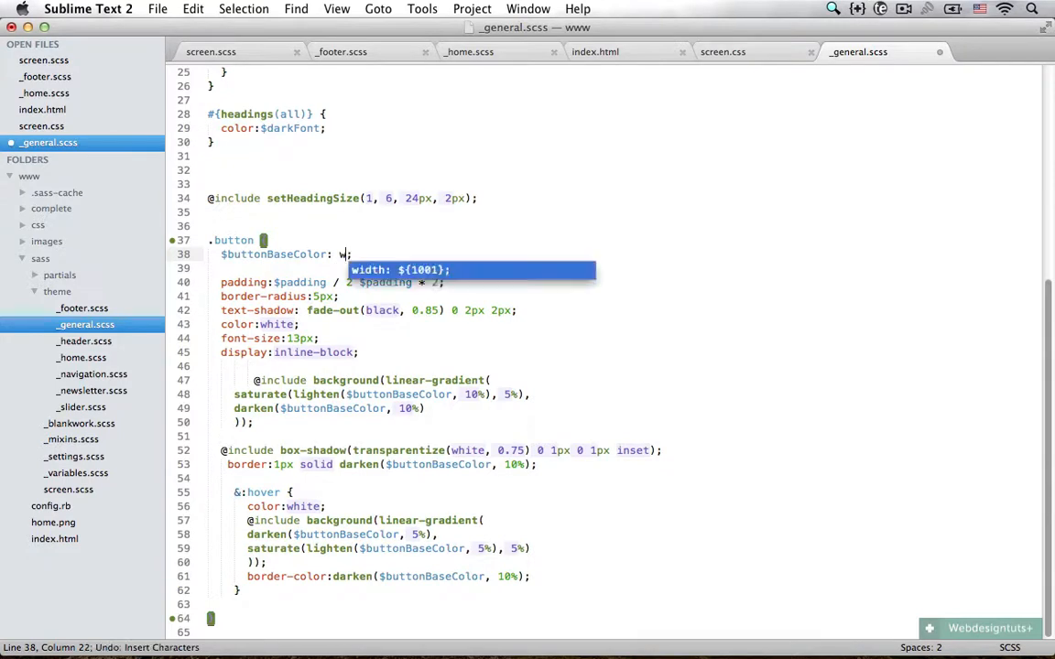
type("hite")
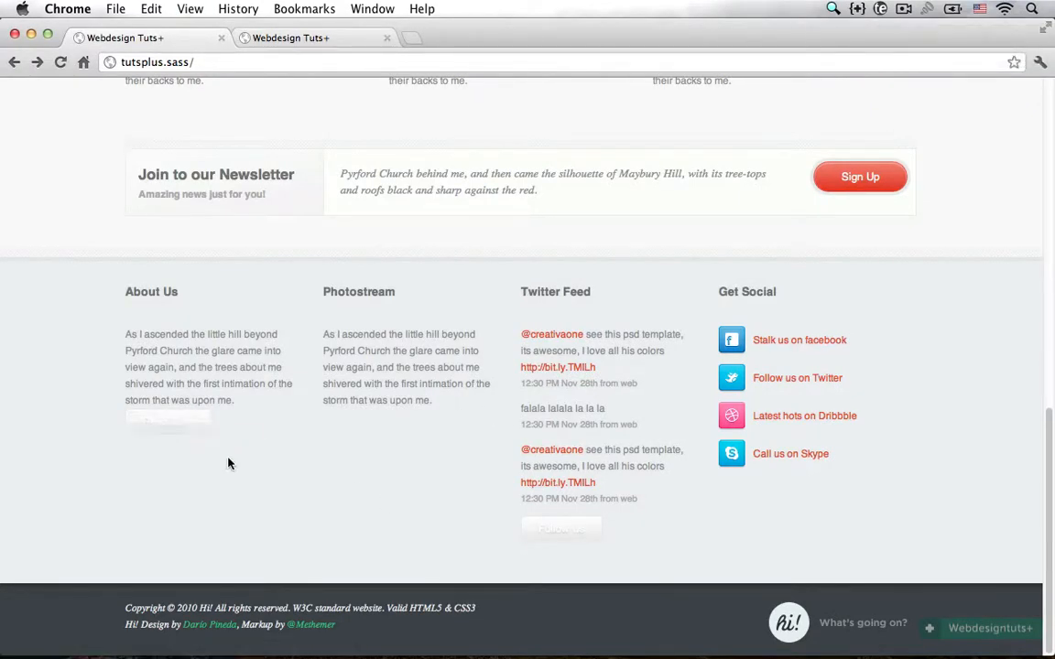
mouse_move(169, 423)
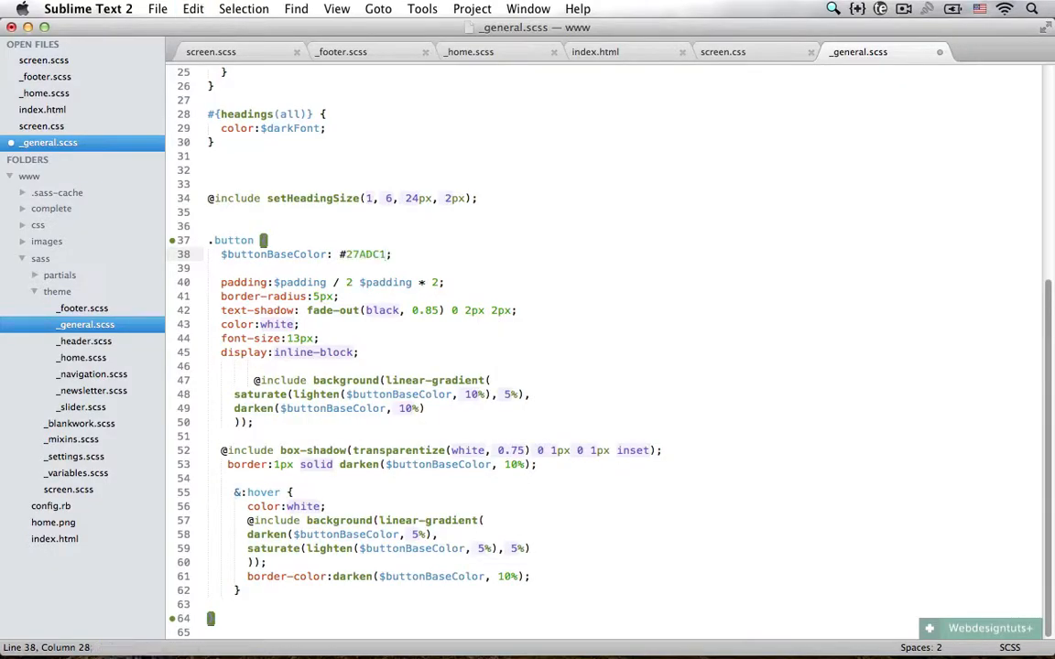
key("cmd+s")
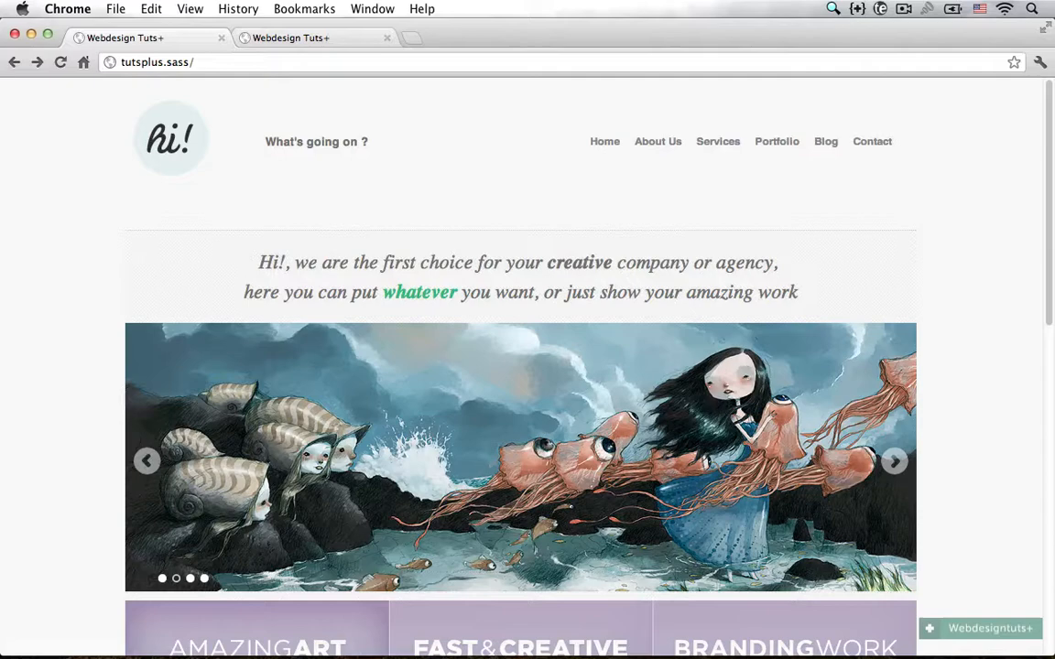
- Scroll to the footer's teal buttons, then back up to the header and slider
scroll("down", 3)
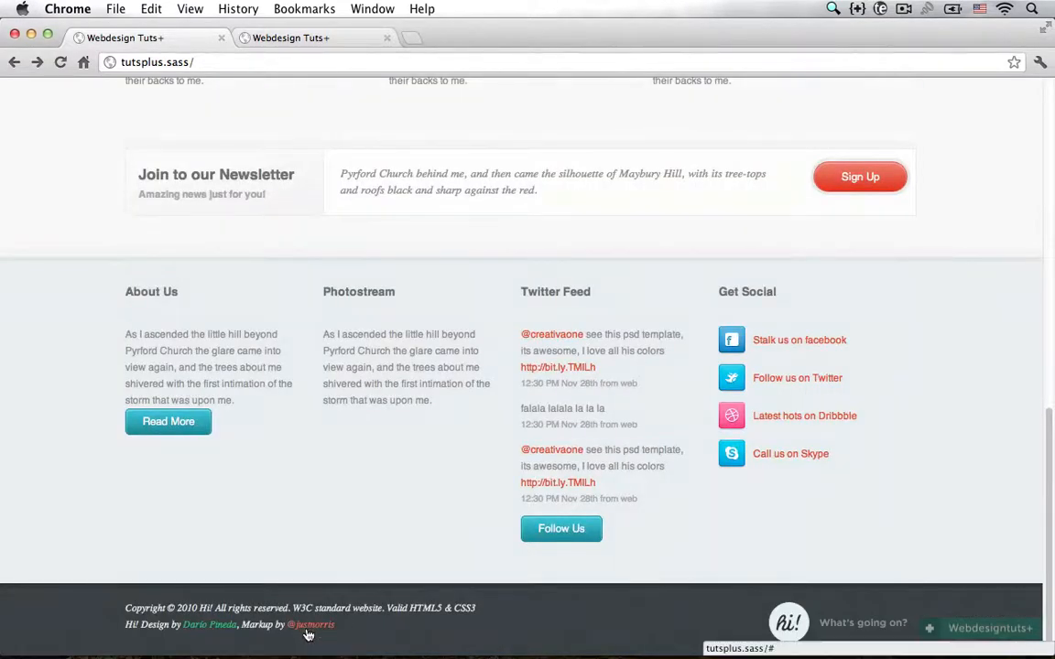
scroll("up", 3)
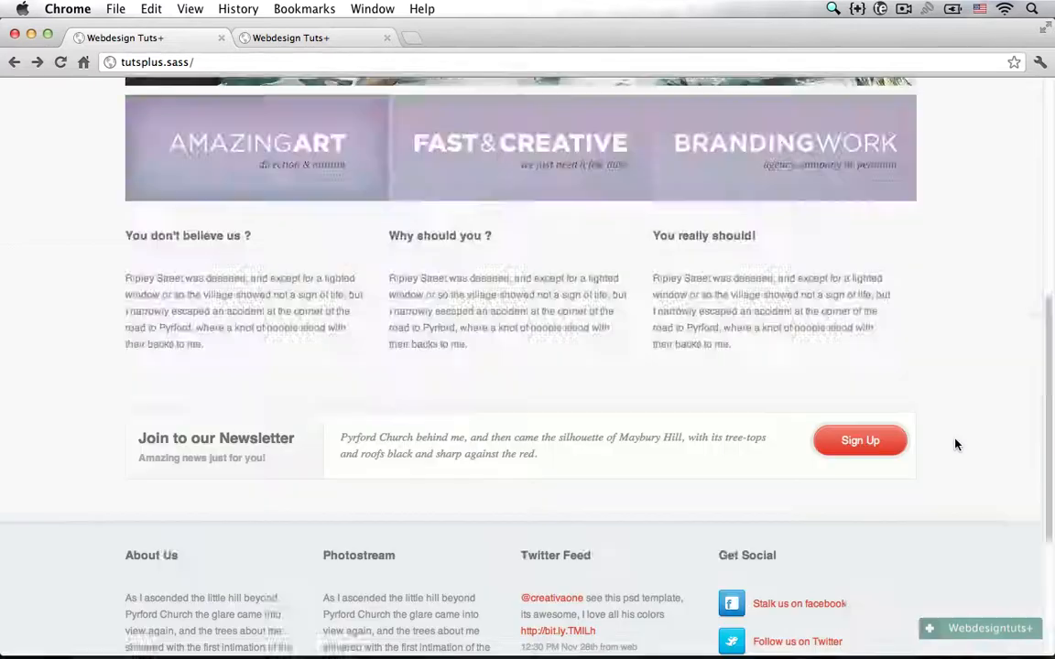
scroll("up", 3)
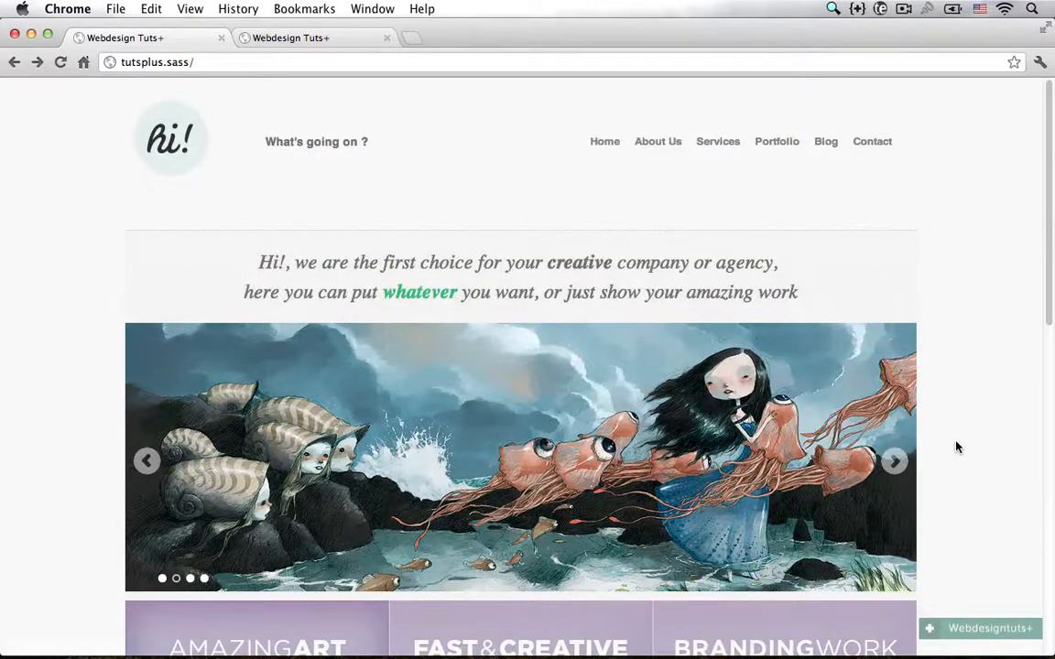